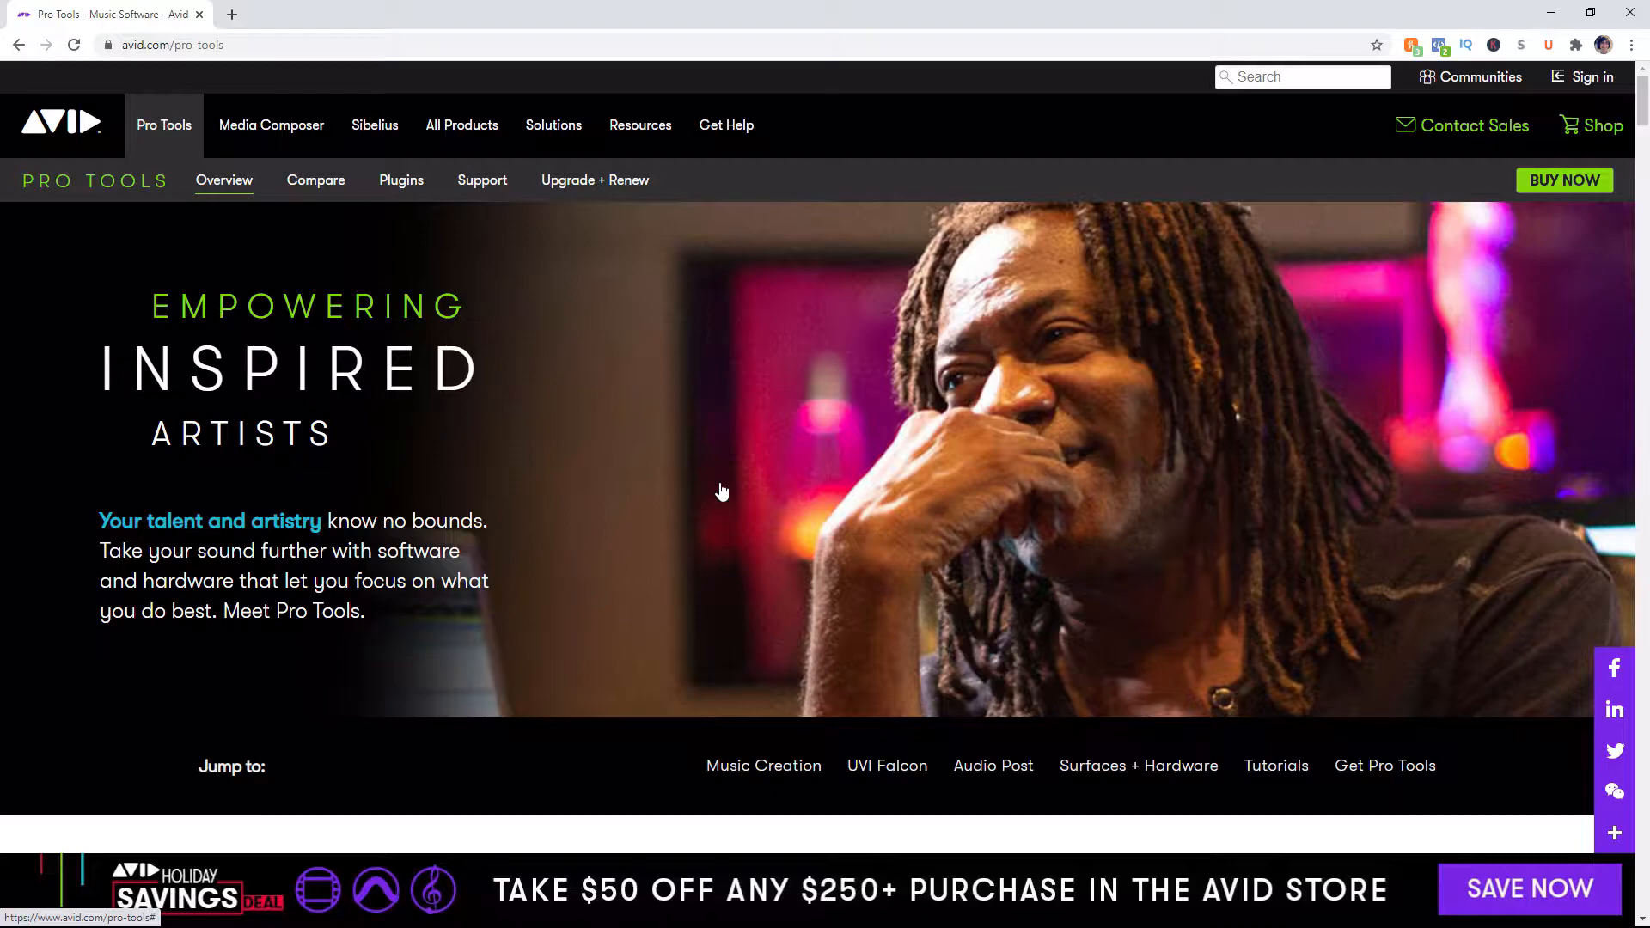
mouse_move(866, 303)
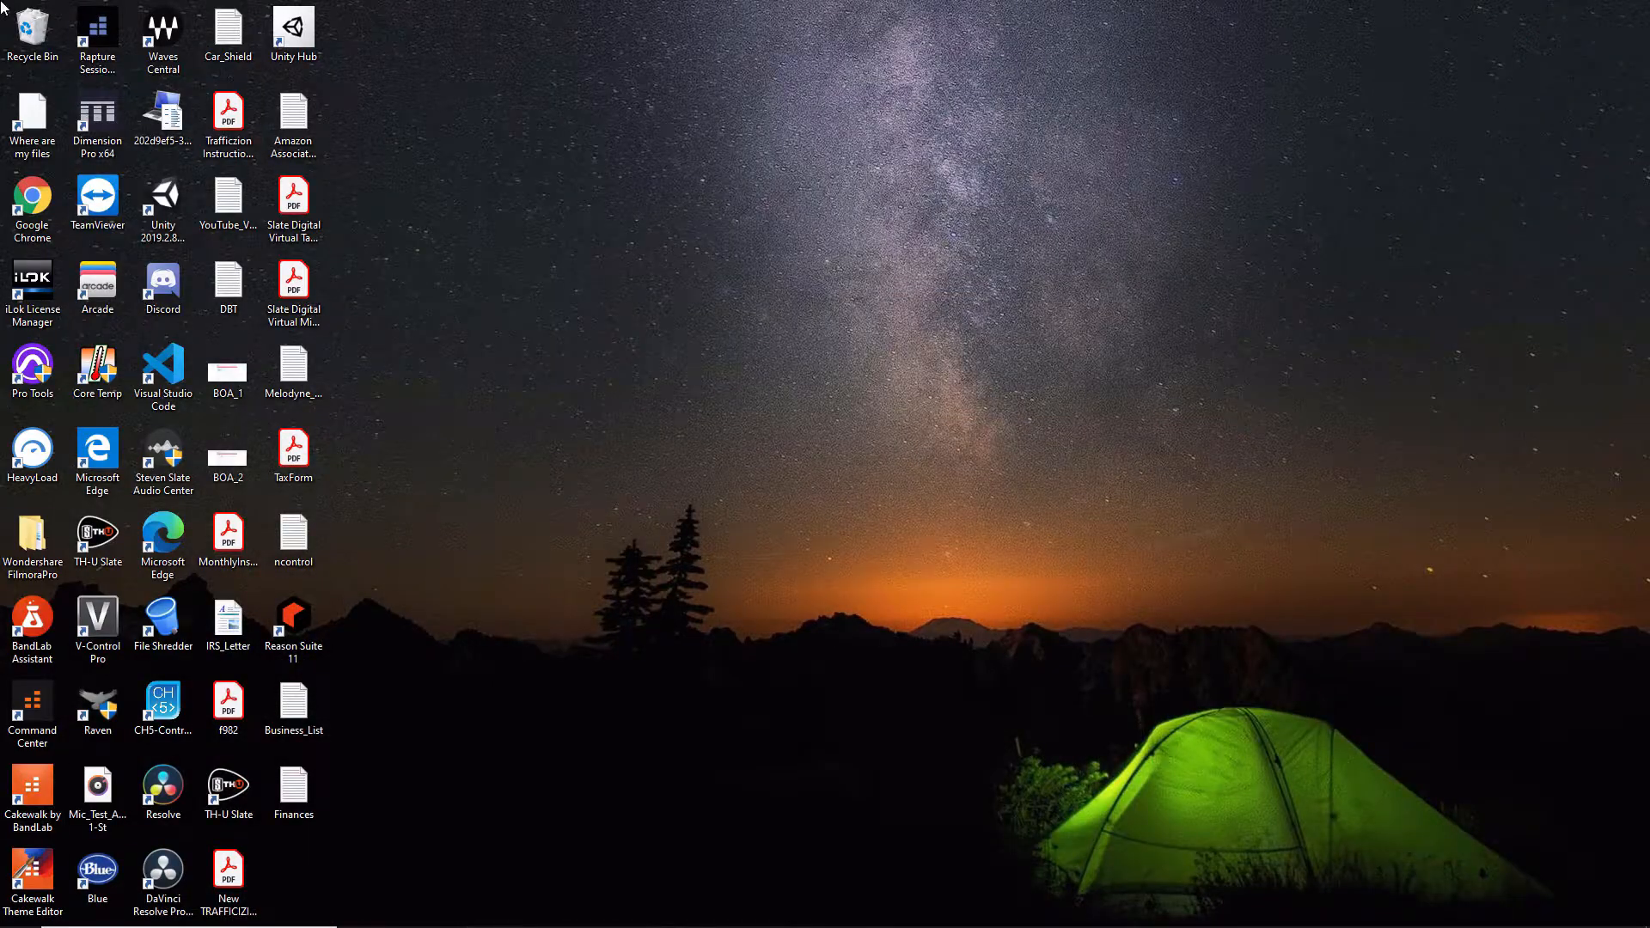
left_click(31, 363)
type("pro")
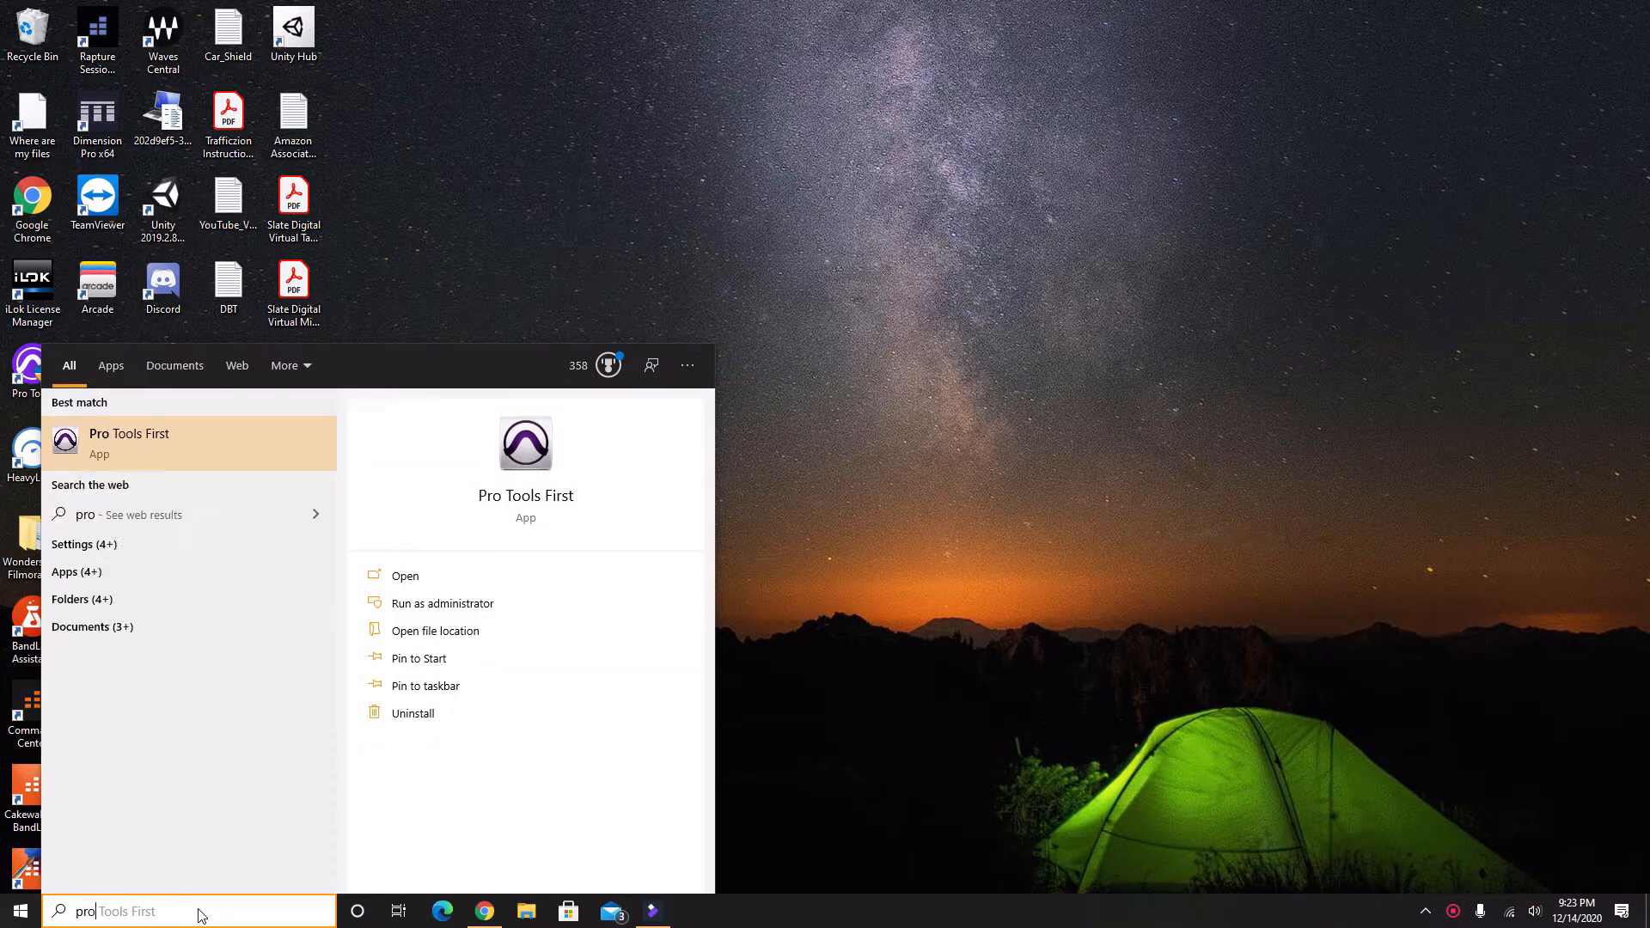
mouse_move(617, 158)
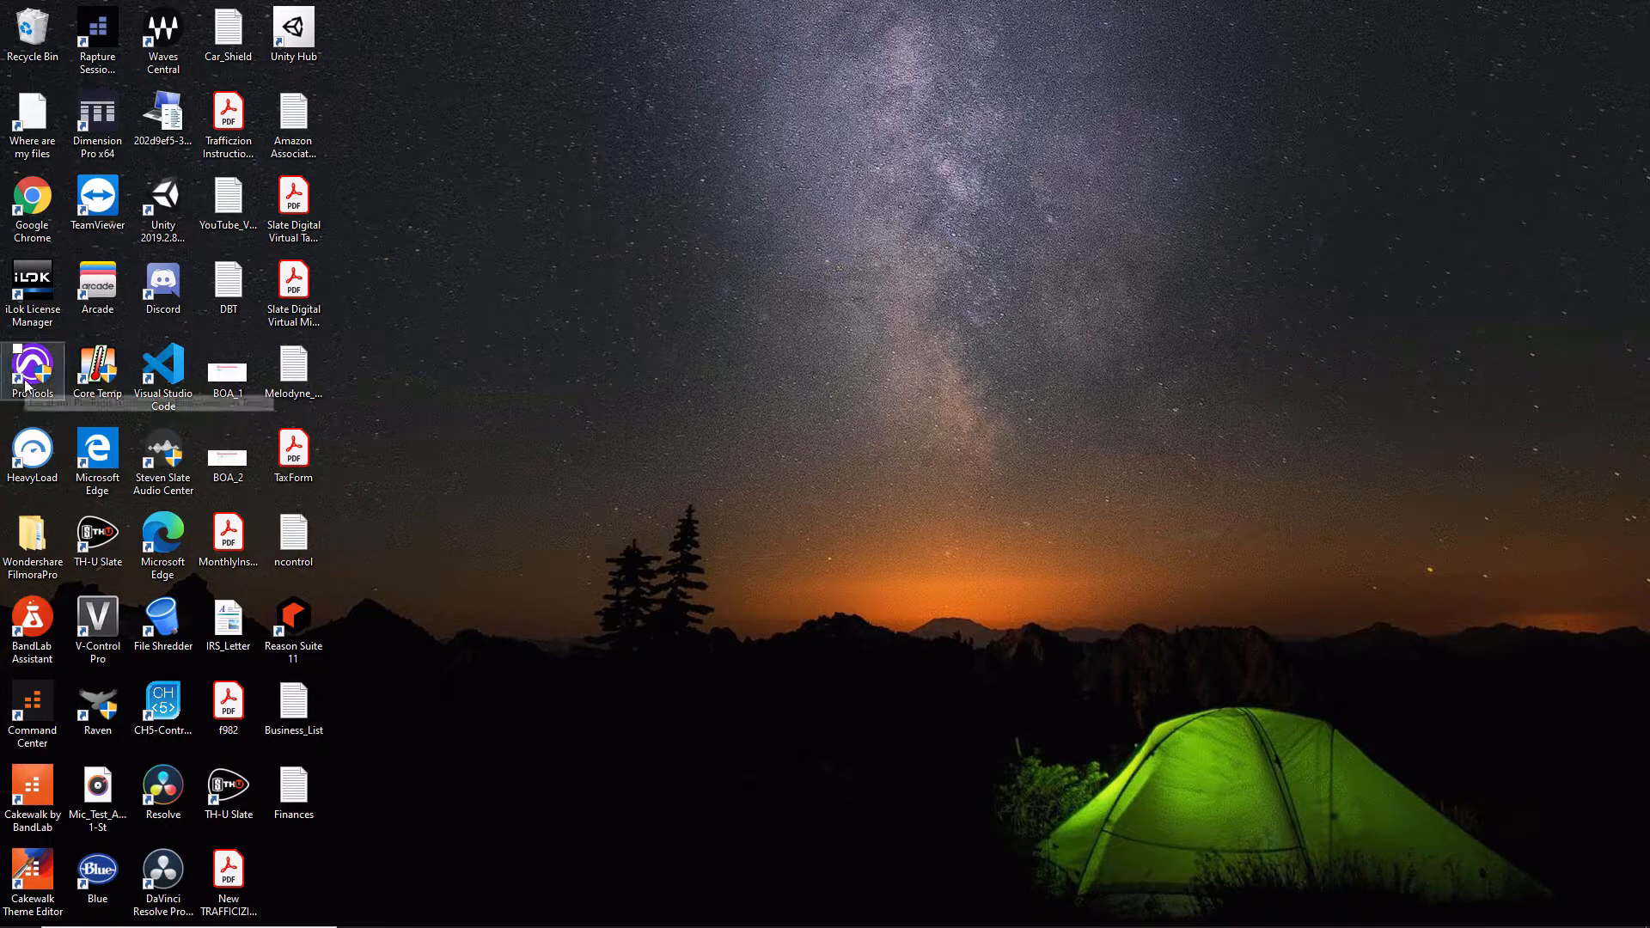
mouse_move(33, 367)
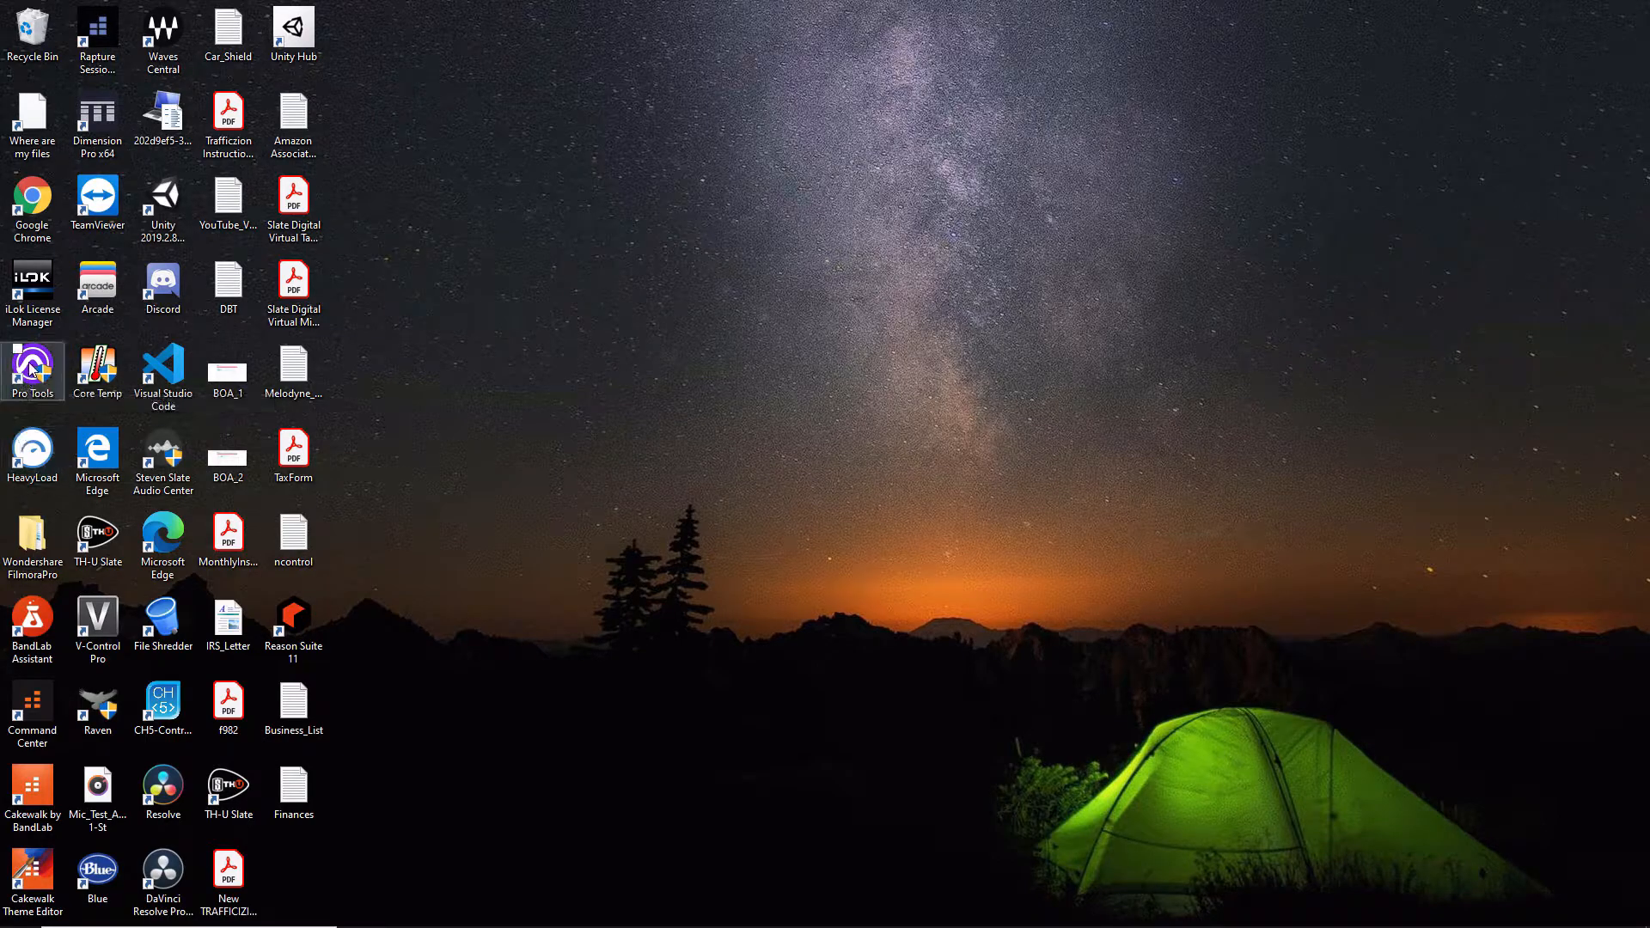
Step: Inspect the Pro Tools desktop shortcut's Properties, viewing its Compatibility settings
right_click(31, 366)
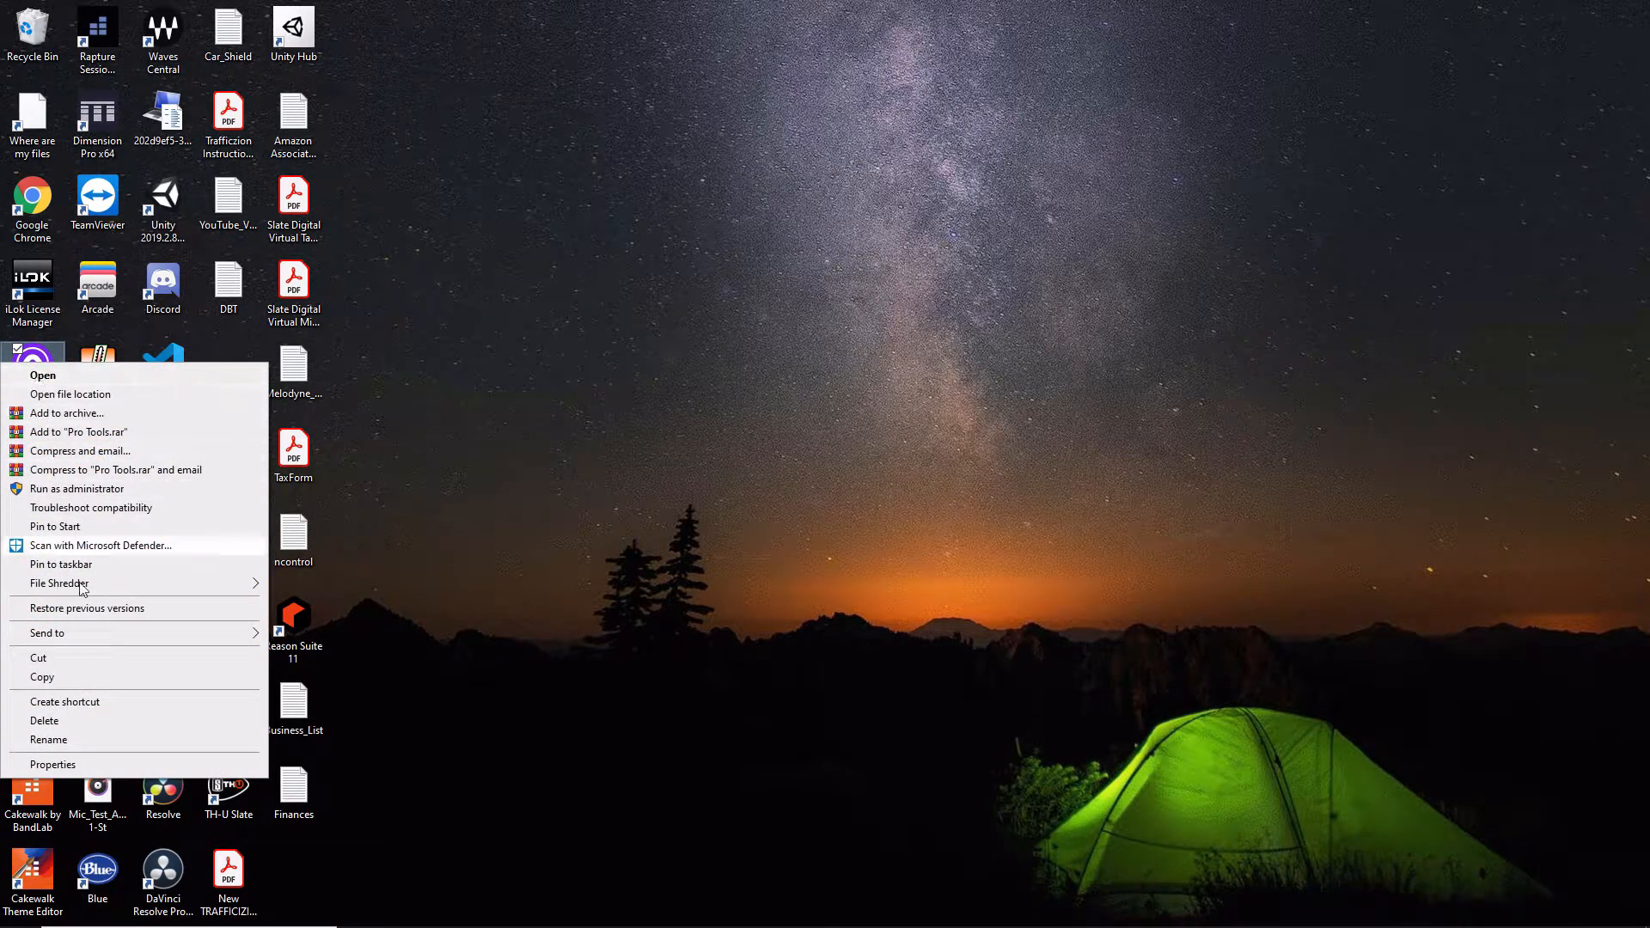
left_click(53, 763)
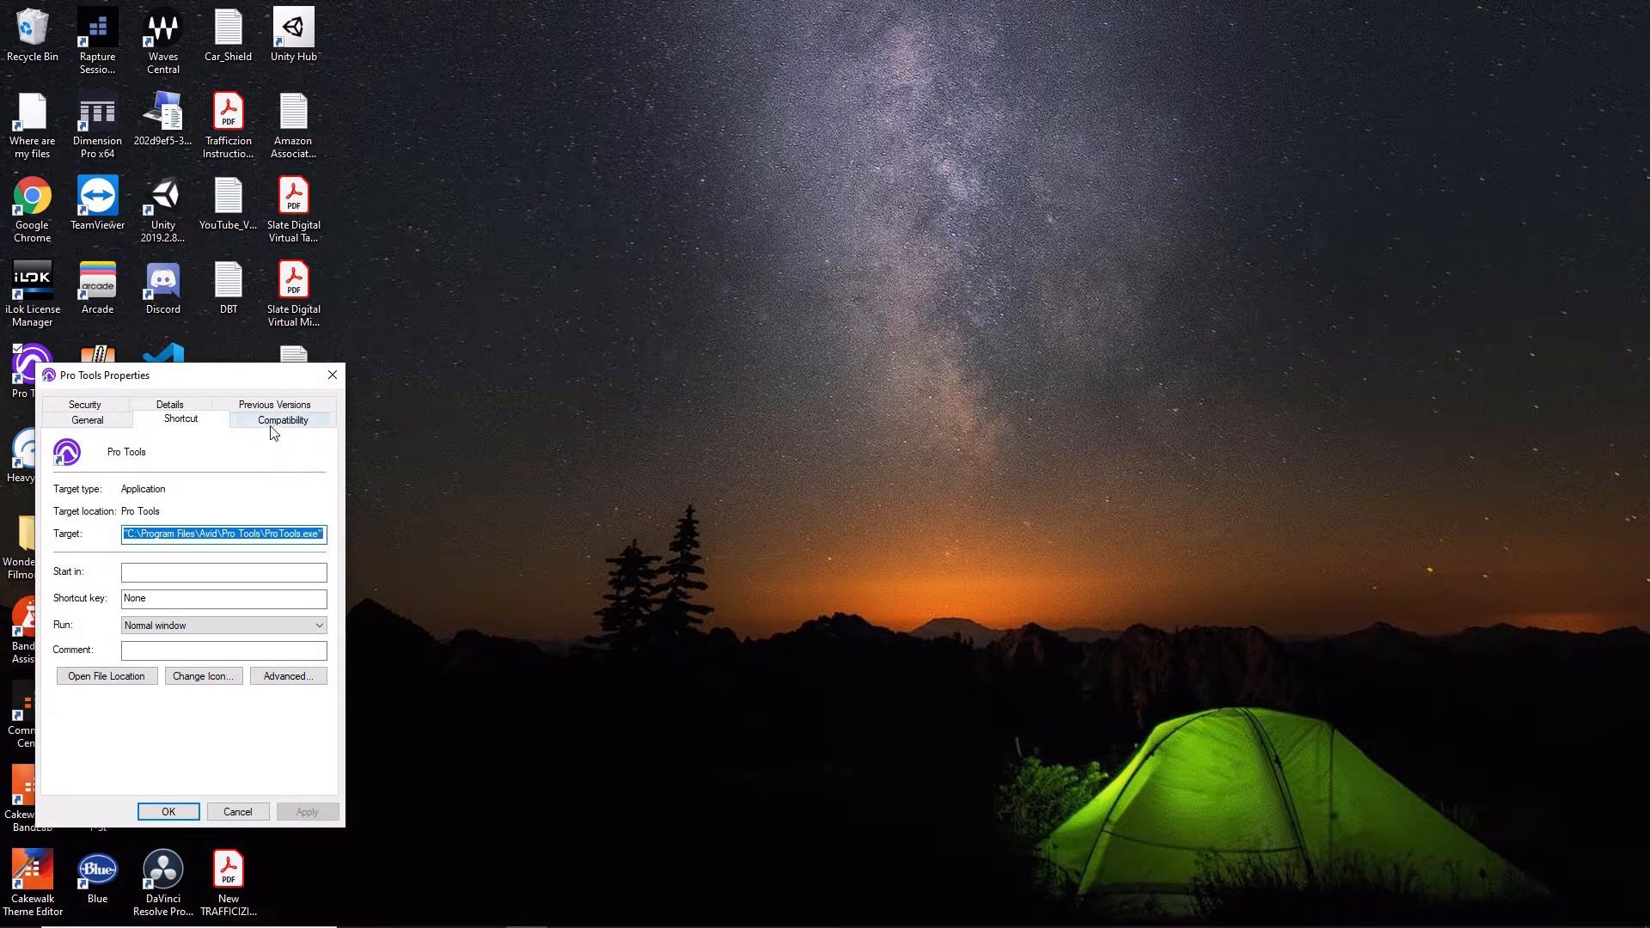
left_click(281, 419)
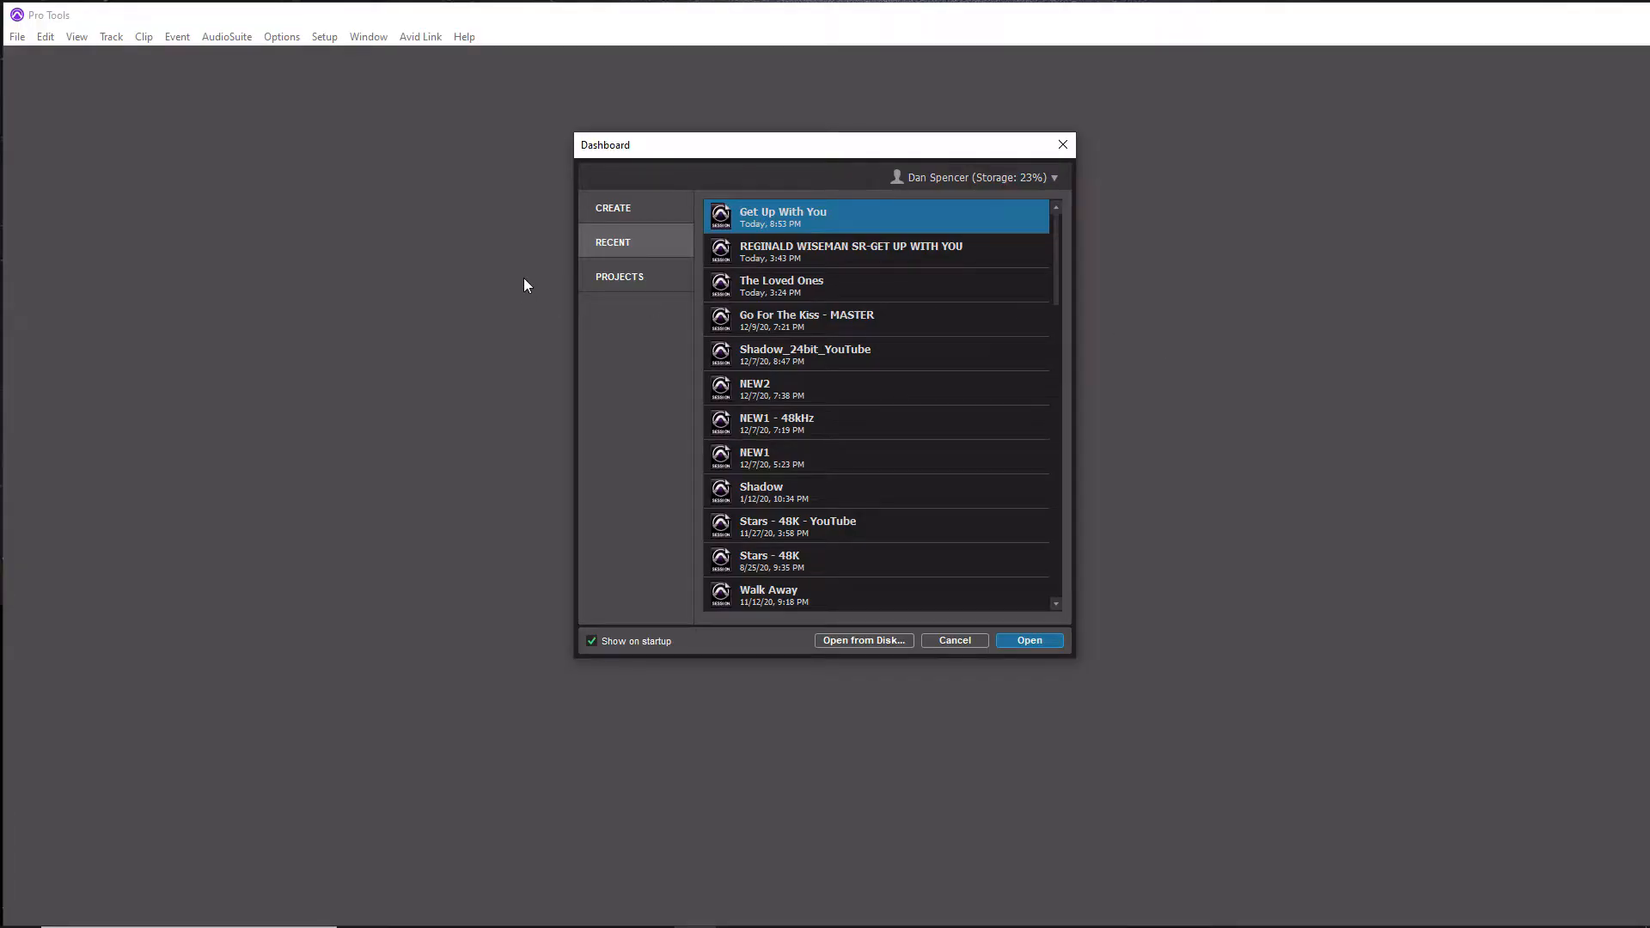
mouse_move(419, 449)
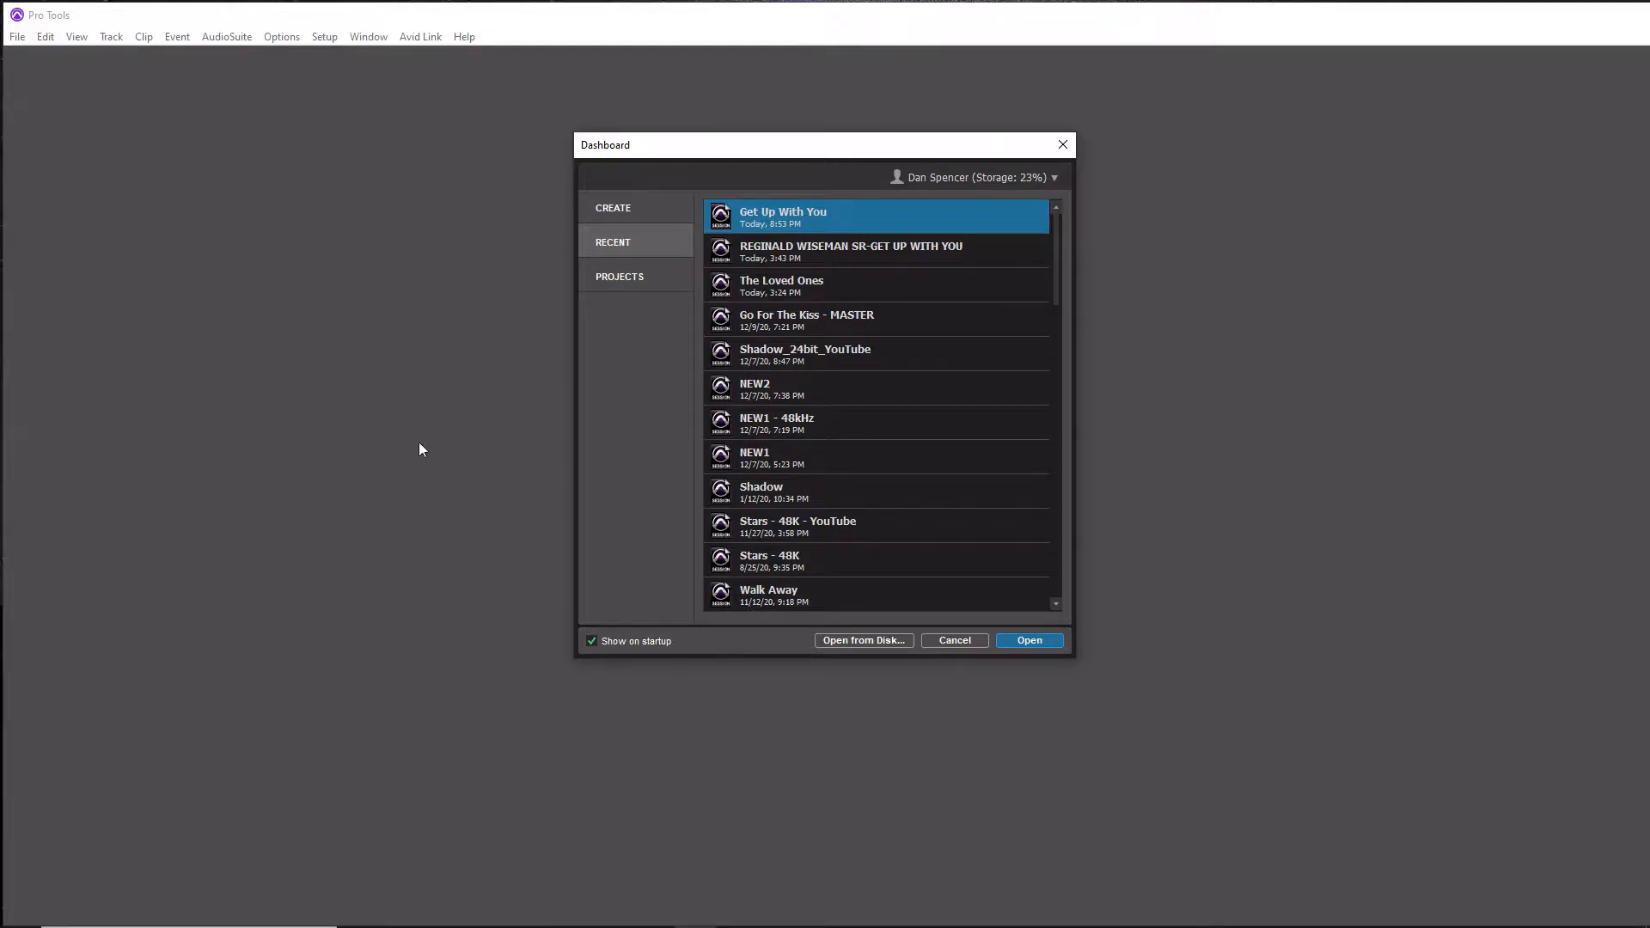
mouse_move(796, 733)
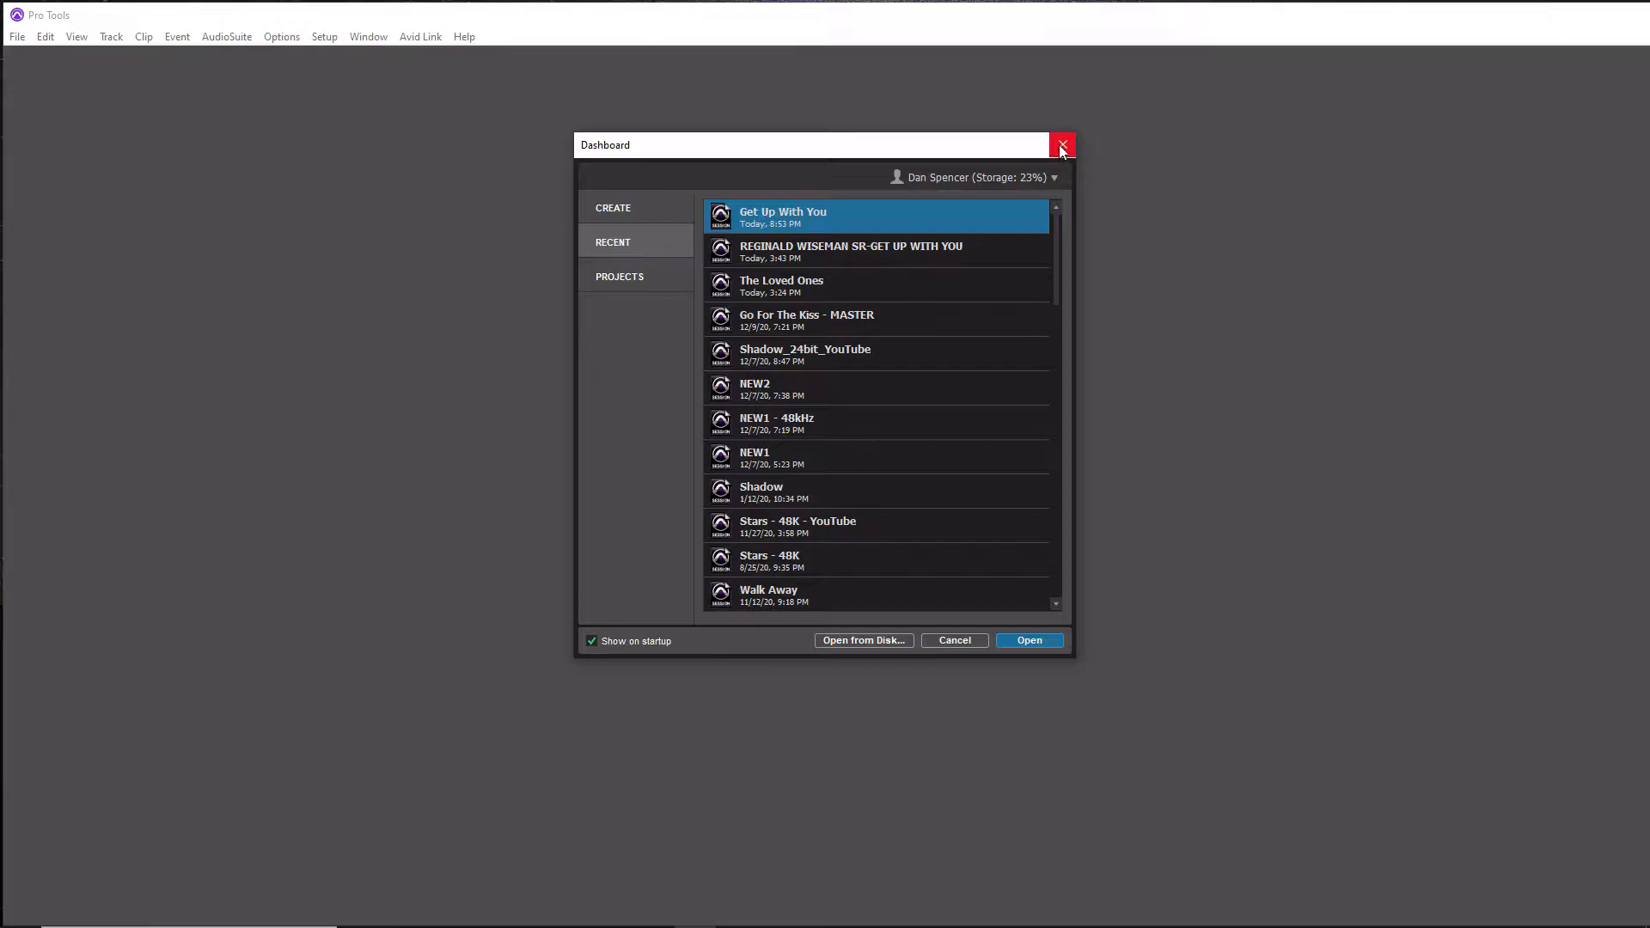
Step: Dismiss the recent-sessions Dashboard to leave the empty Pro Tools workspace
left_click(16, 36)
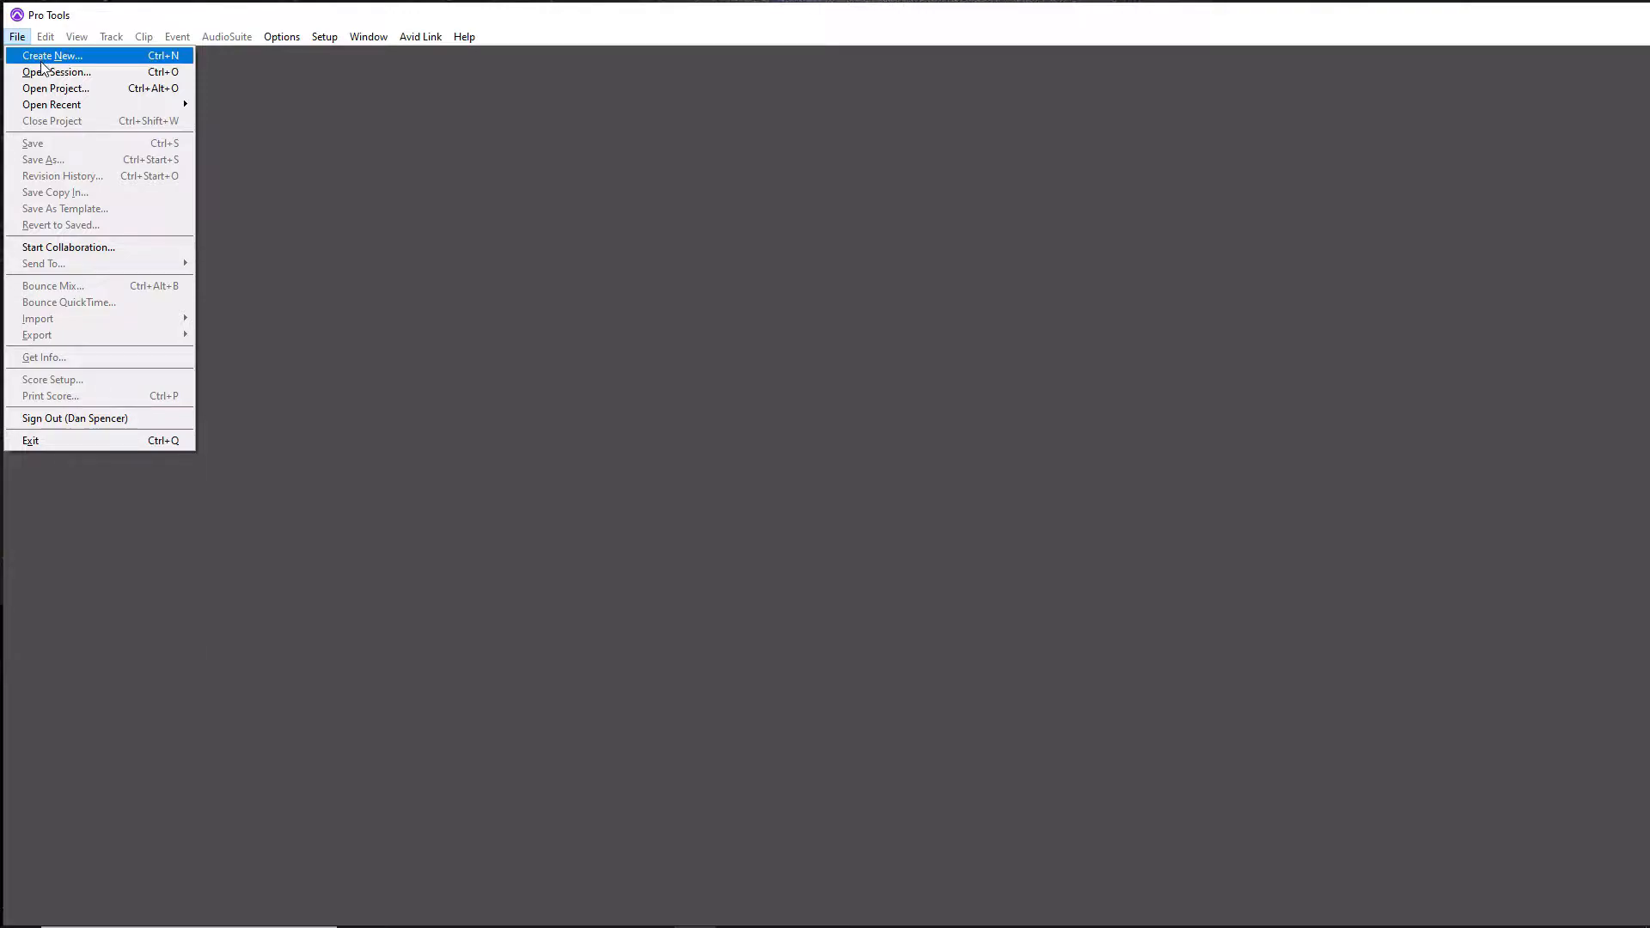
Step: Start File > Create New, browse Recent and Projects, then return to the Create options
left_click(50, 55)
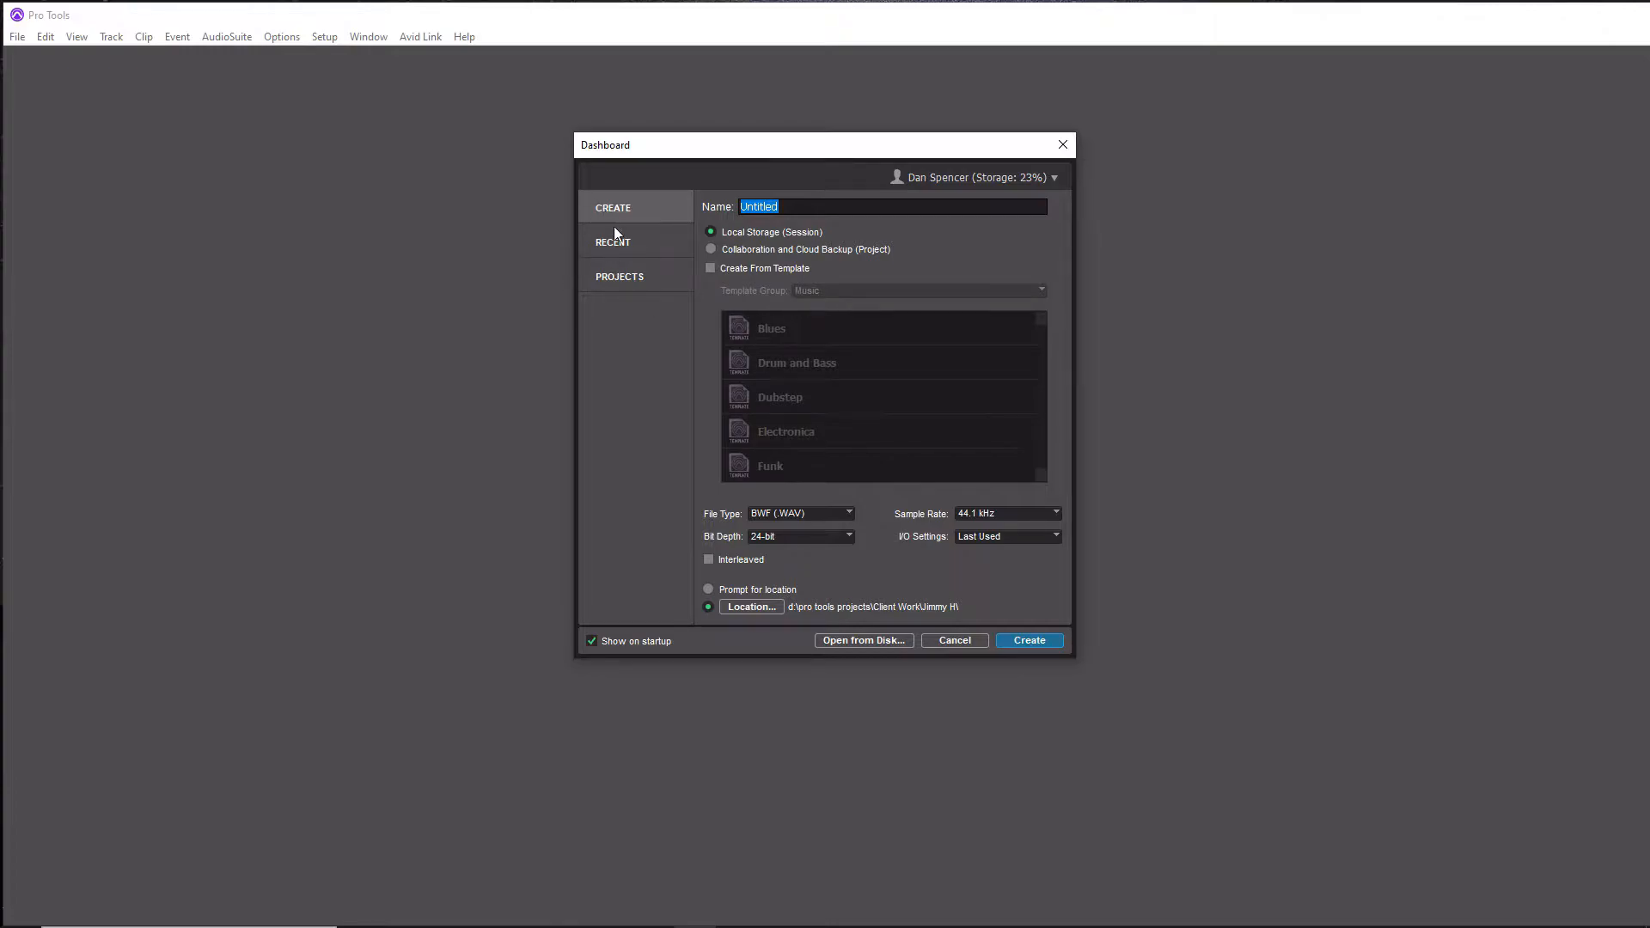
mouse_move(625, 295)
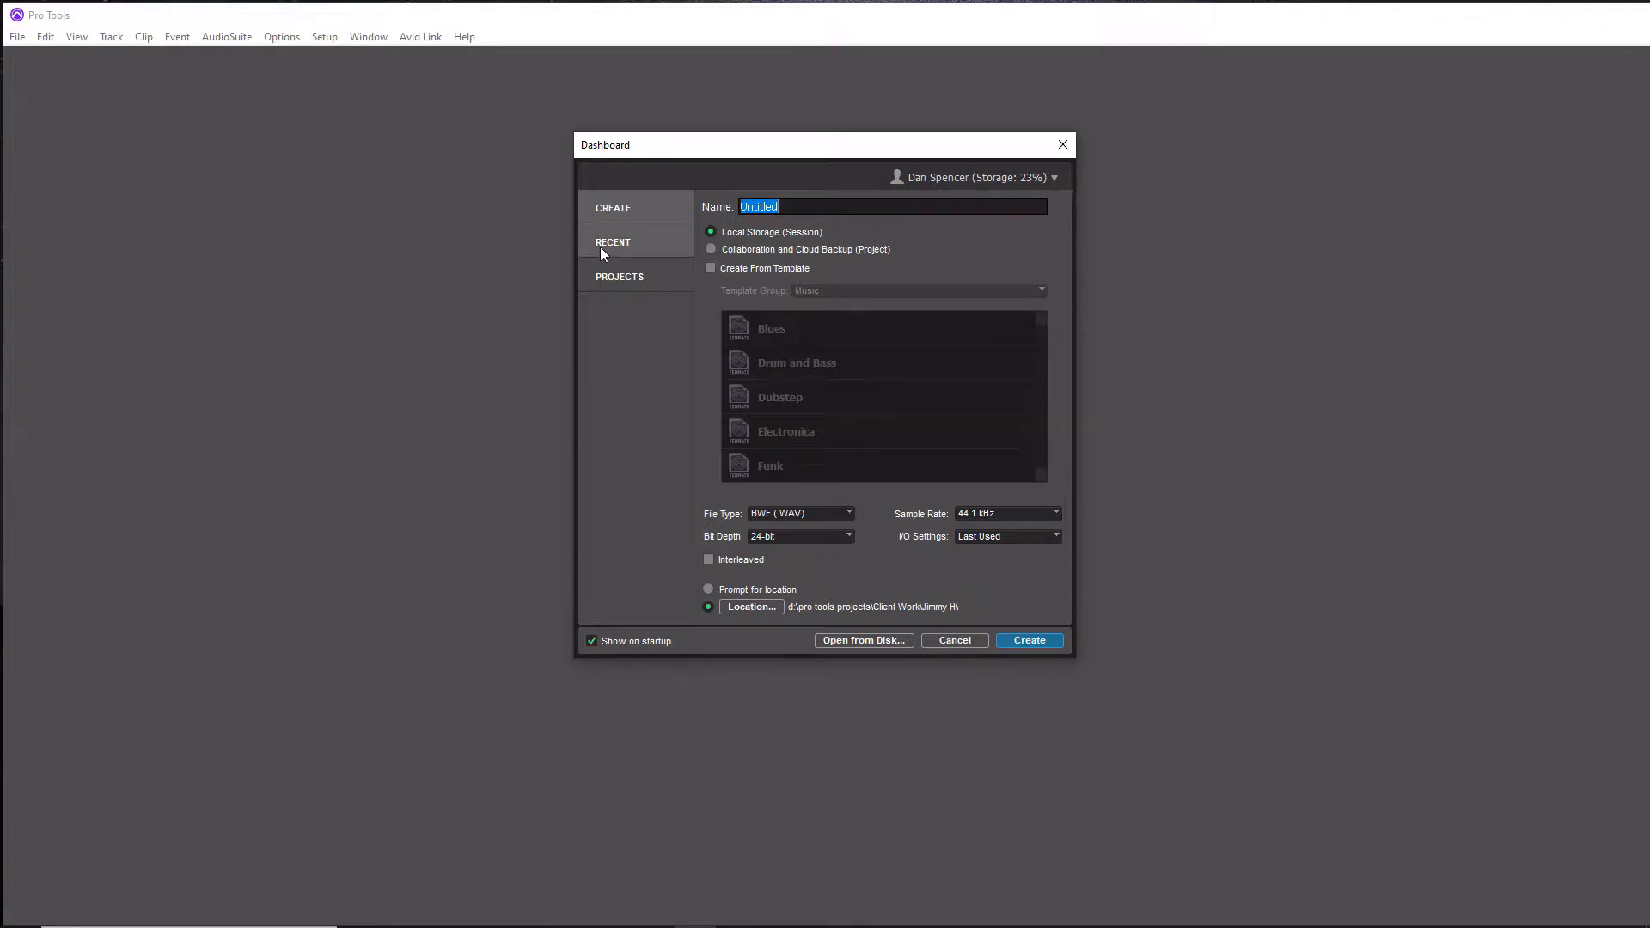
left_click(614, 242)
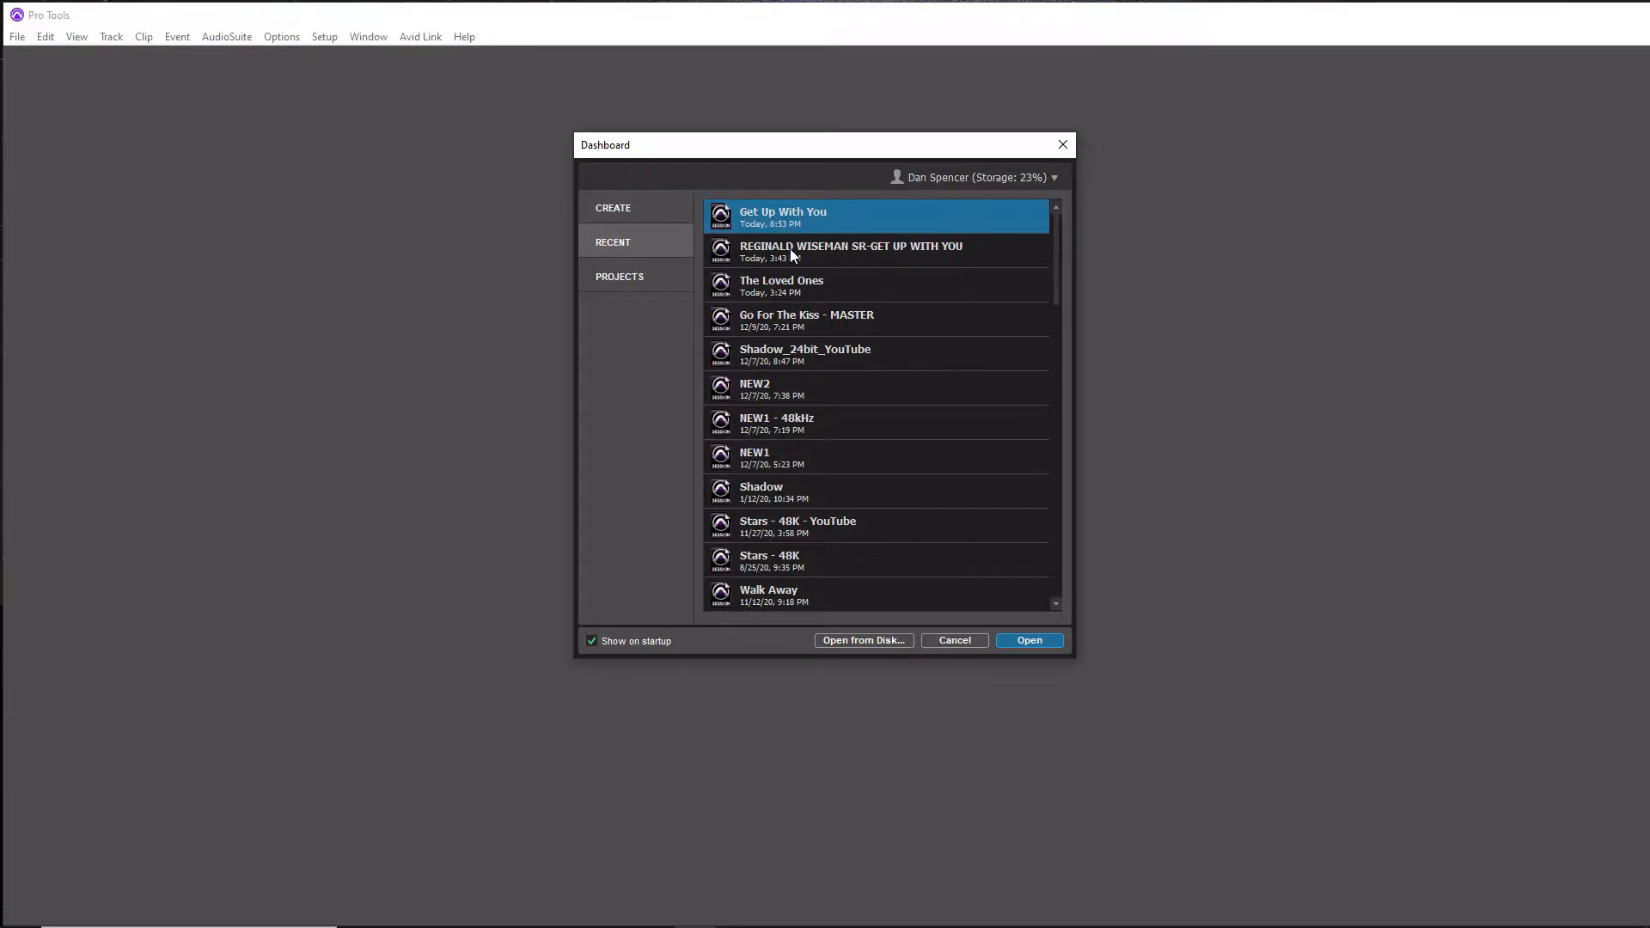
mouse_move(803, 454)
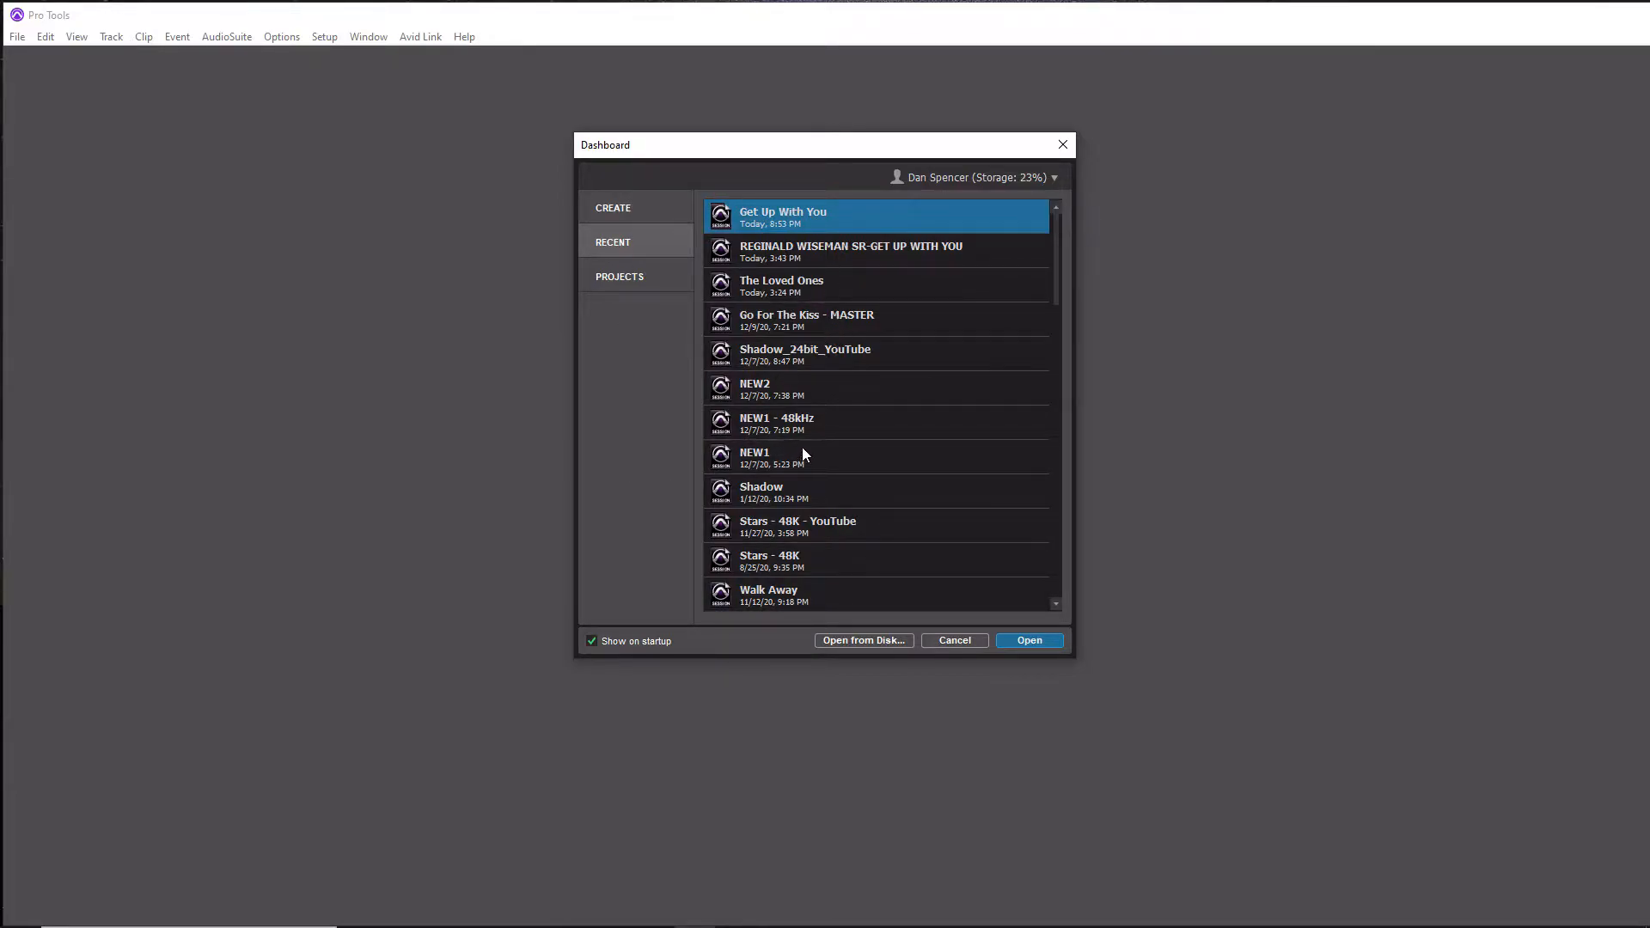
left_click(621, 275)
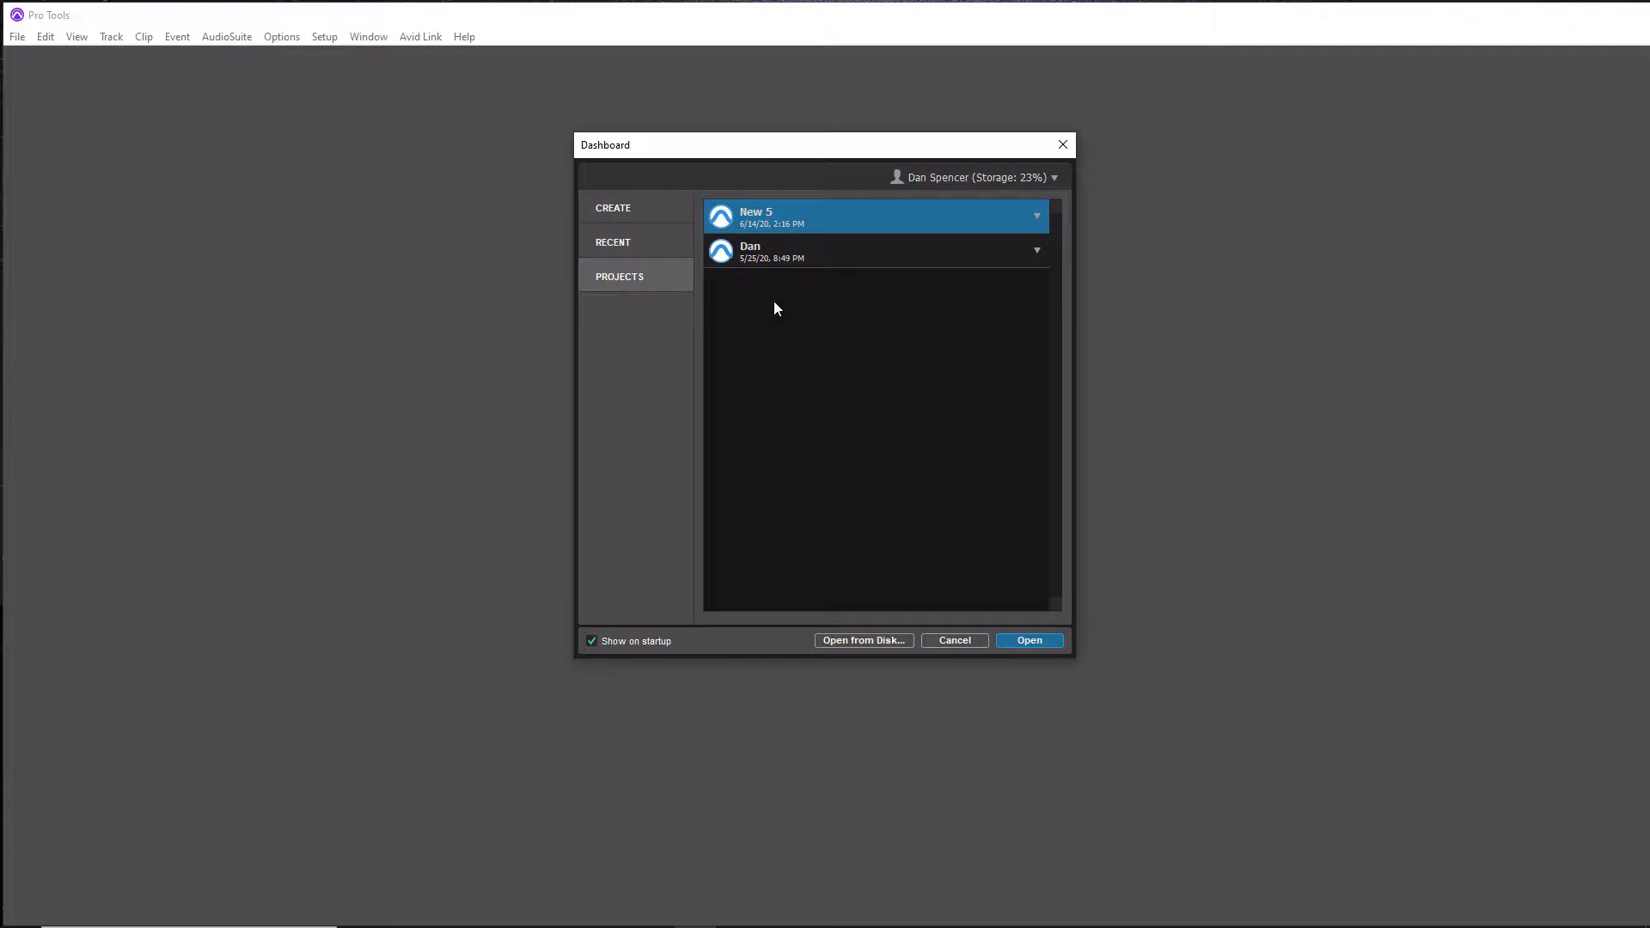
left_click(613, 208)
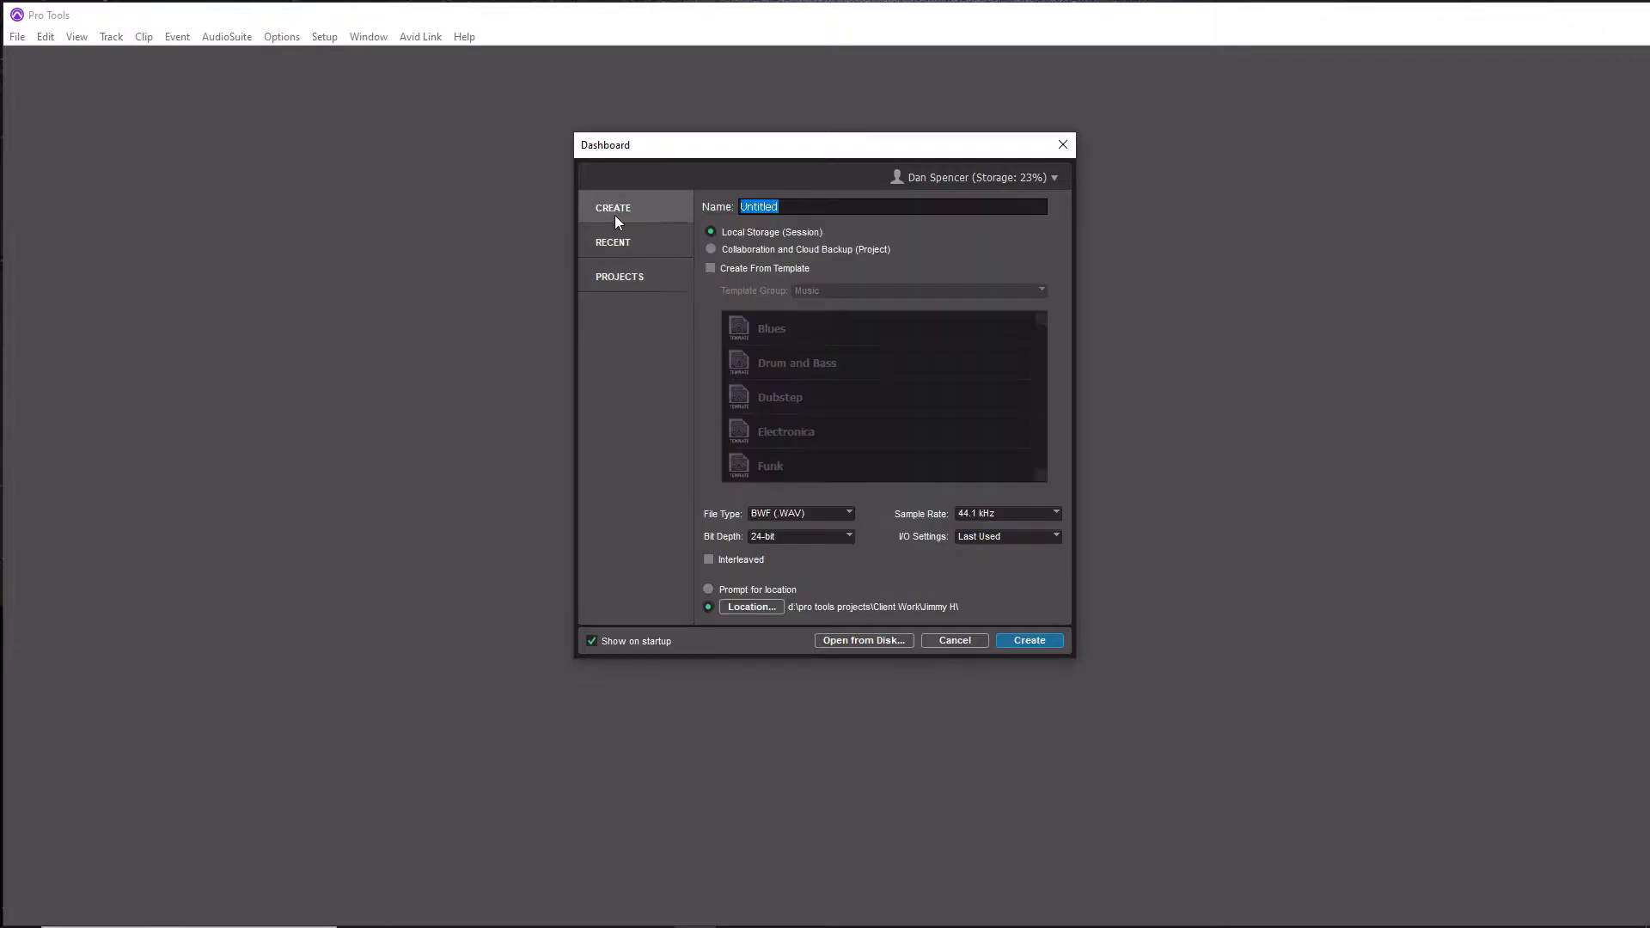
mouse_move(827, 181)
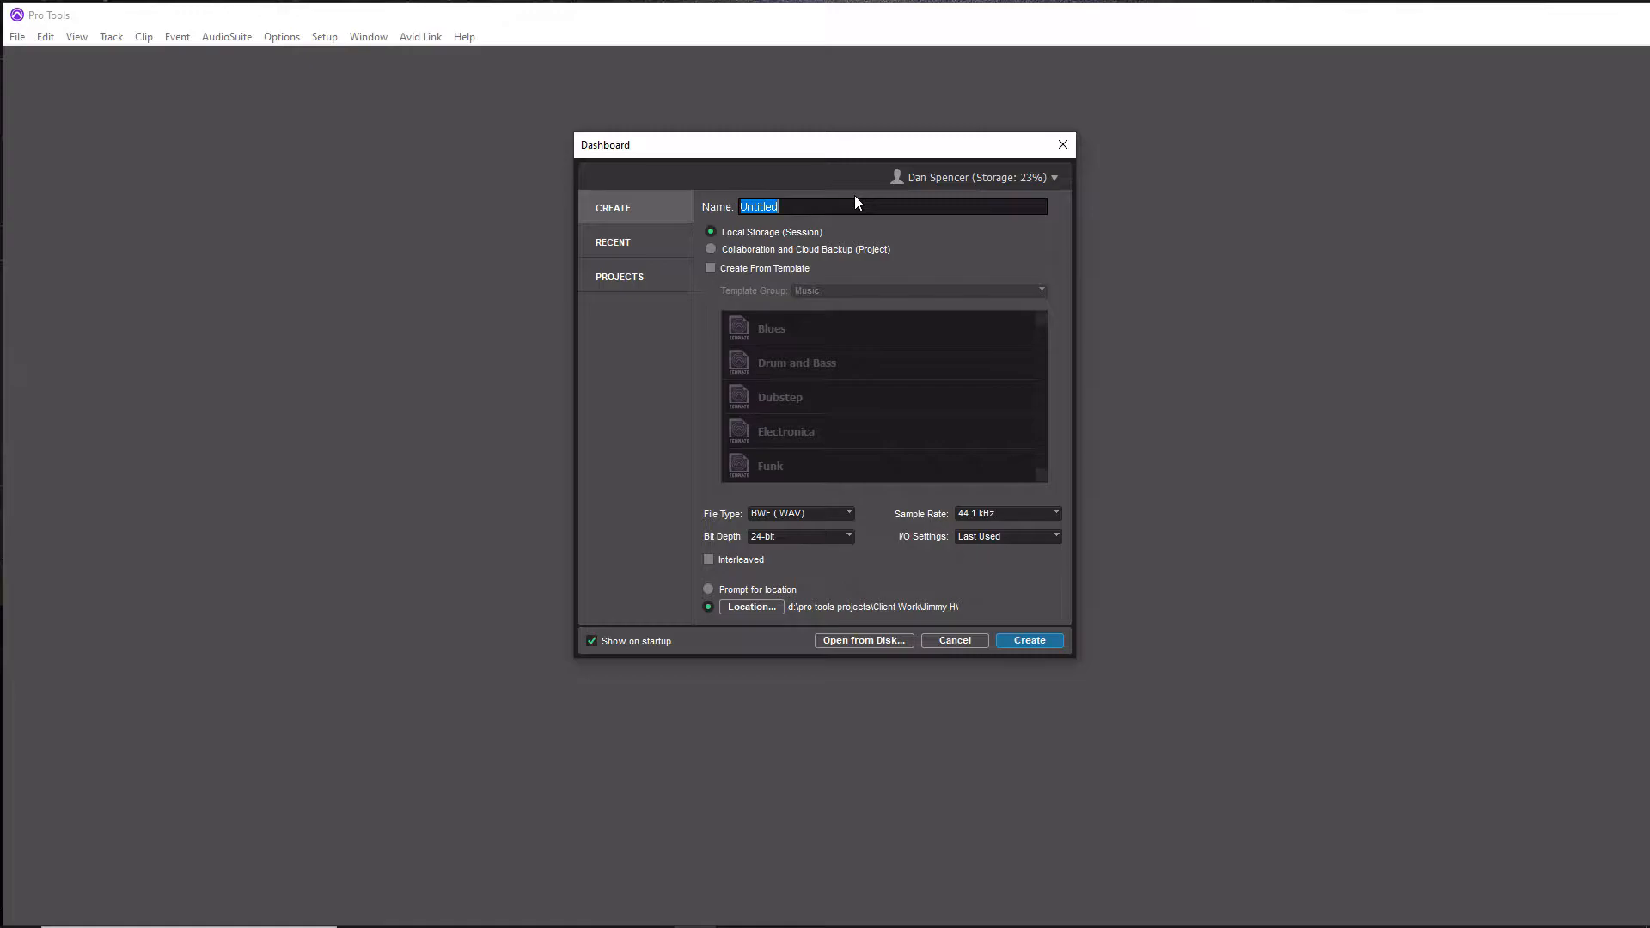
Step: Name the new session 'Test Session'
type("Test Sess")
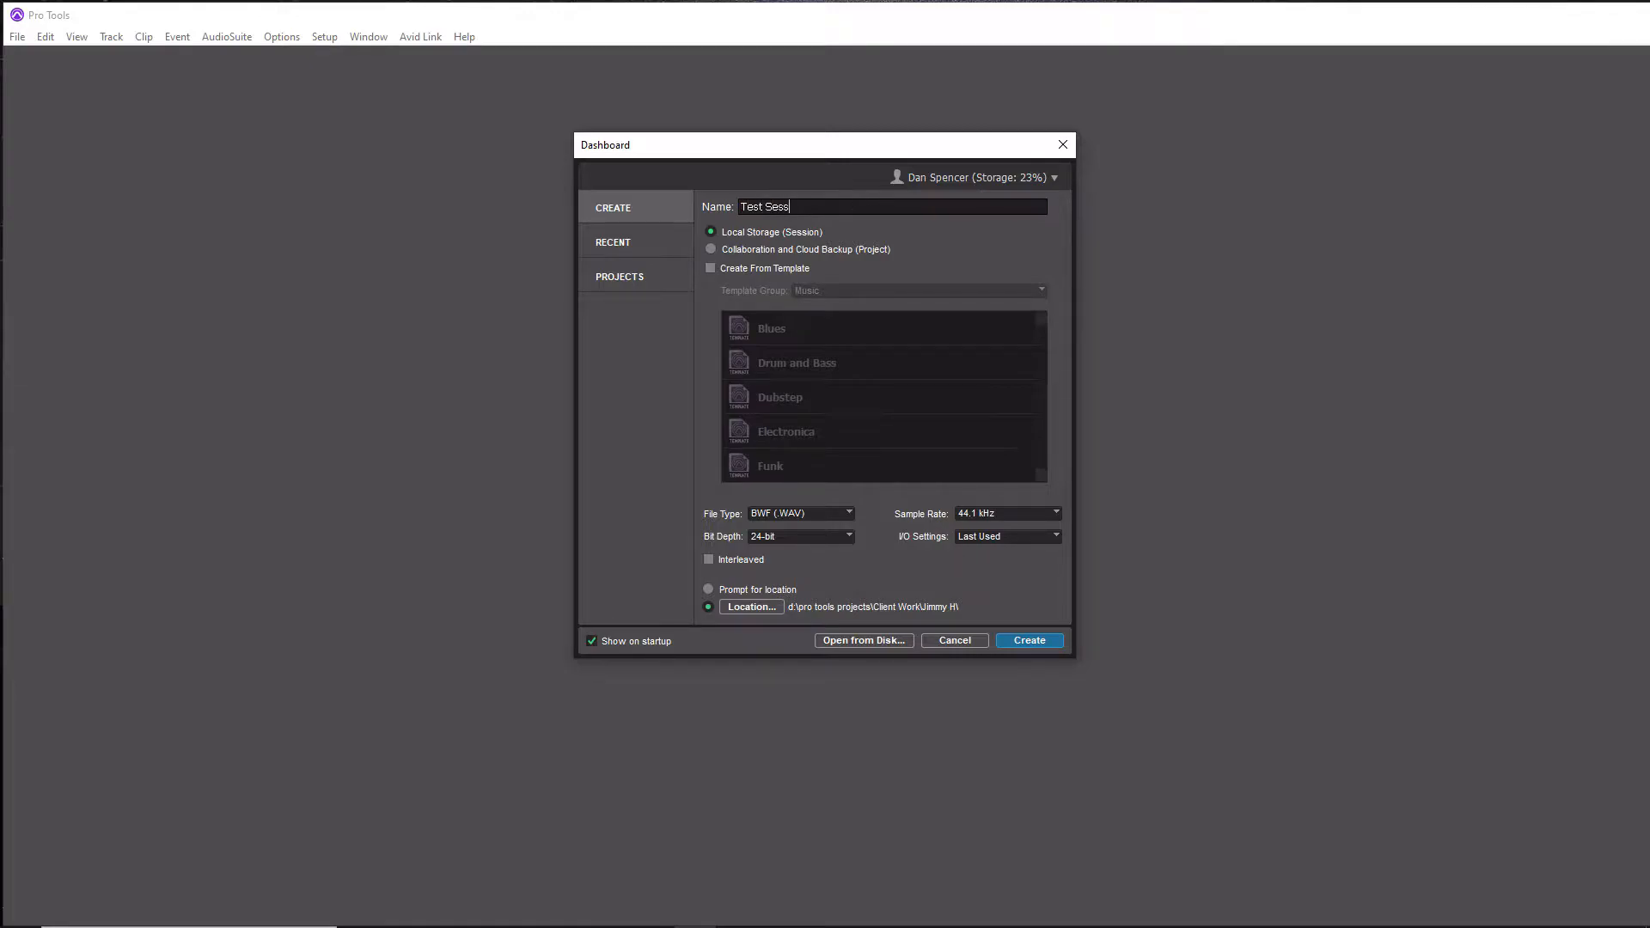
type("ion")
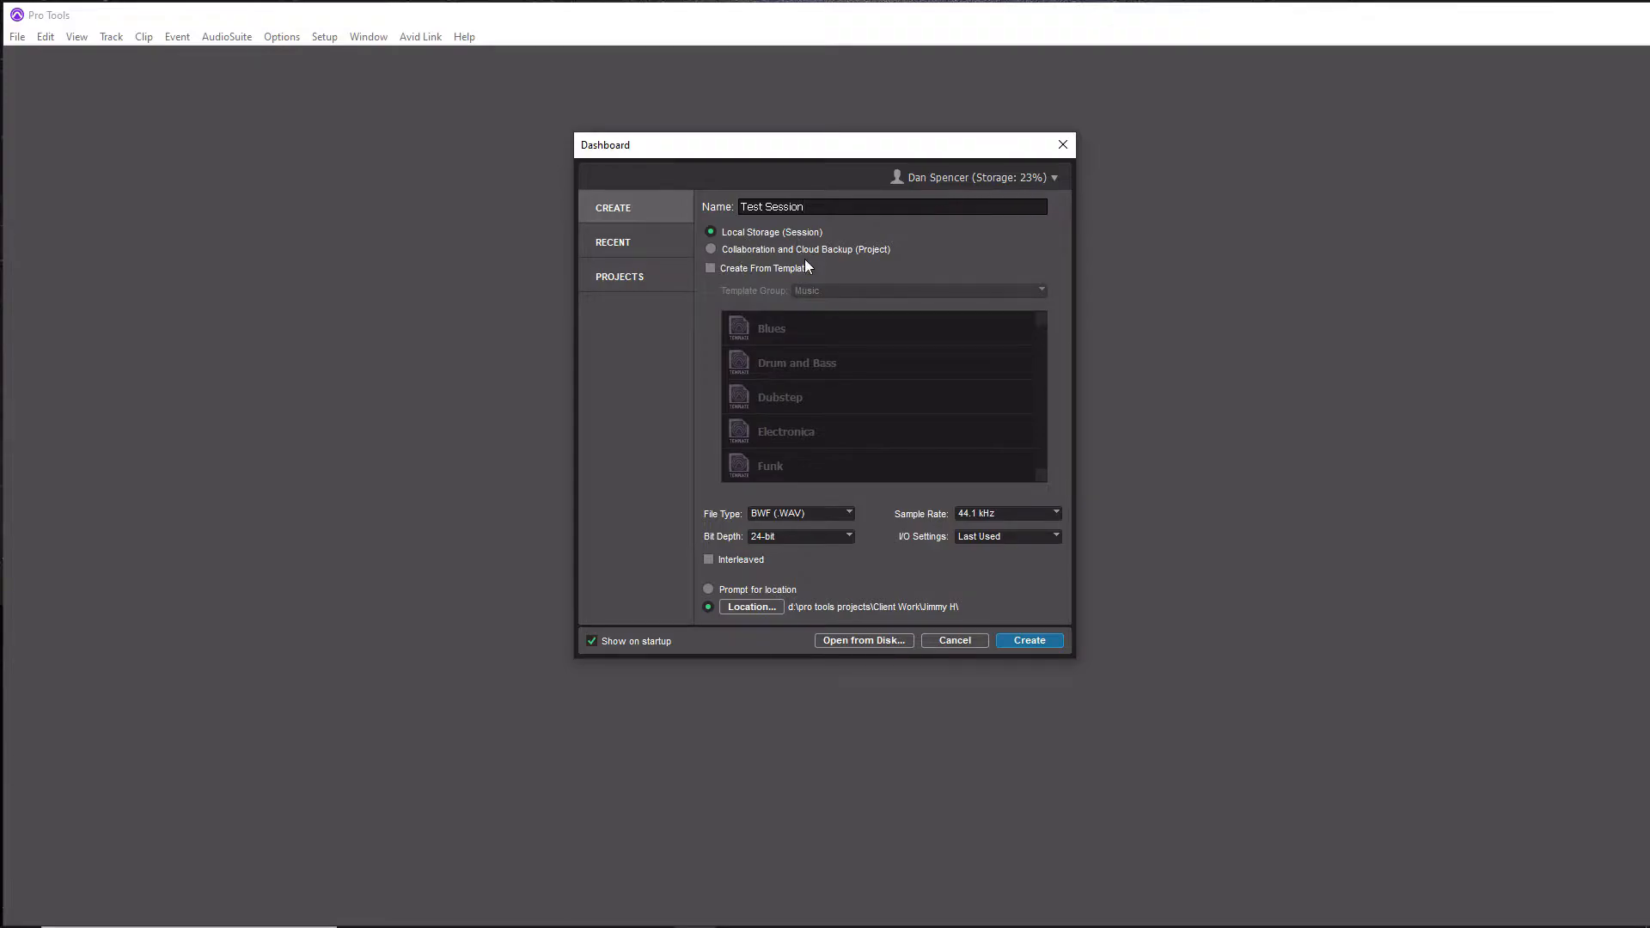
left_click(889, 206)
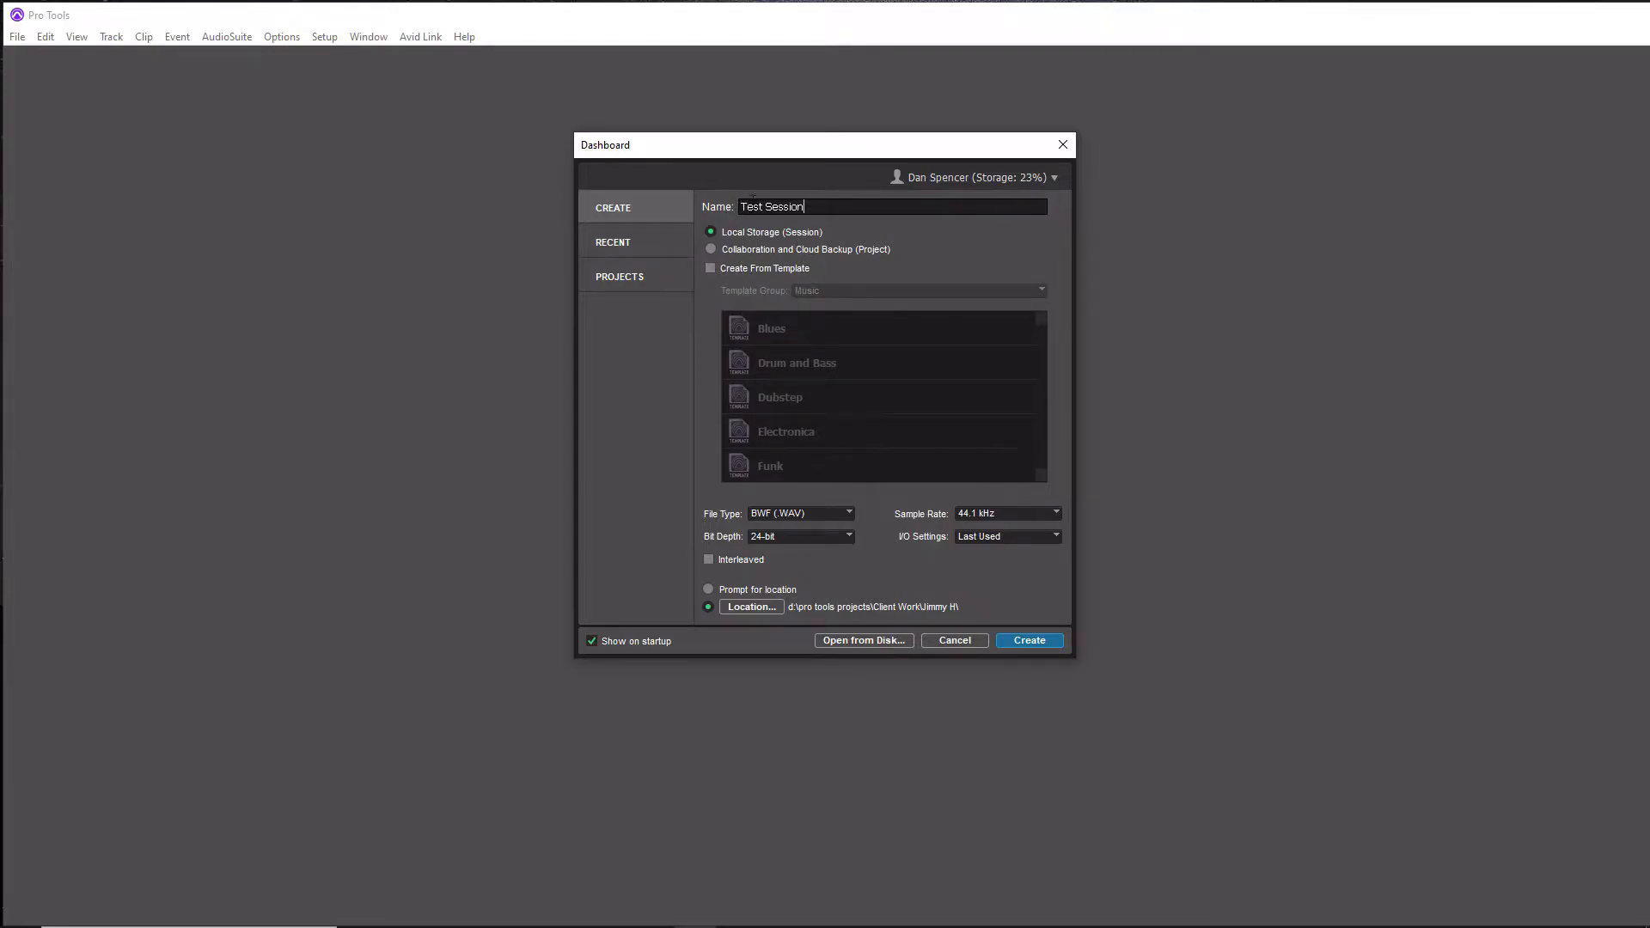
mouse_move(824, 237)
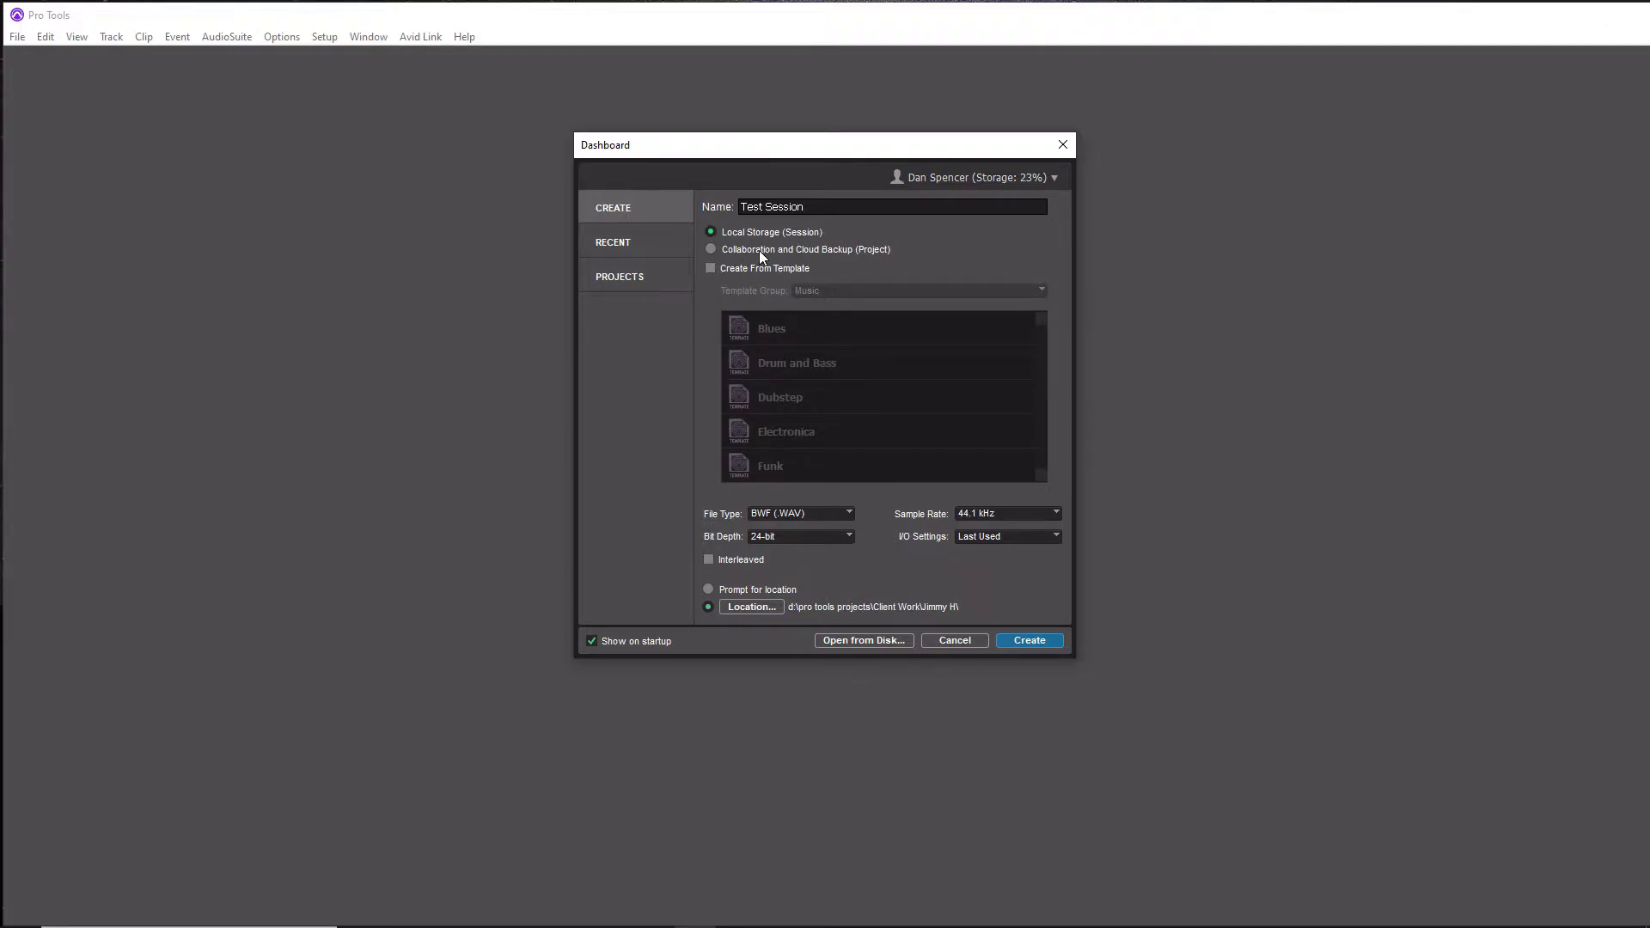
mouse_move(854, 260)
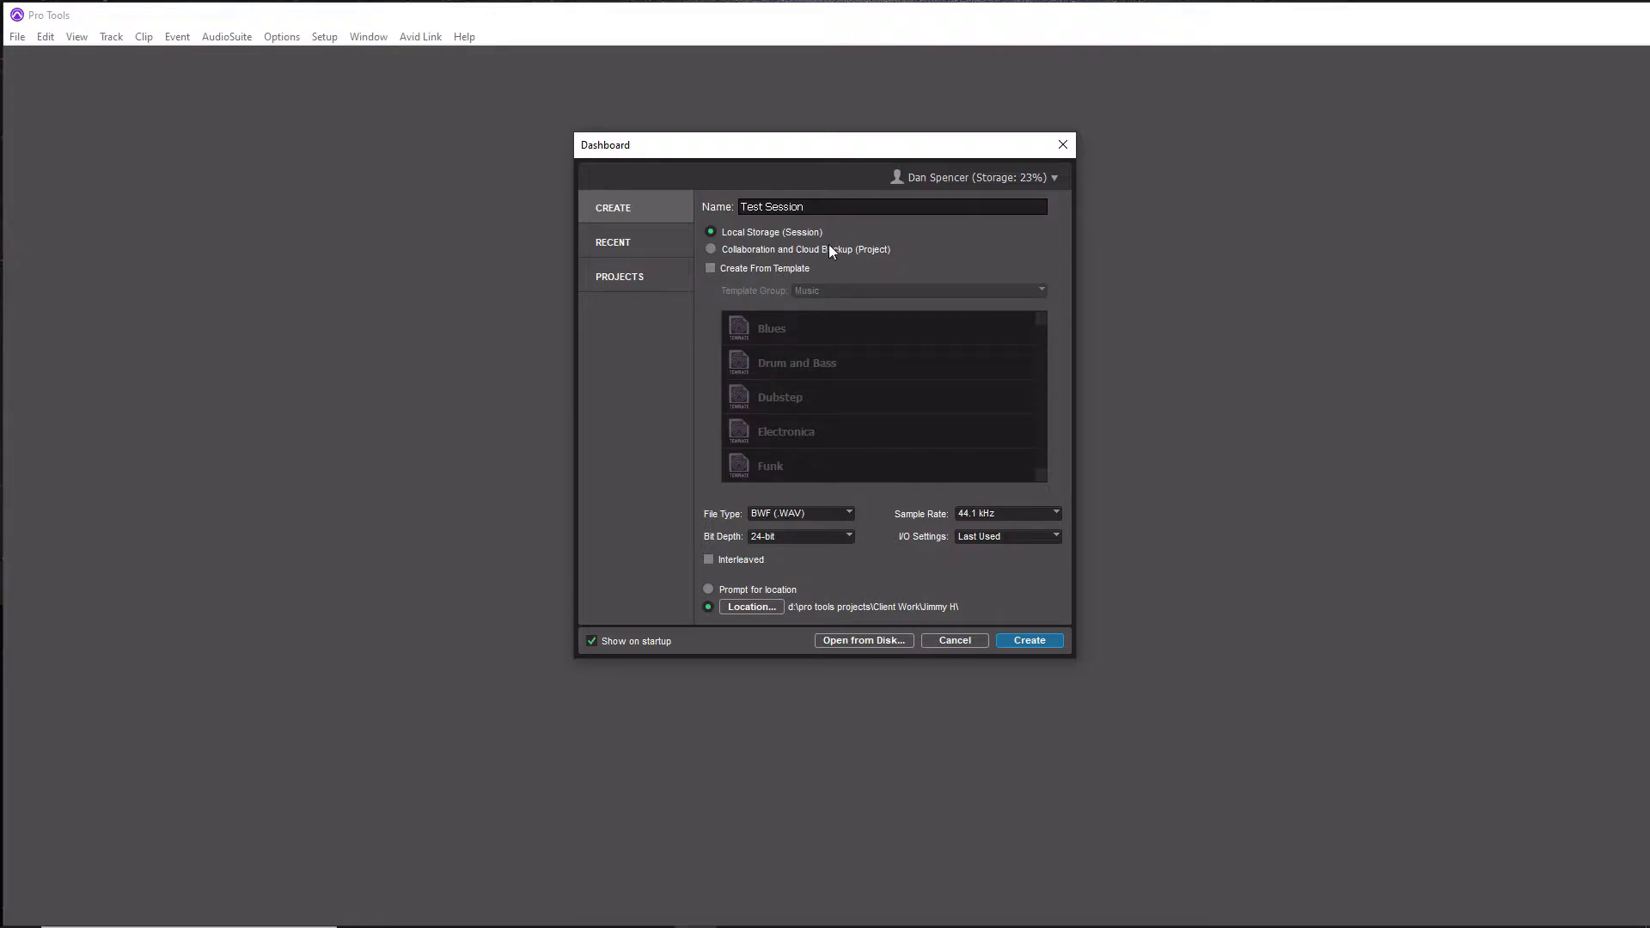
mouse_move(795, 256)
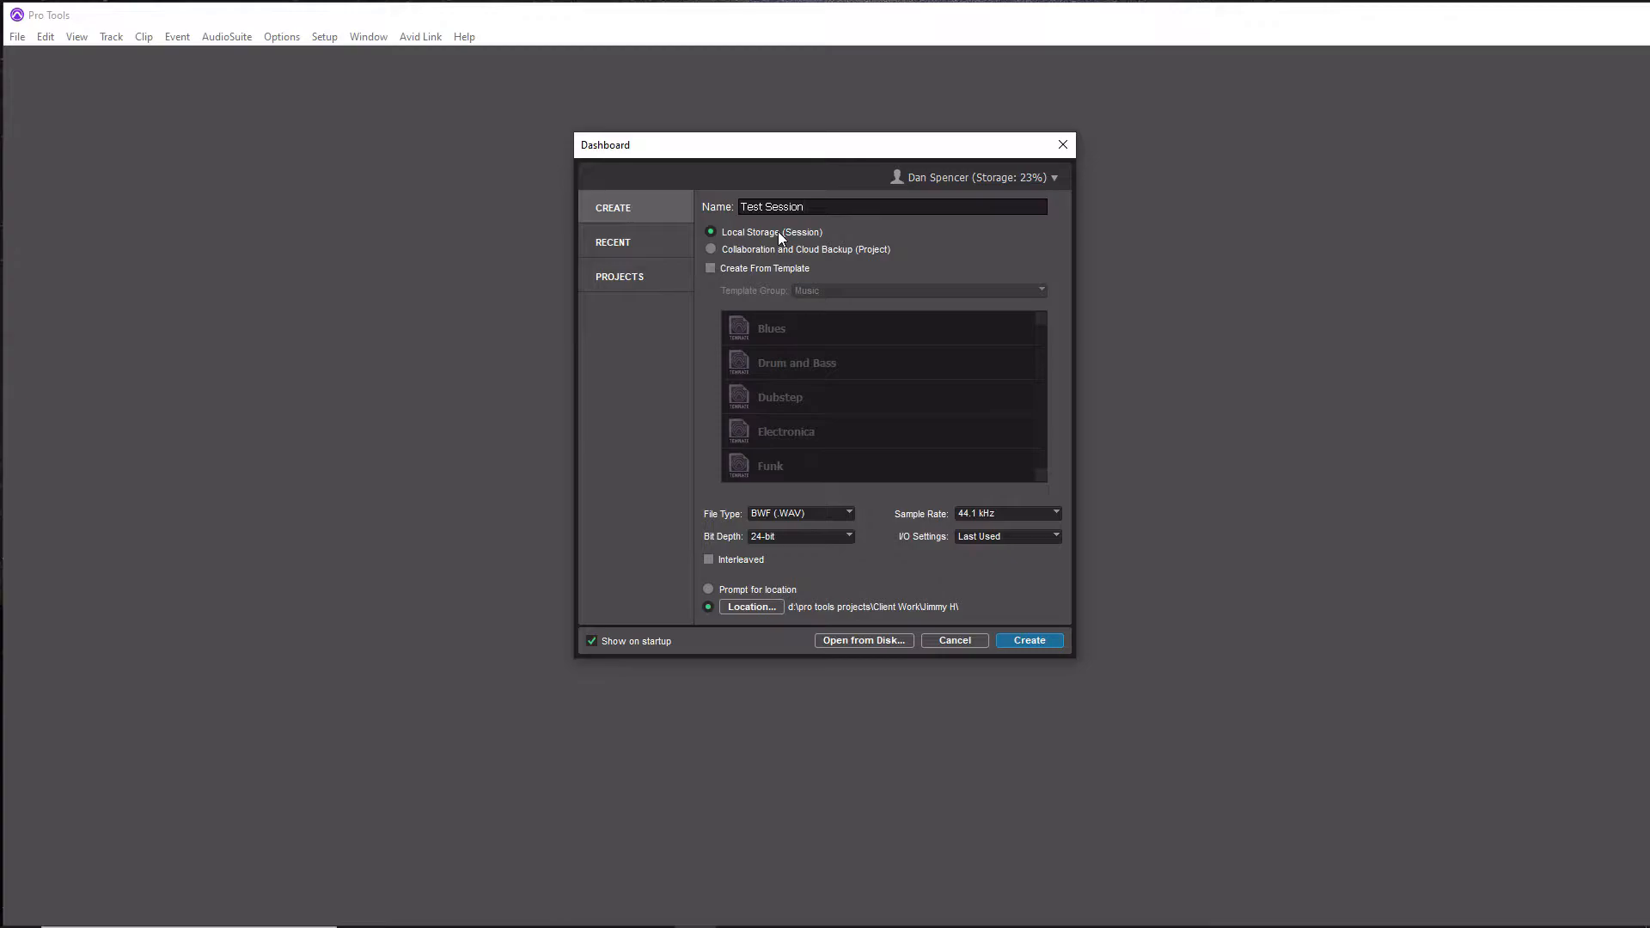
mouse_move(787, 281)
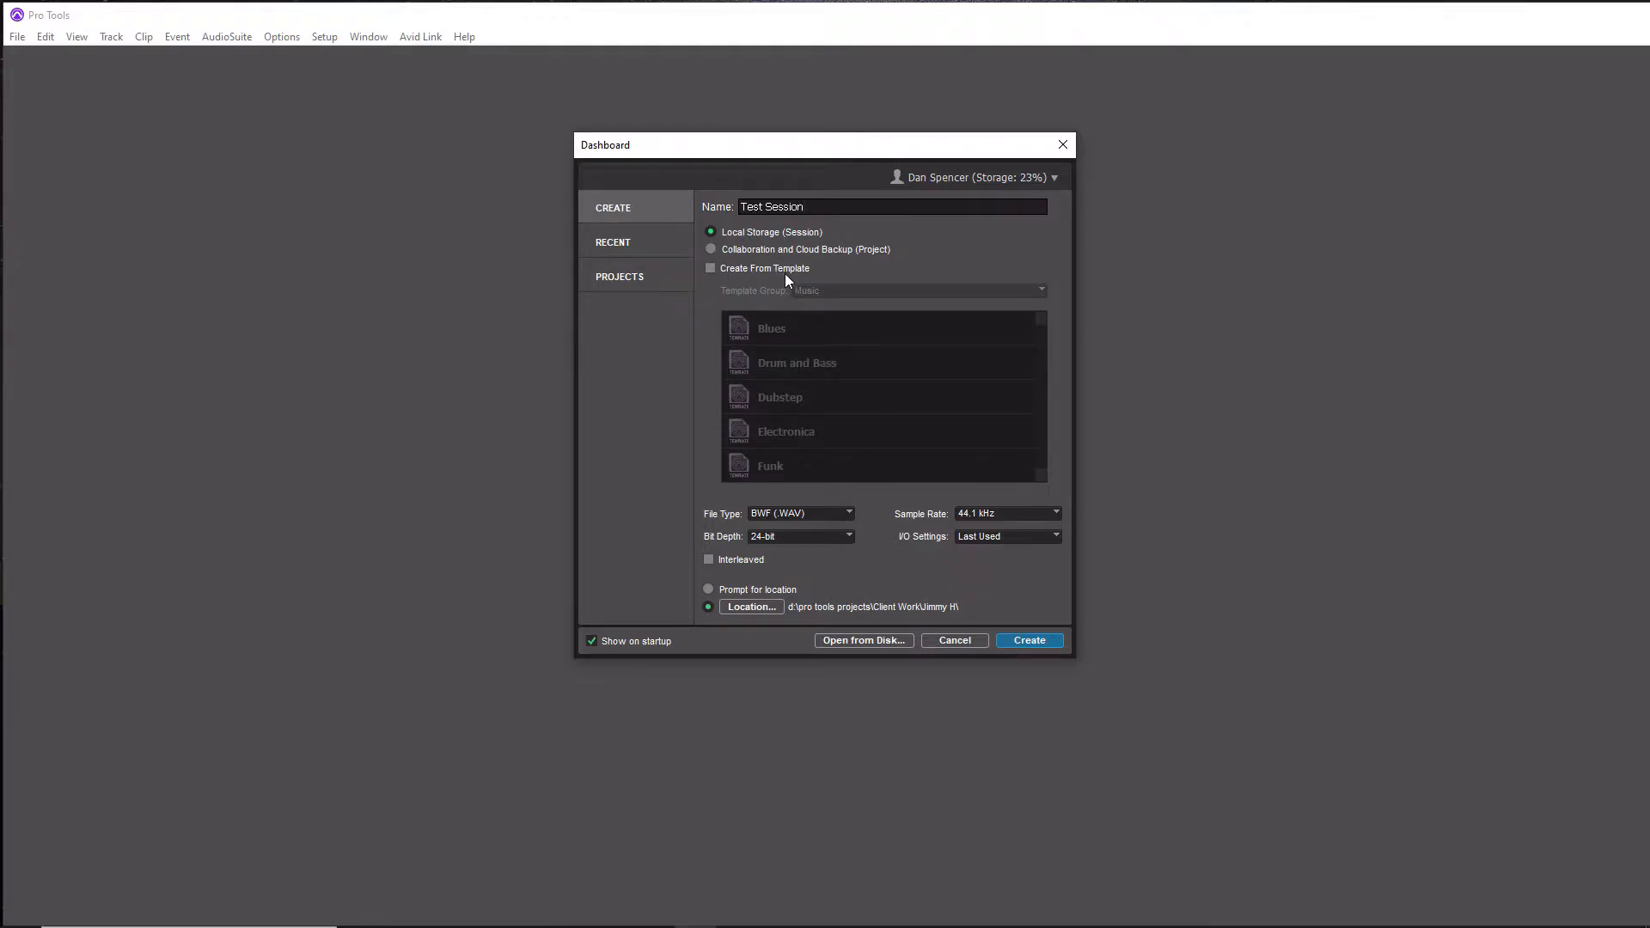
Step: Browse the template list, then leave 'Create From Template' switched off
left_click(709, 268)
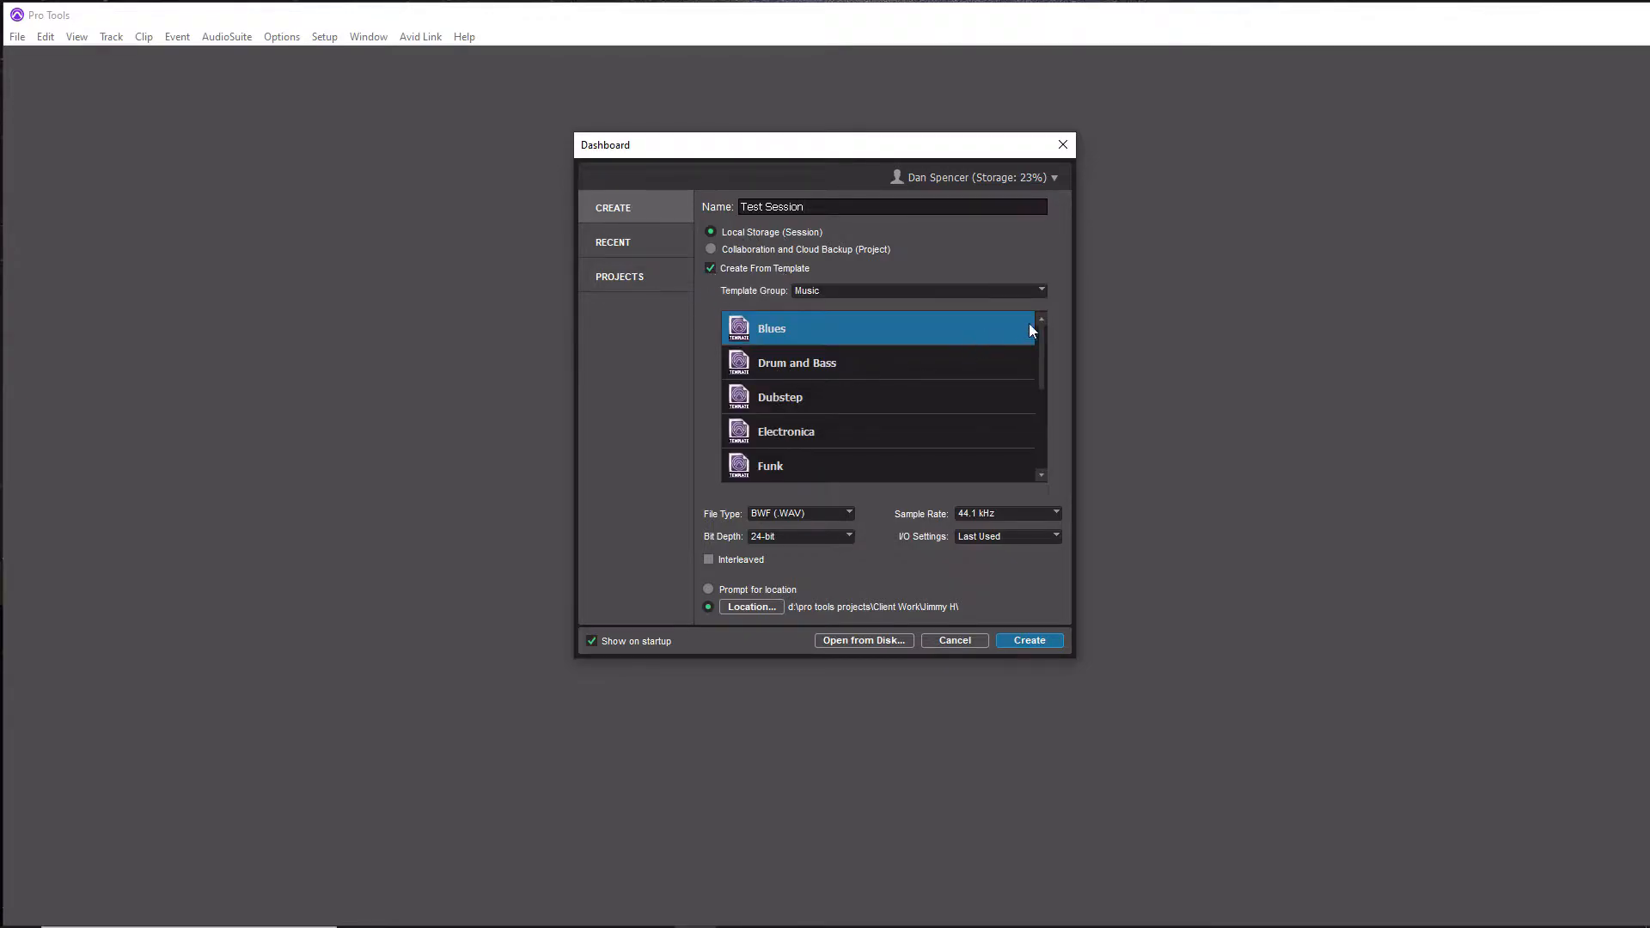
scroll("down", 3)
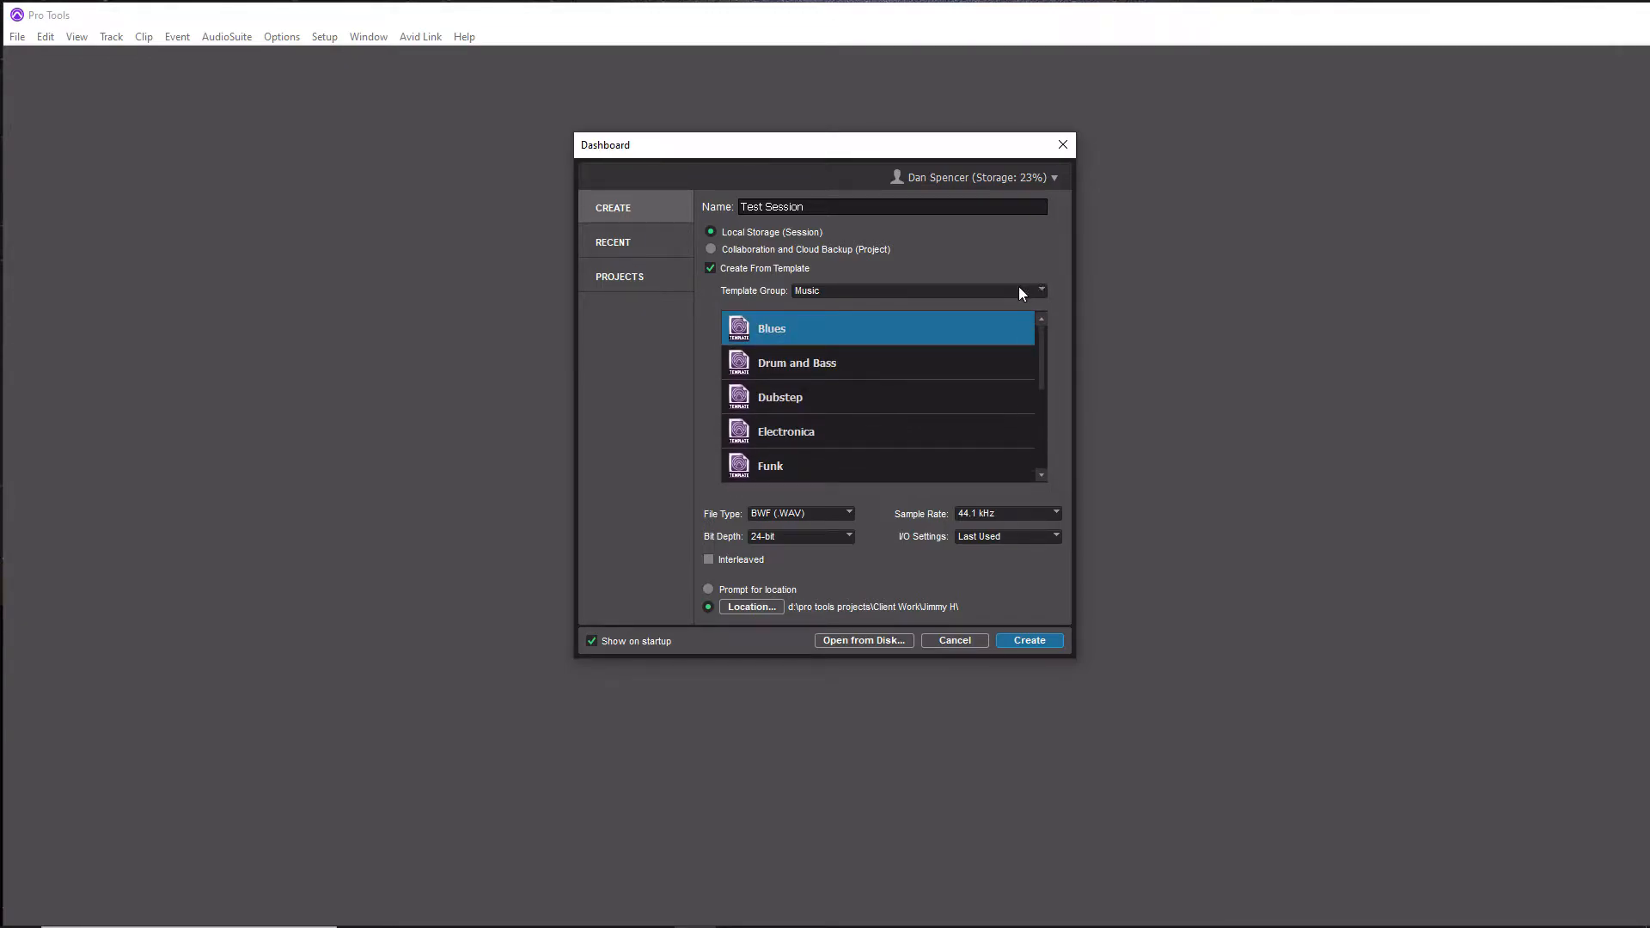
mouse_move(795, 330)
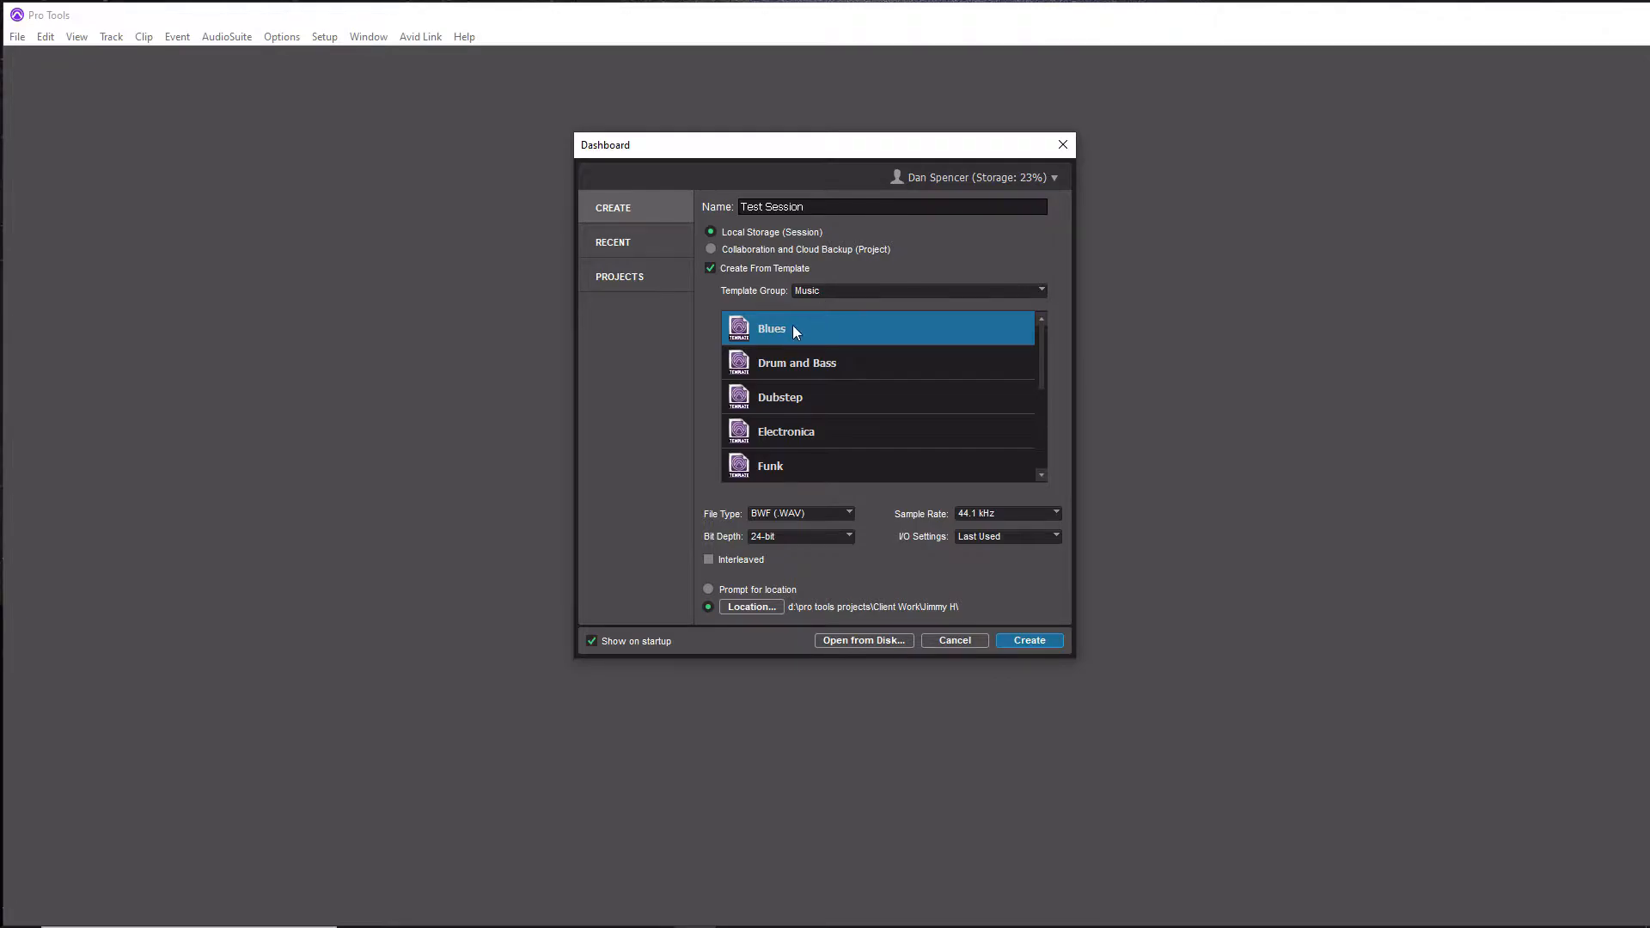
left_click(710, 268)
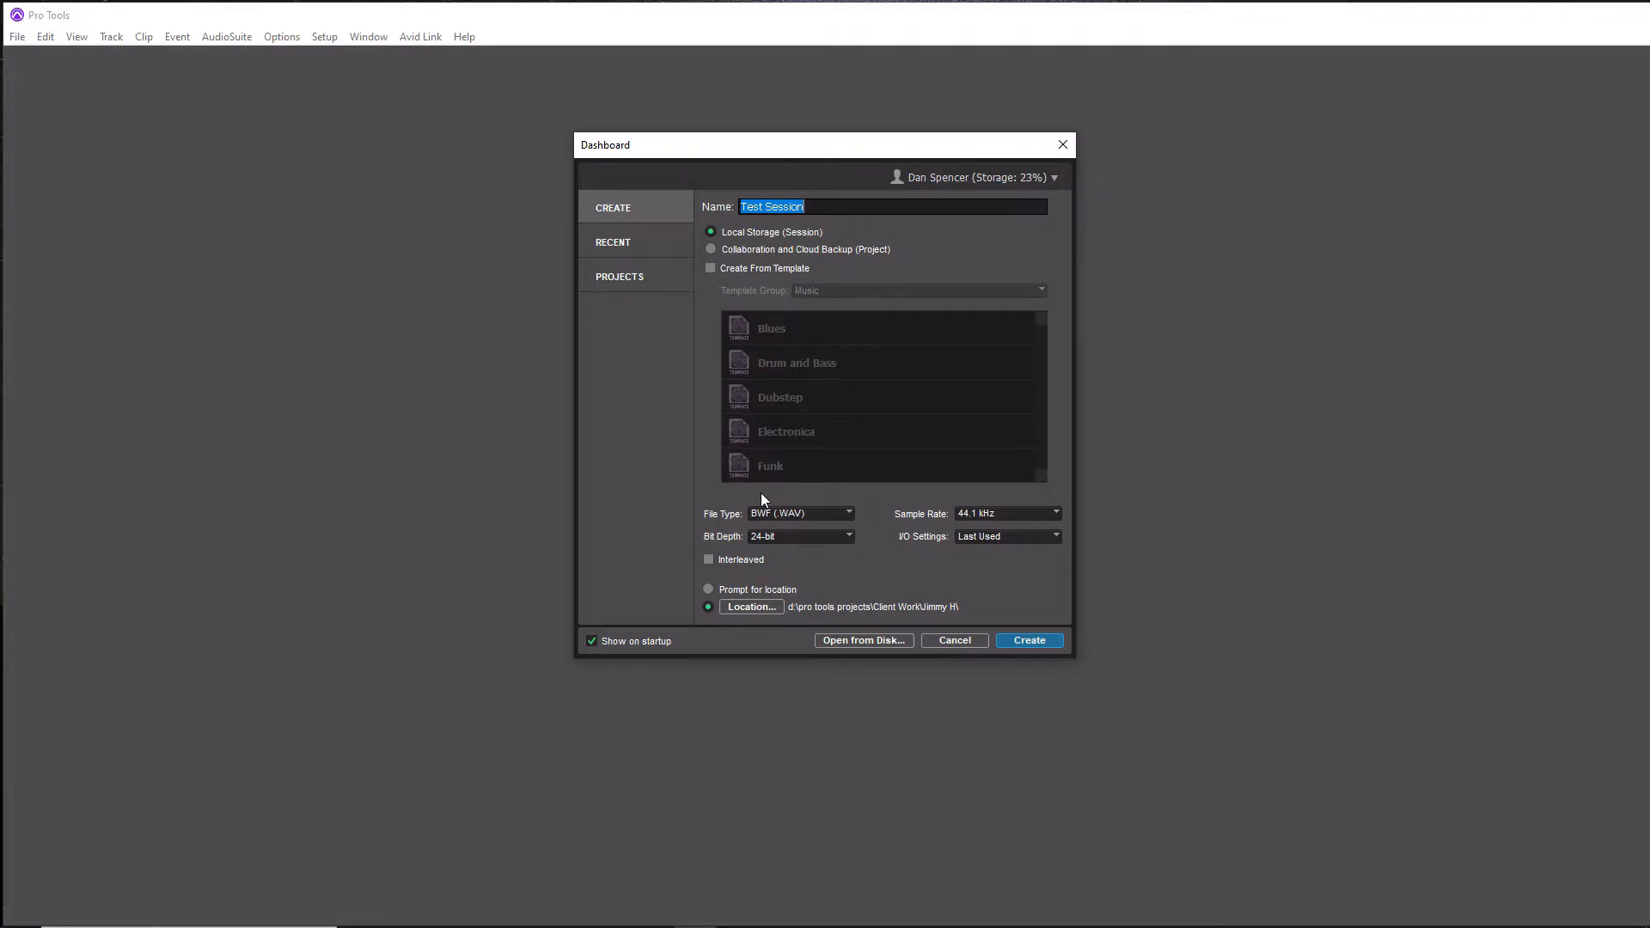
mouse_move(713, 530)
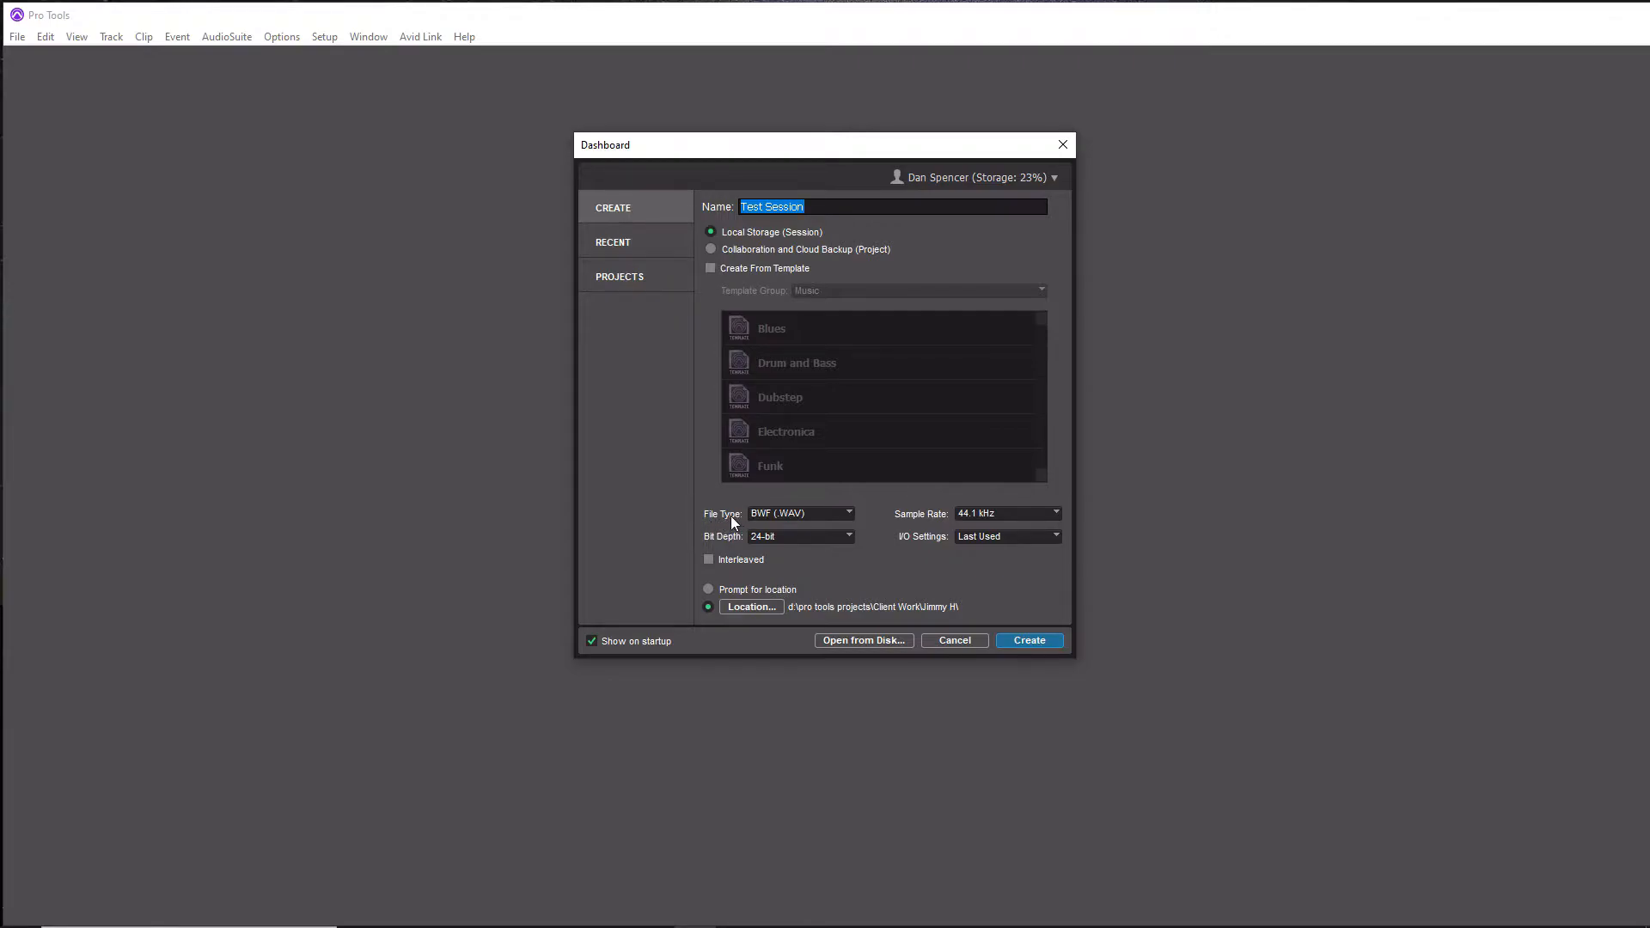
mouse_move(806, 517)
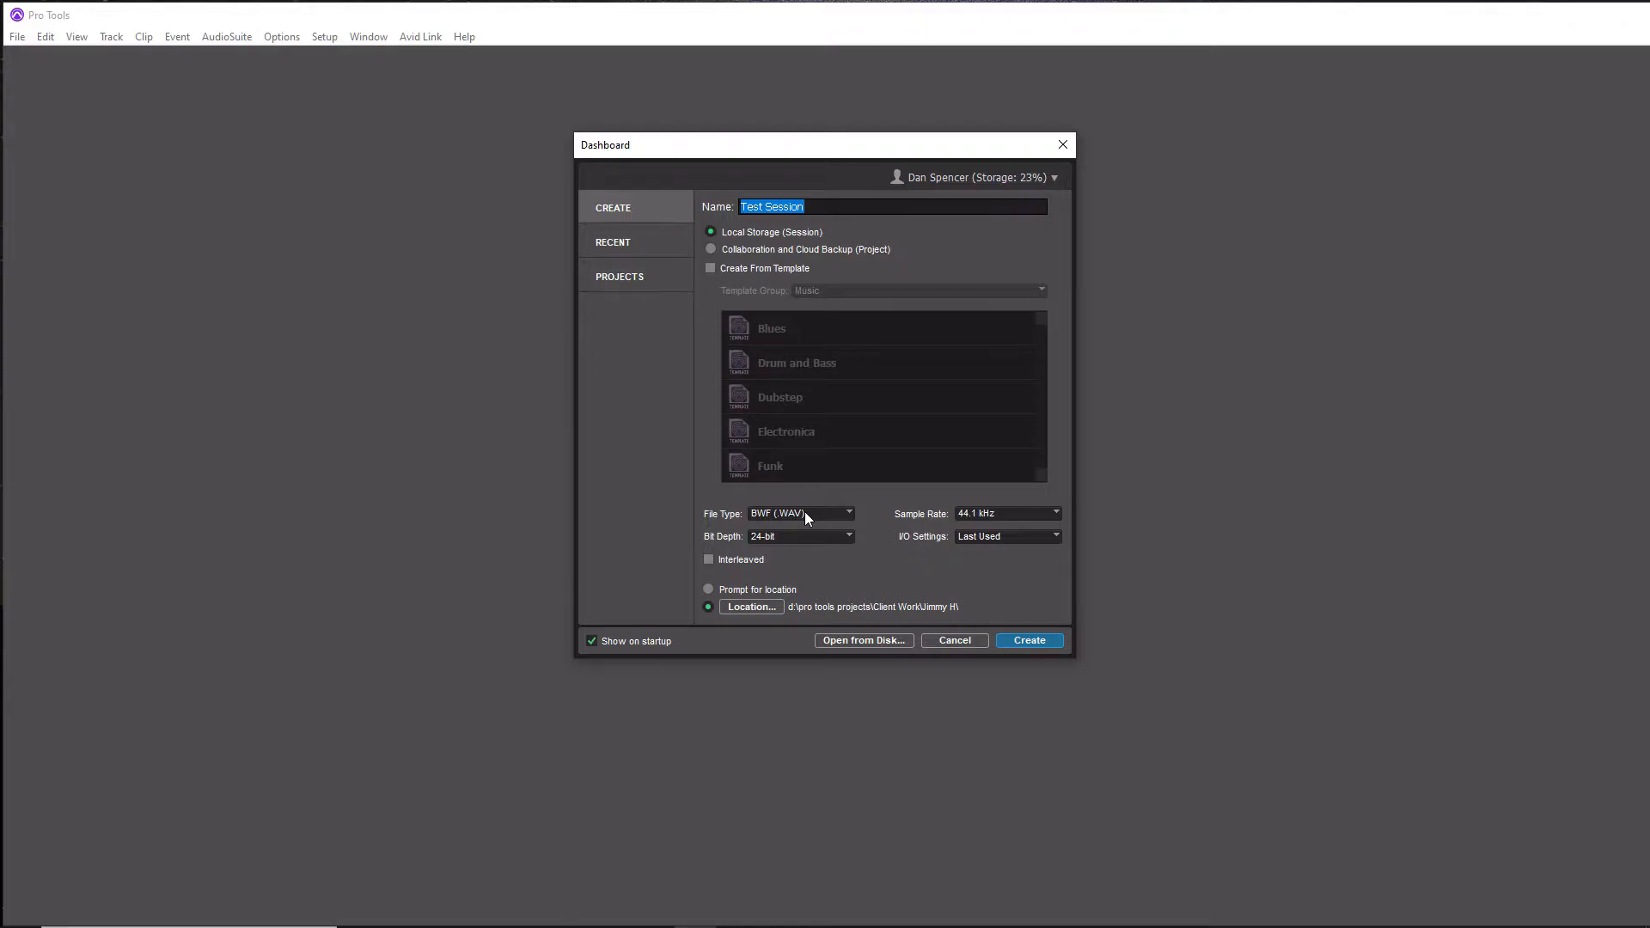
mouse_move(808, 542)
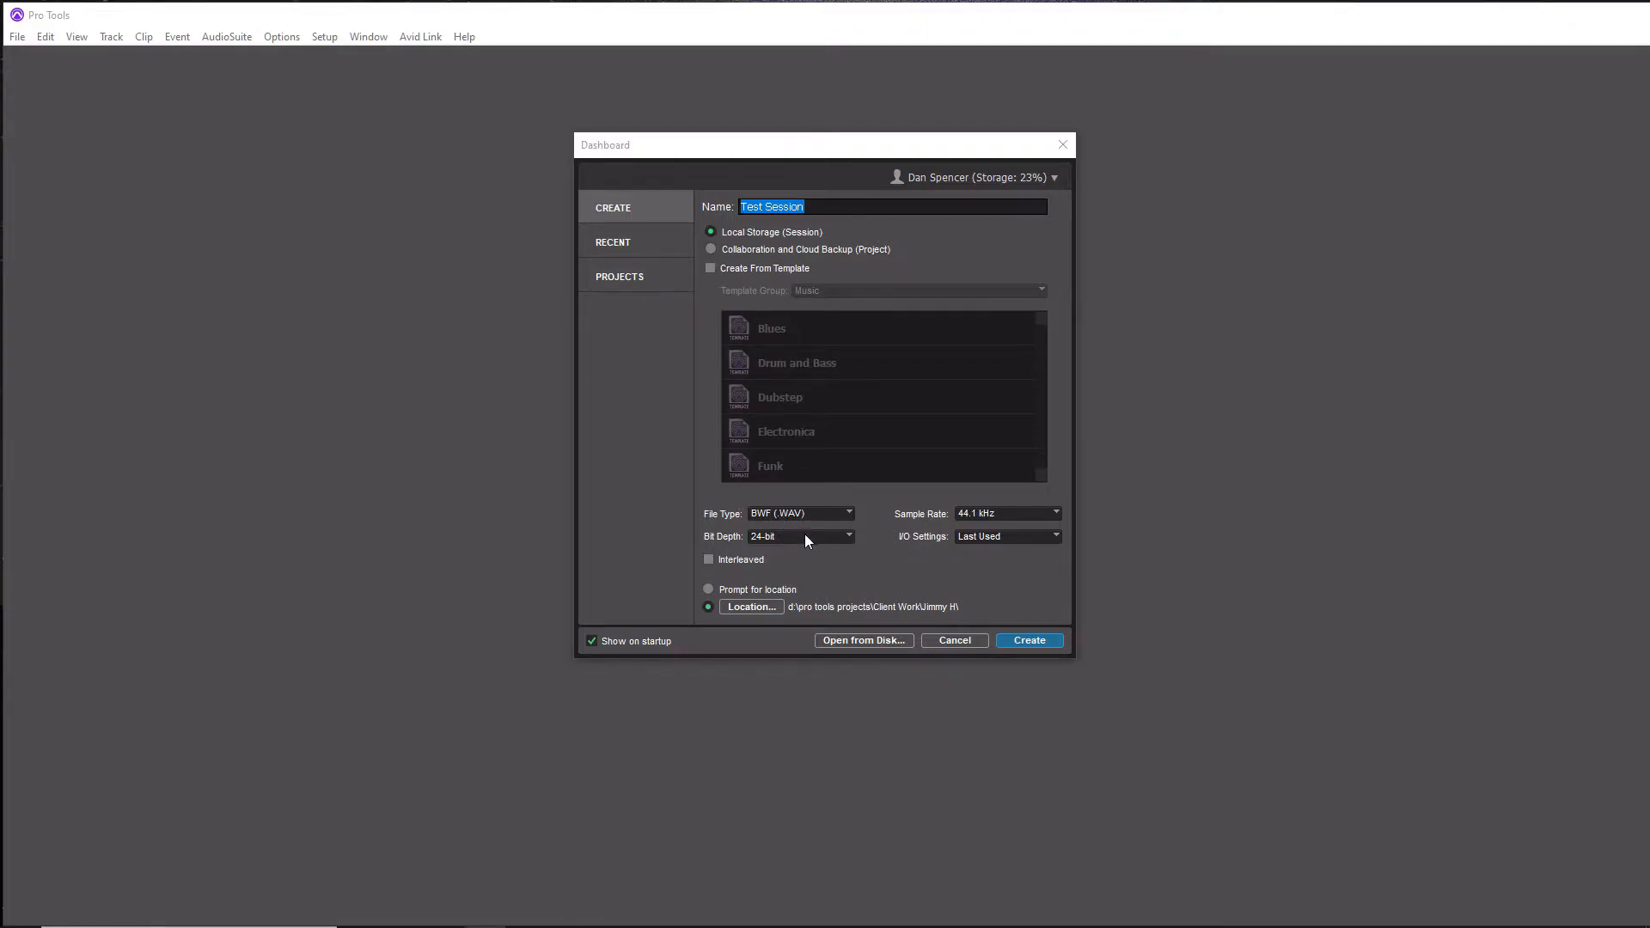
Step: Set bit depth to 32-bit float and enable interleaved audio files
left_click(799, 537)
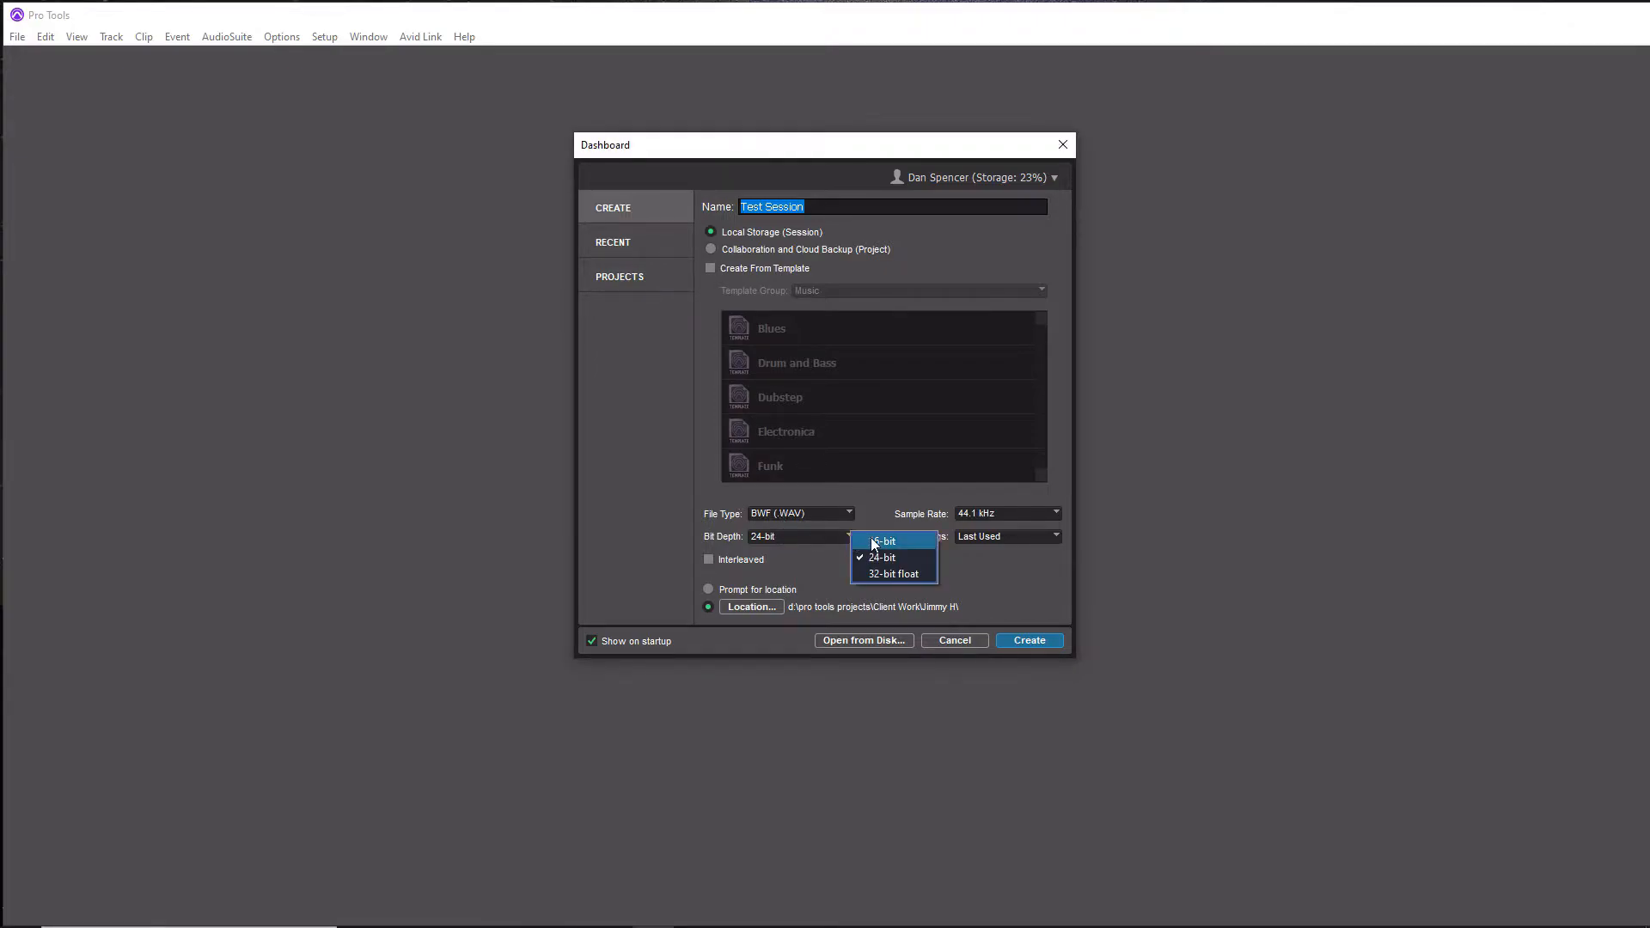
mouse_move(892, 574)
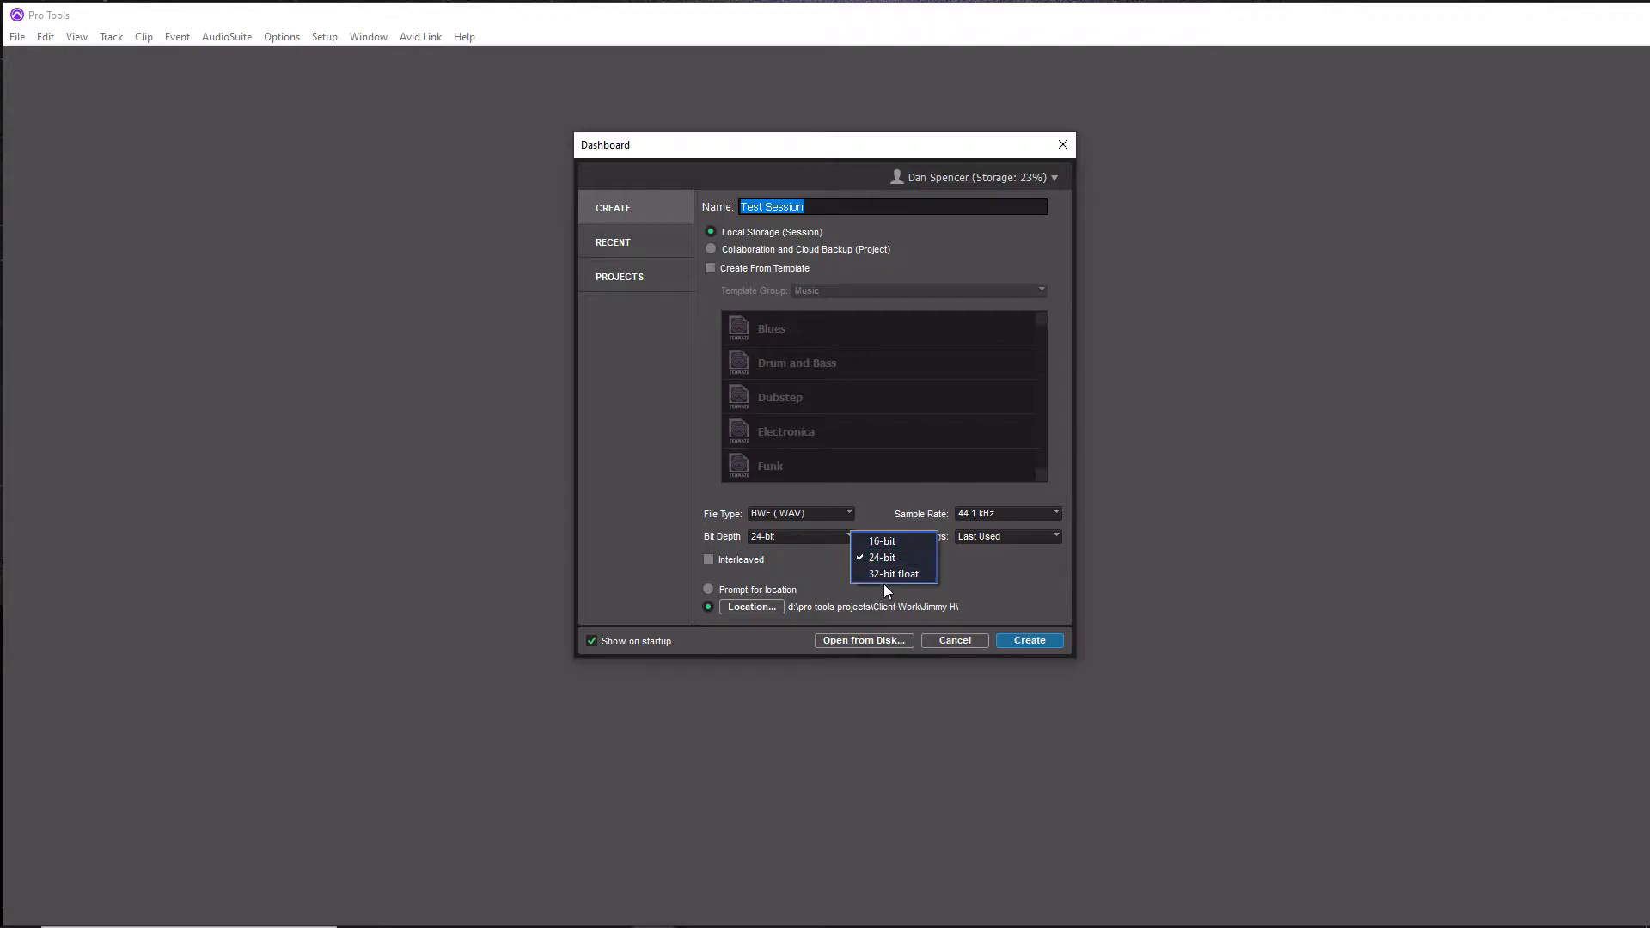
mouse_move(894, 574)
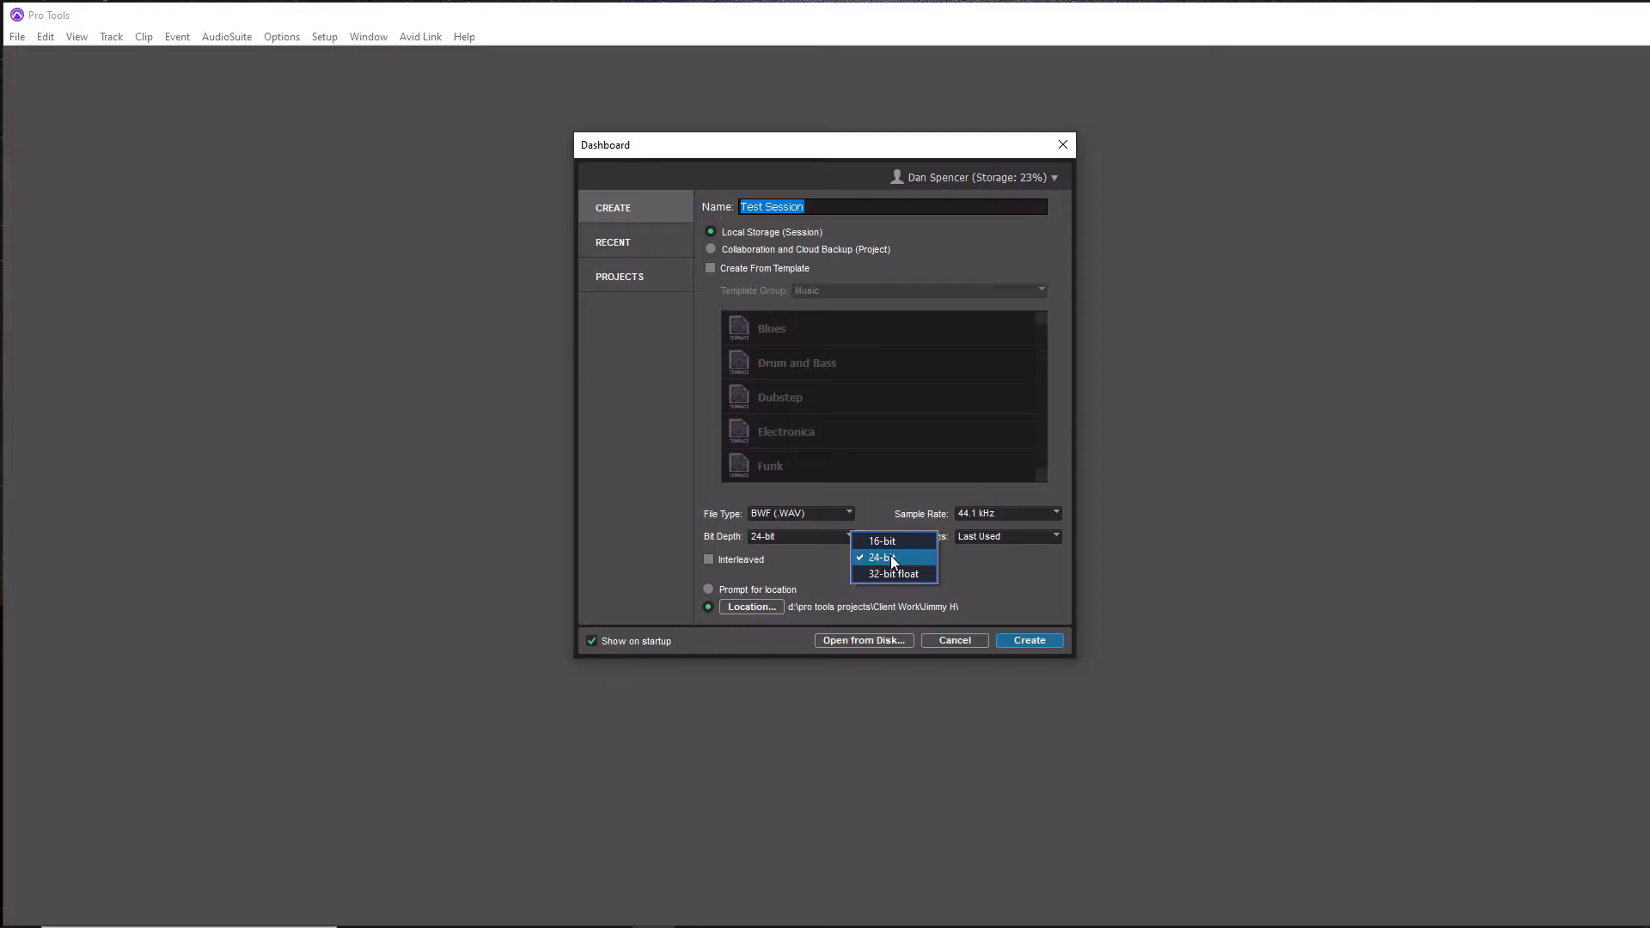
mouse_move(897, 577)
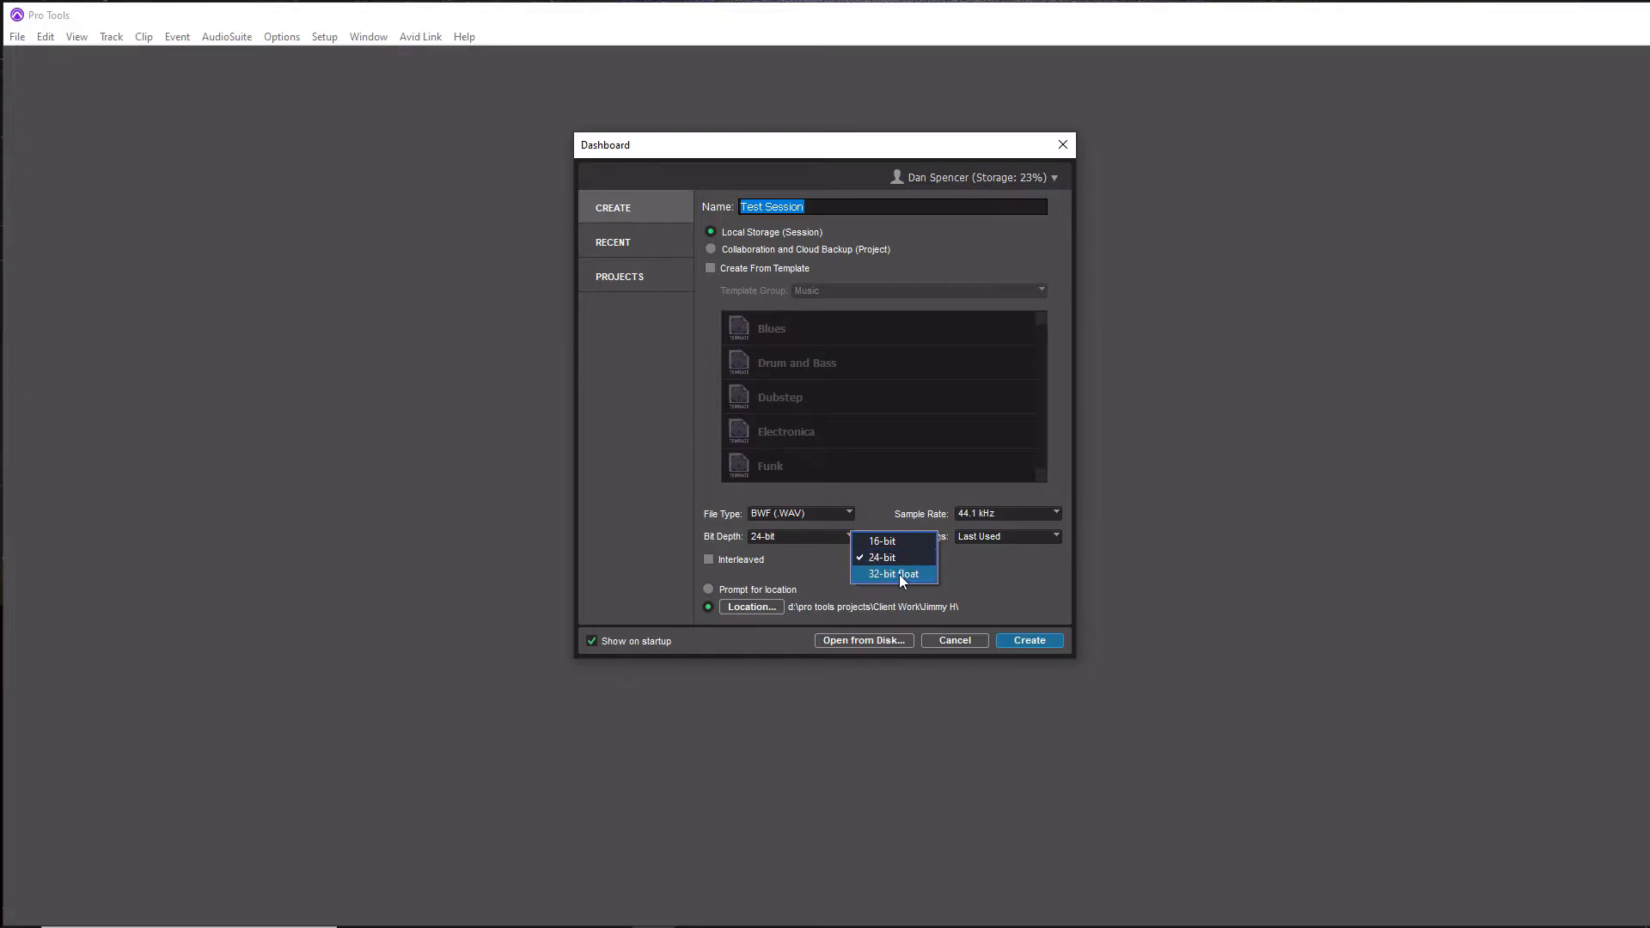
left_click(890, 575)
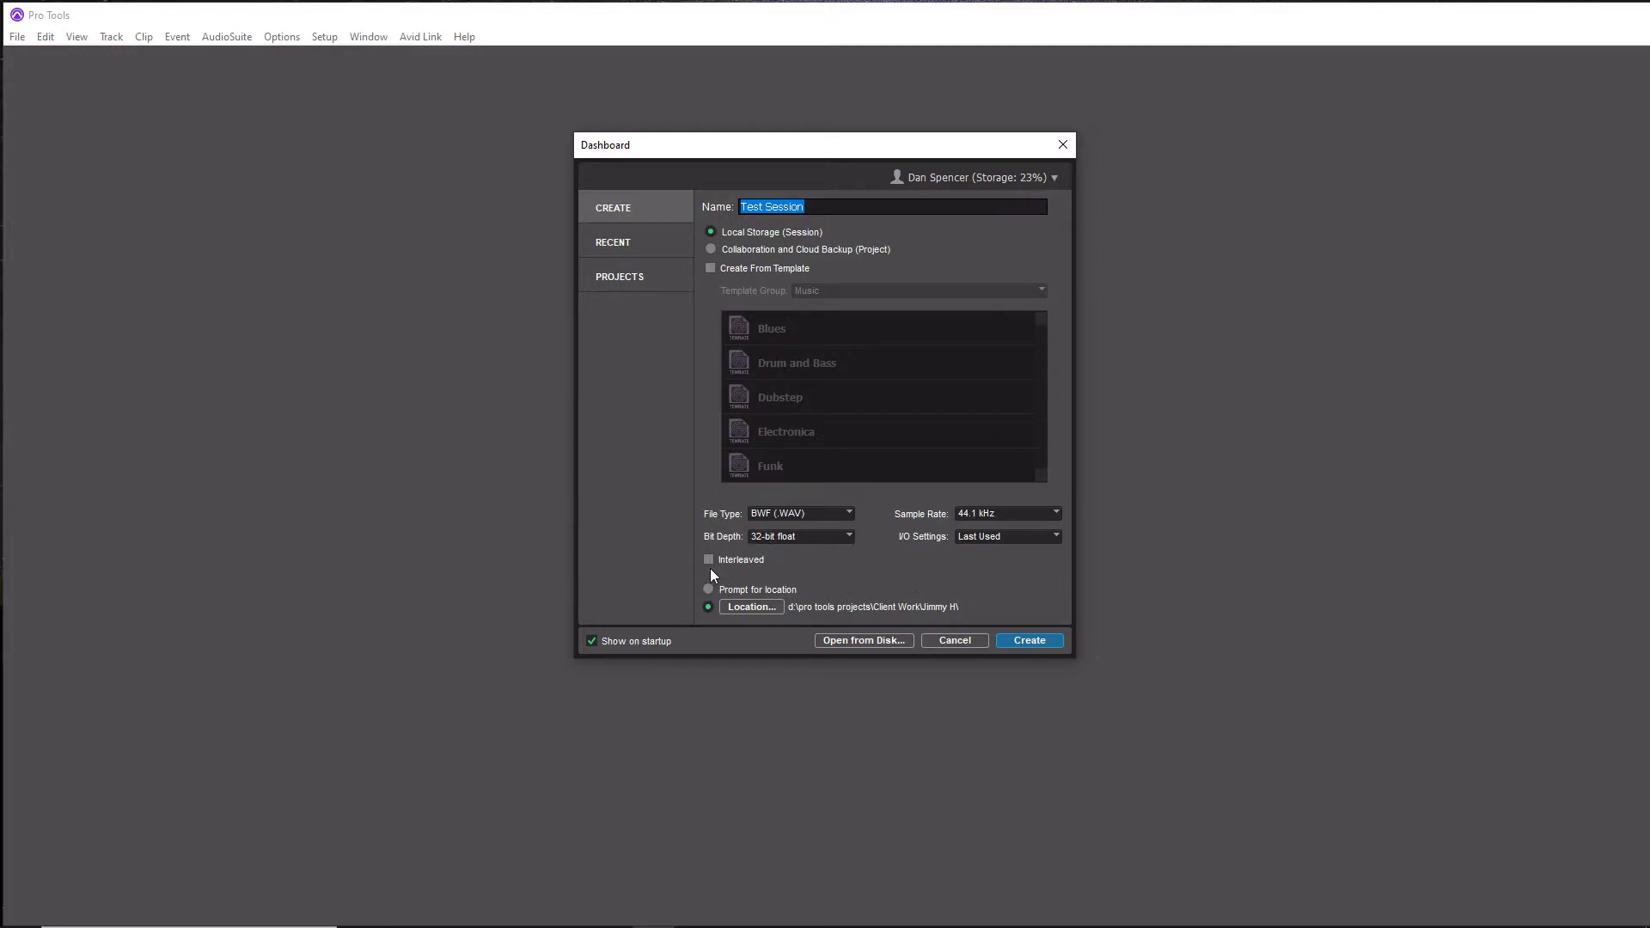
left_click(708, 559)
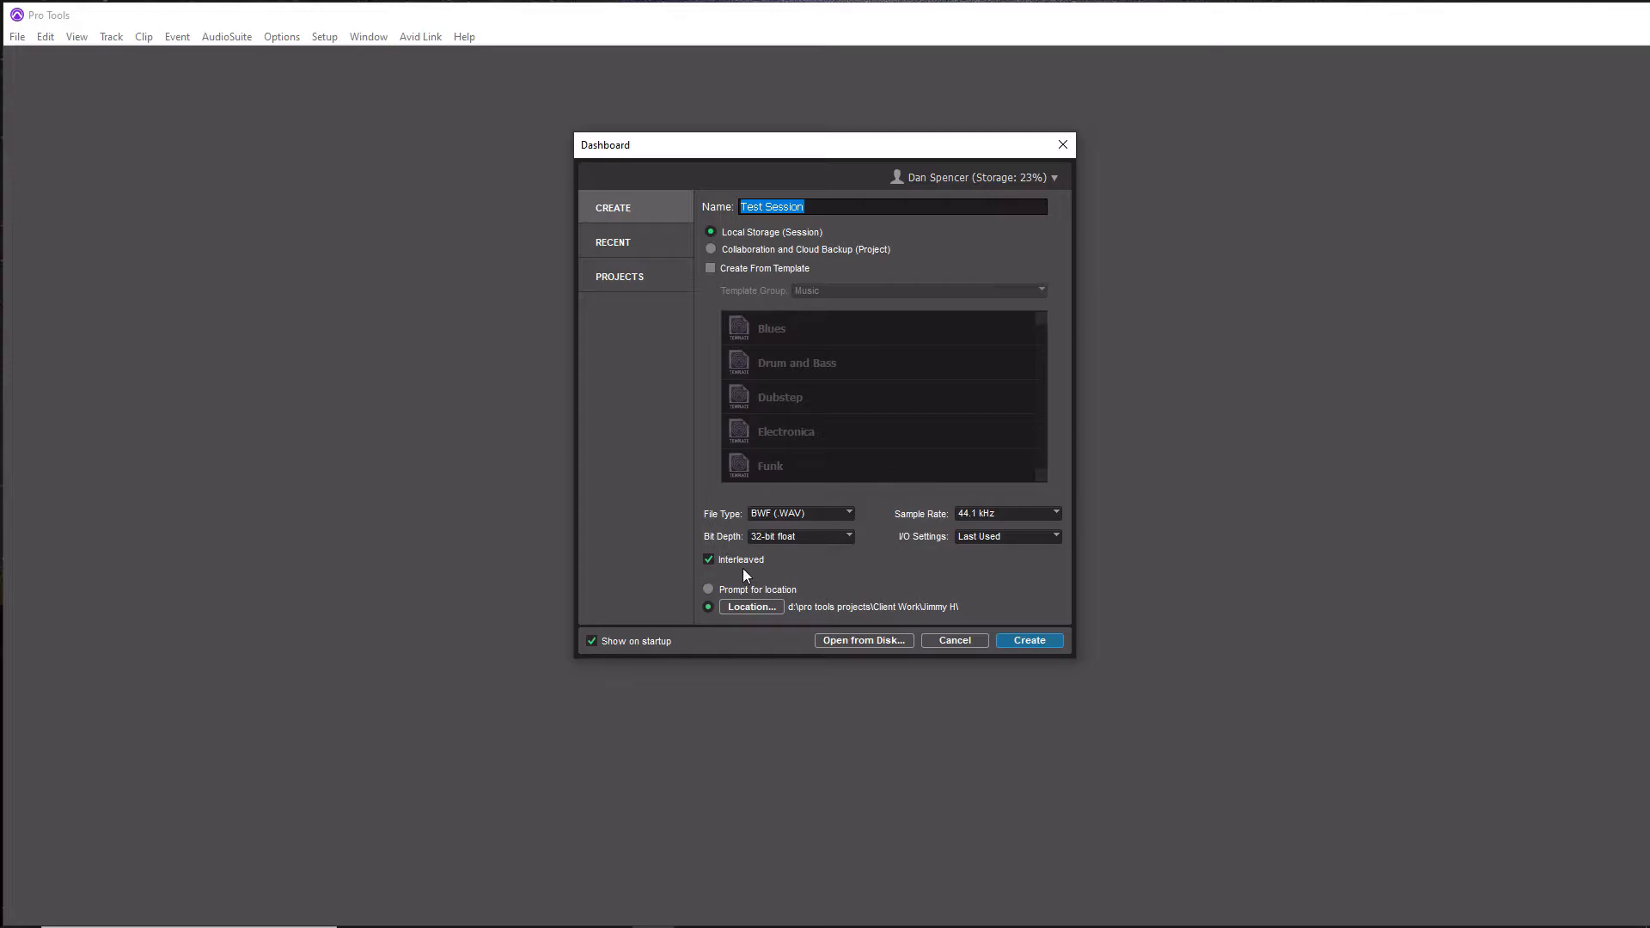
mouse_move(737, 555)
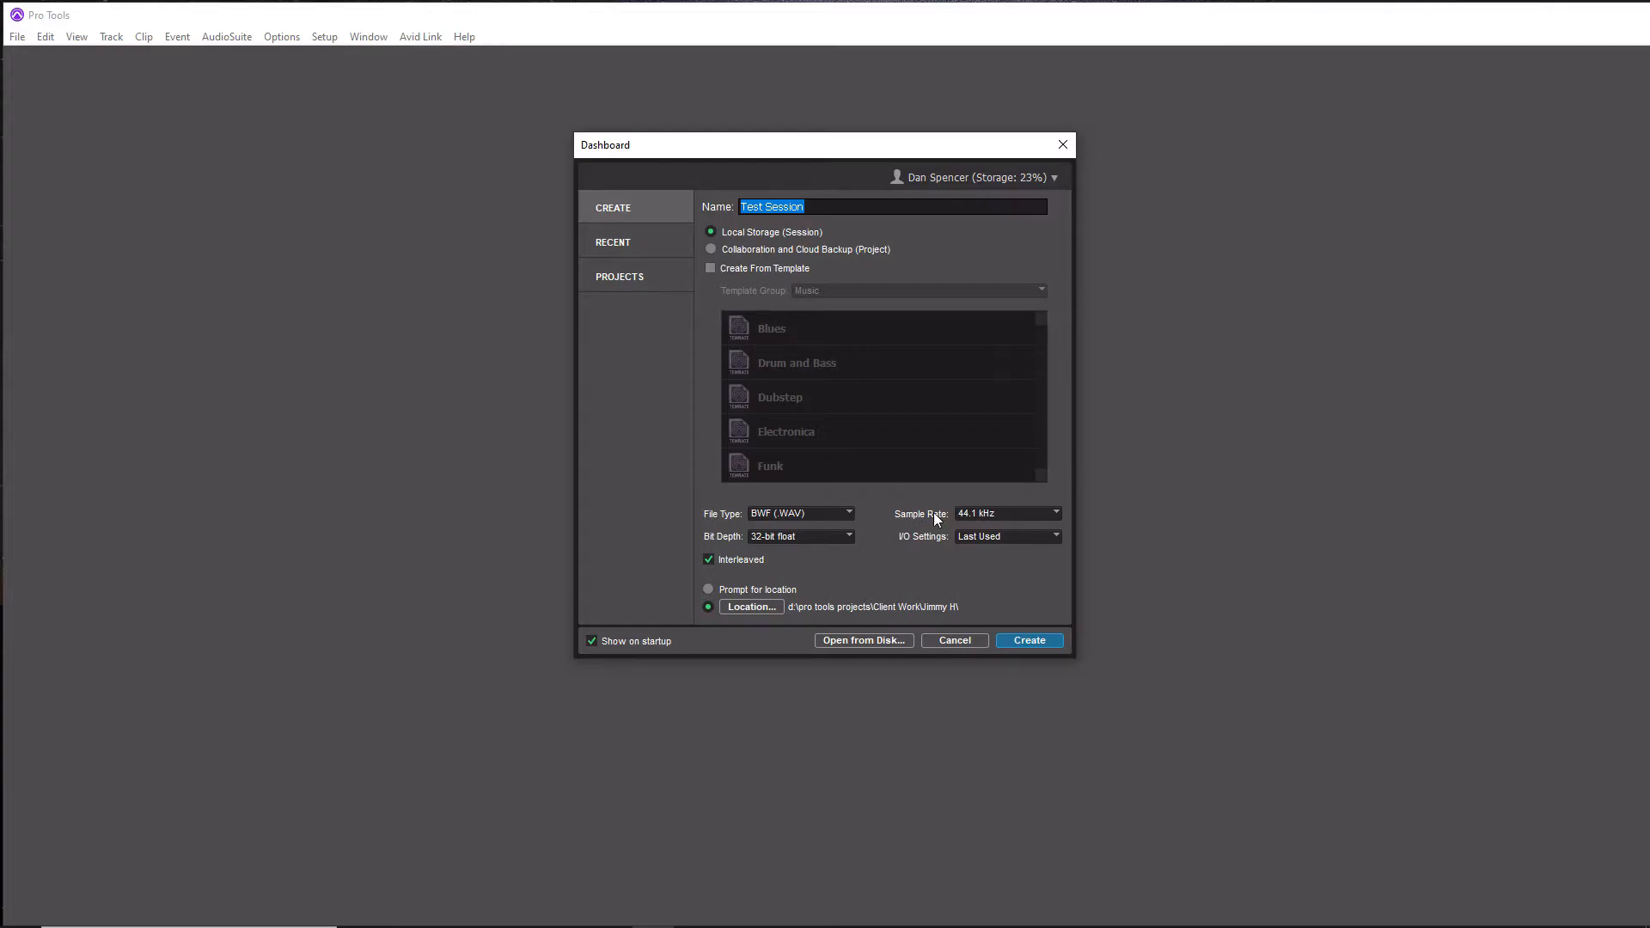
mouse_move(935, 523)
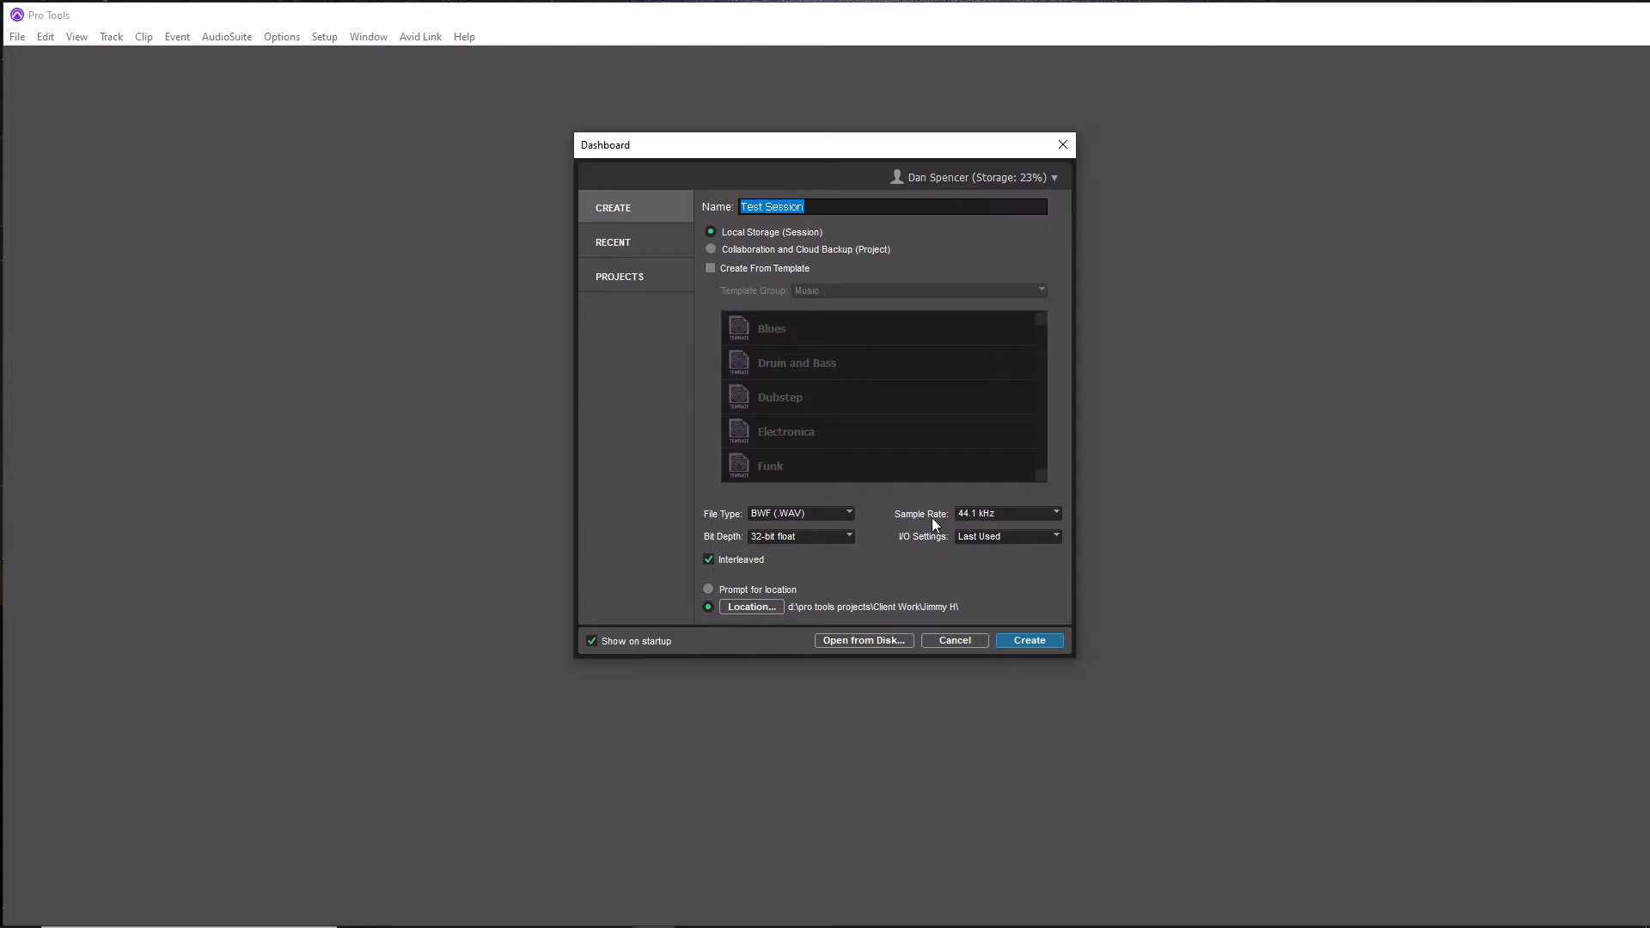
mouse_move(934, 524)
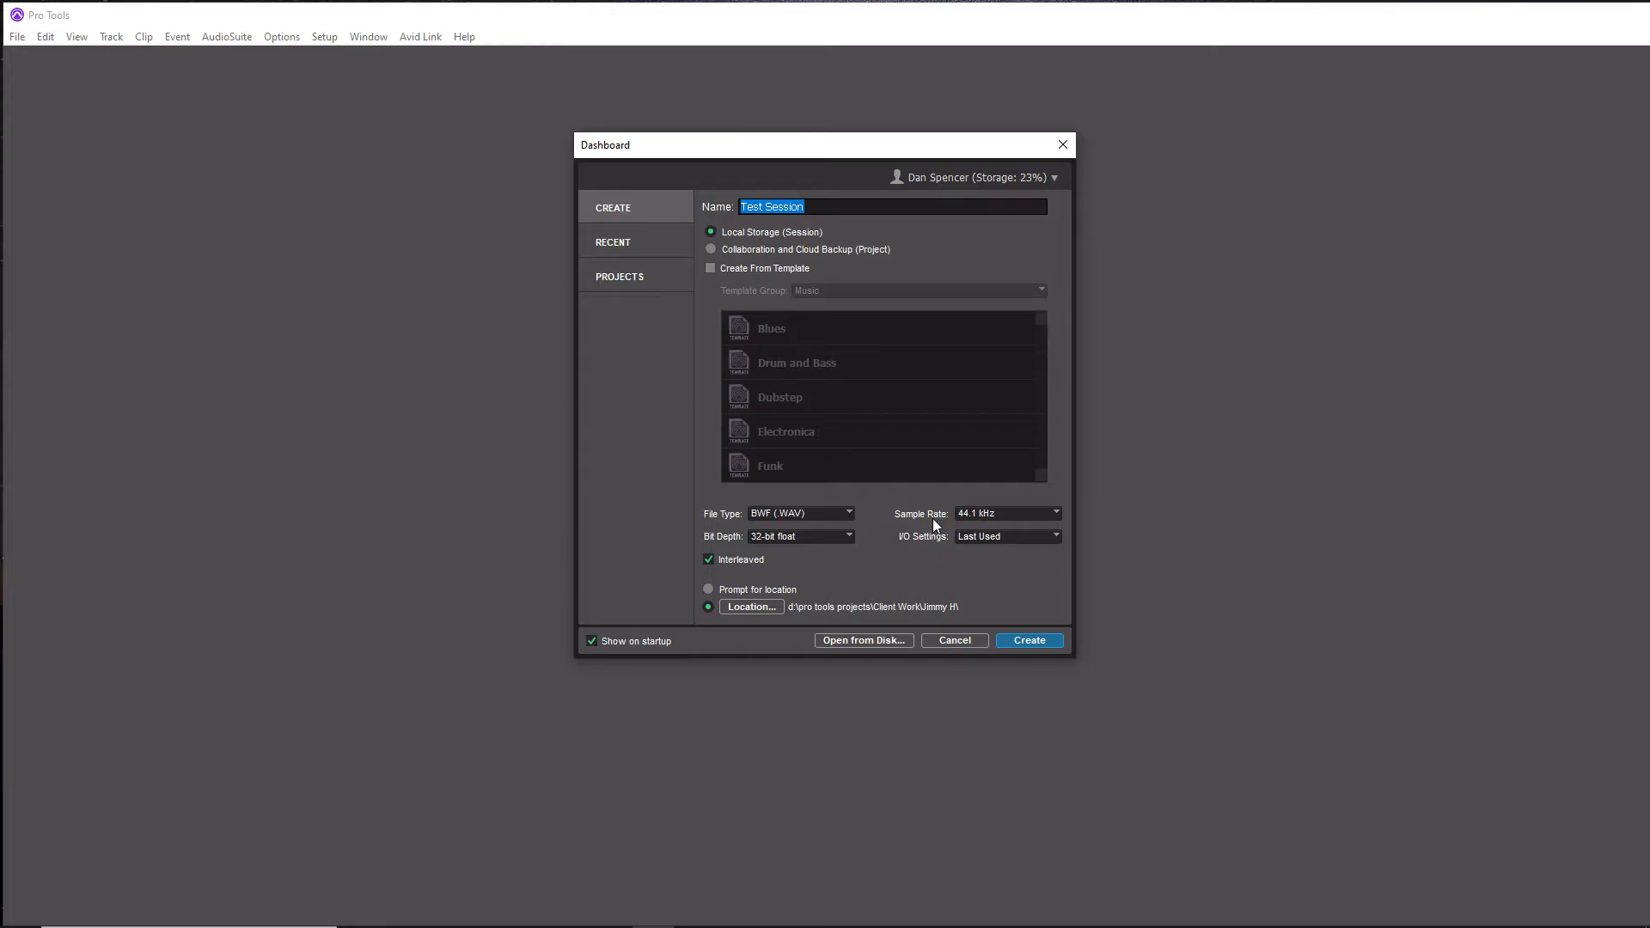
Step: Review the sample rate choices, keeping Test Session at 44.1 kHz
left_click(1004, 514)
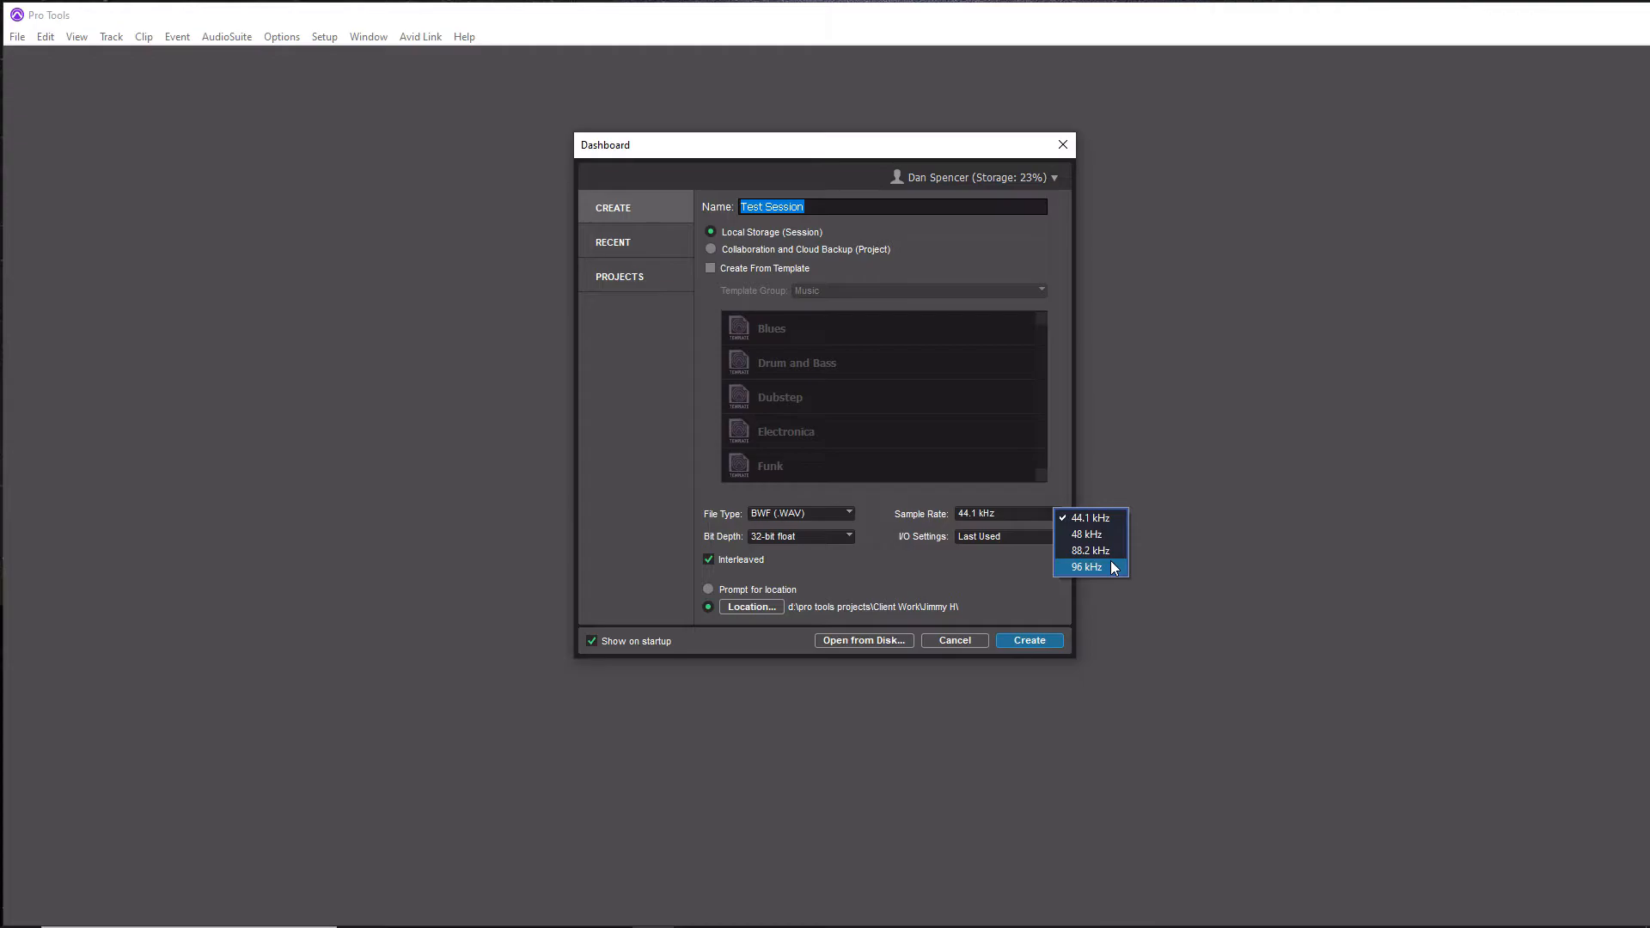
mouse_move(1086, 550)
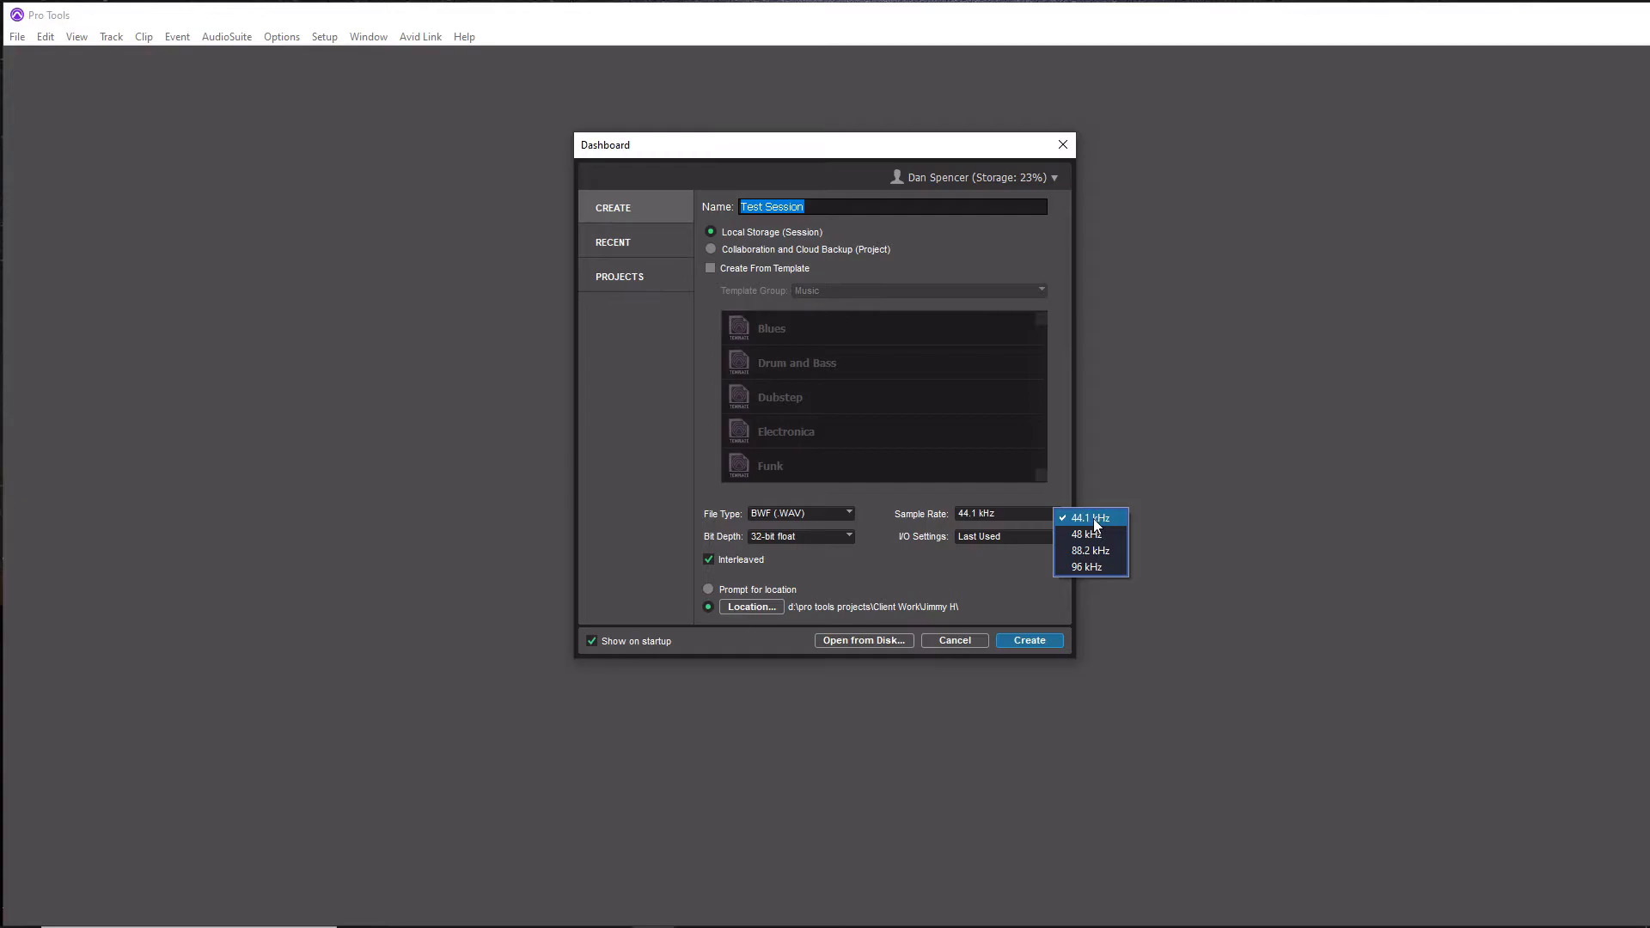
mouse_move(1086, 533)
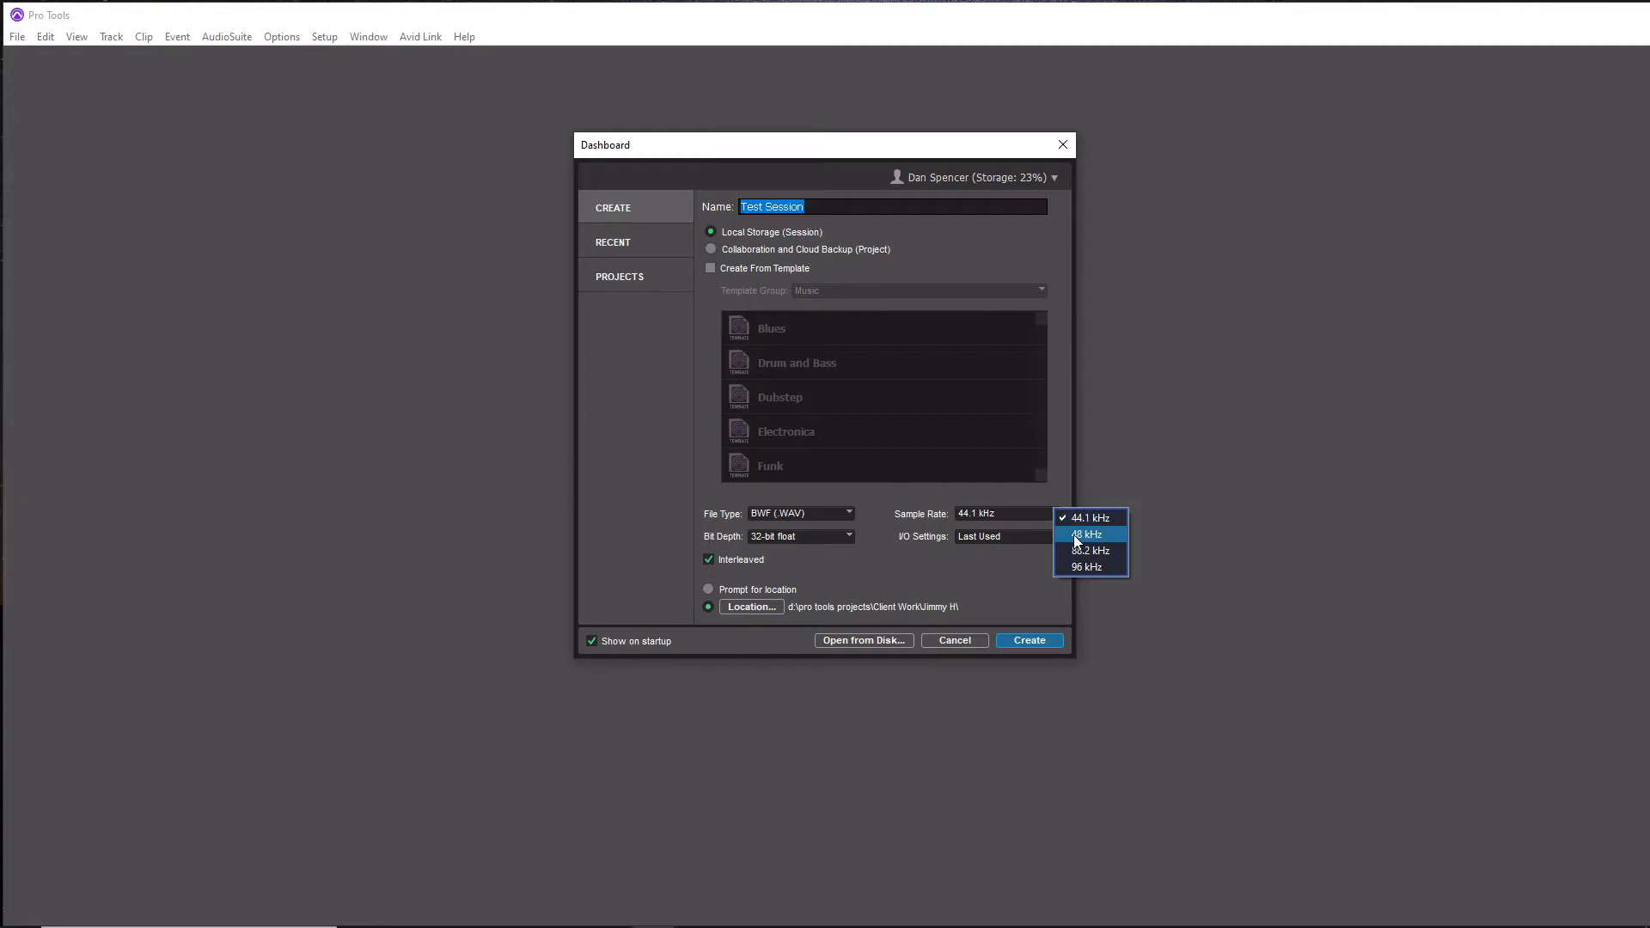
mouse_move(1095, 540)
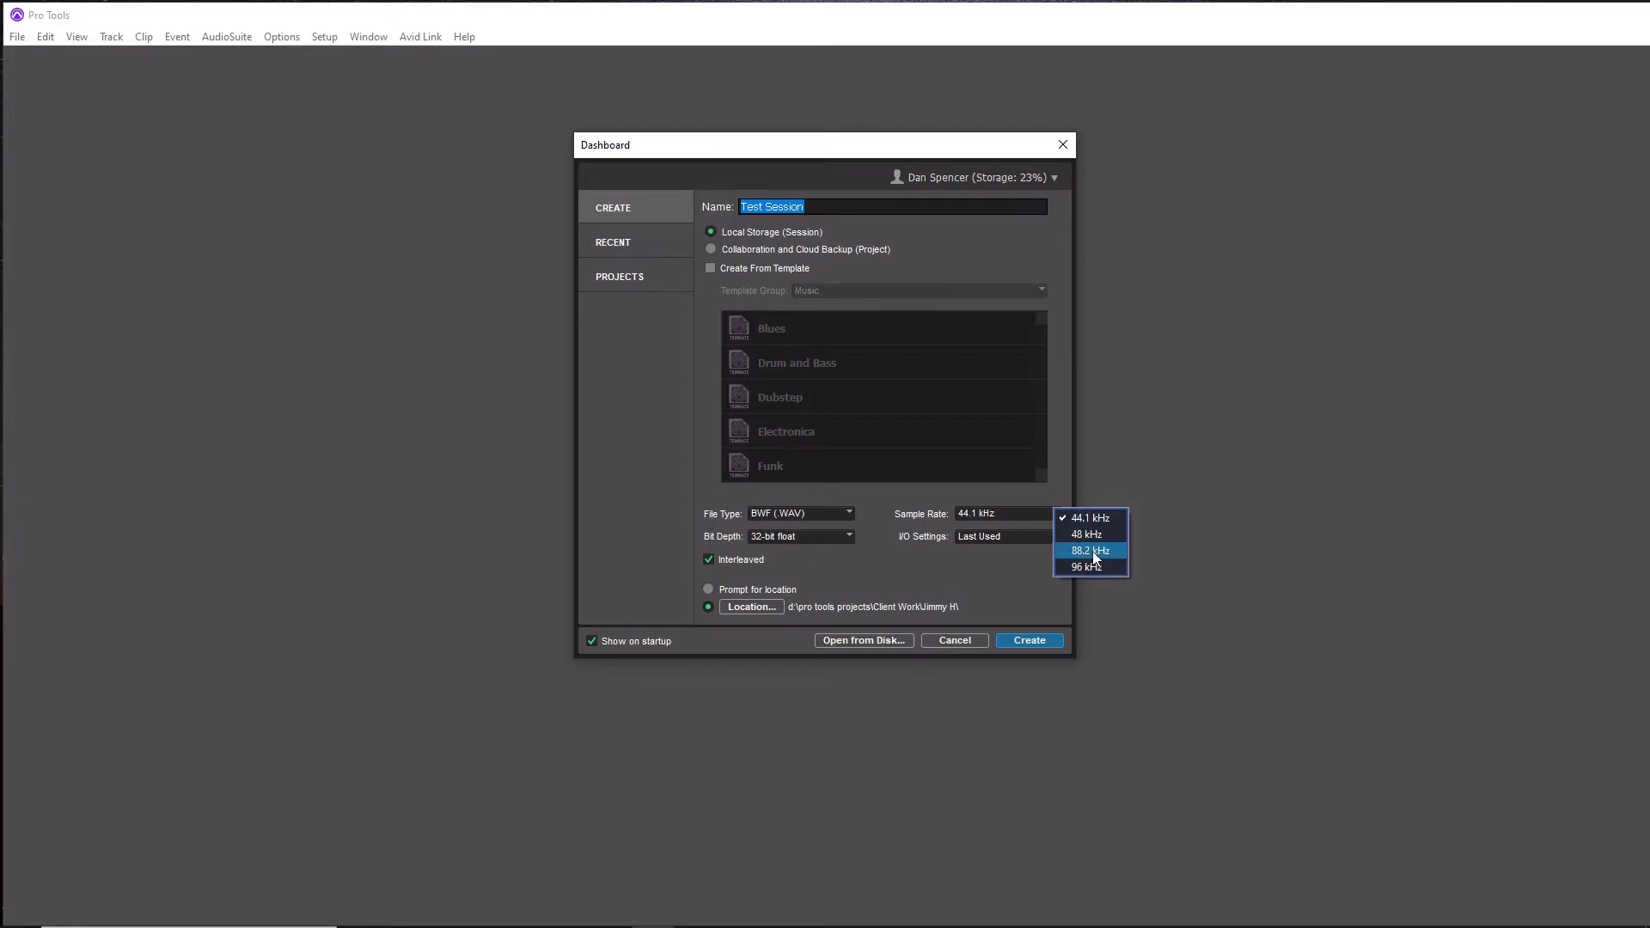
mouse_move(1098, 560)
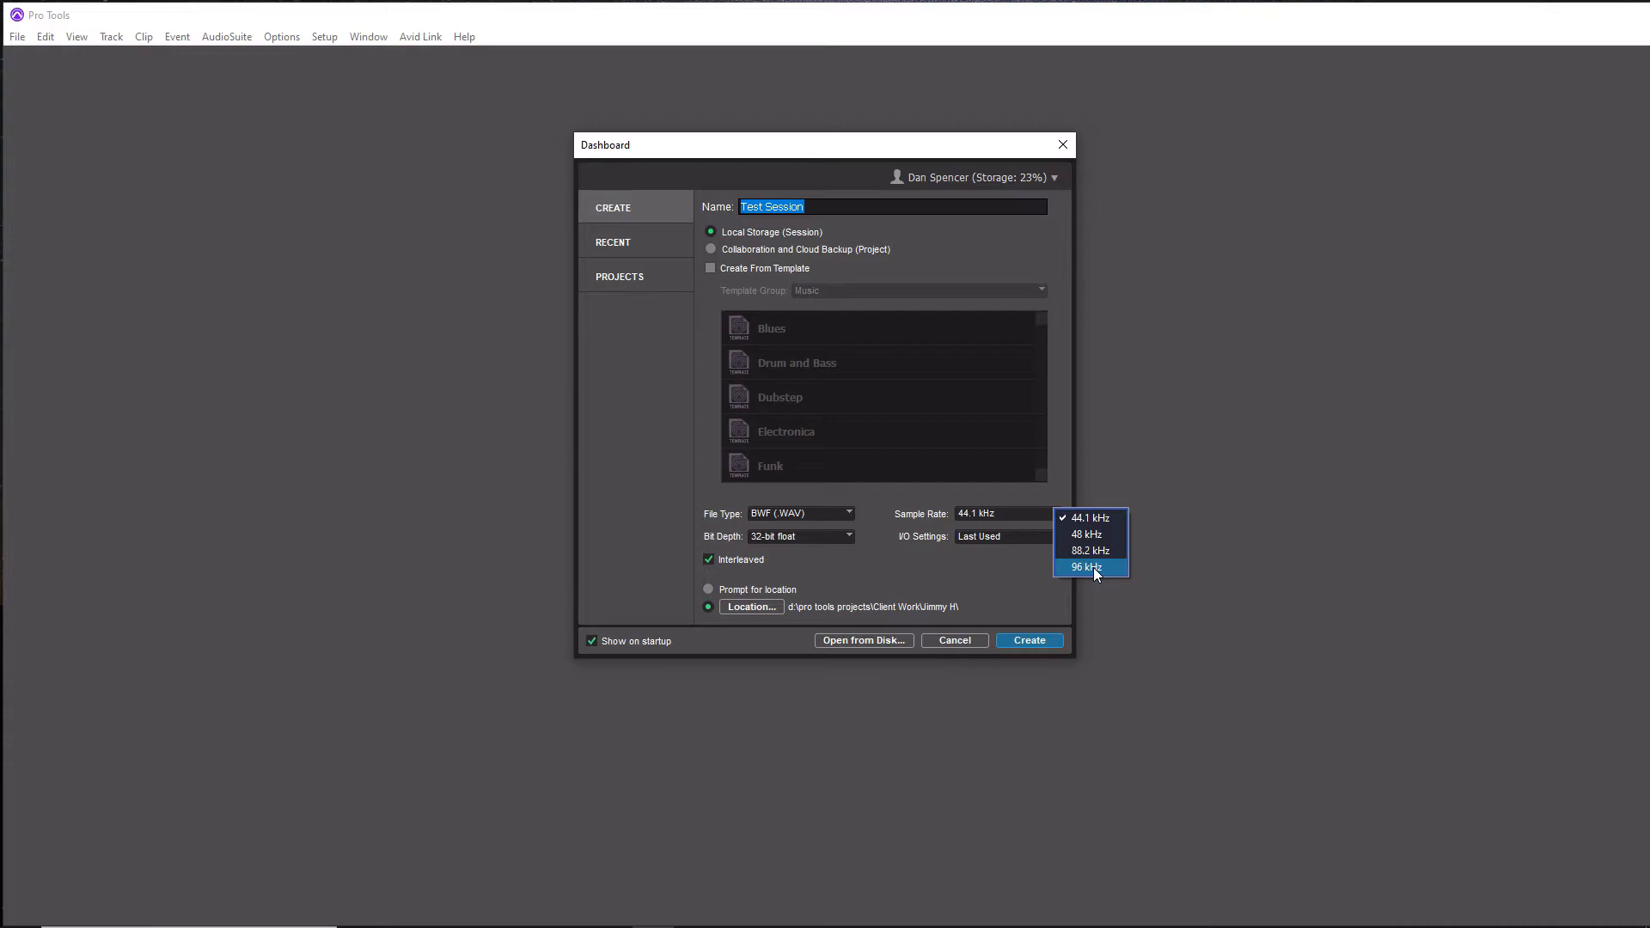
mouse_move(1111, 503)
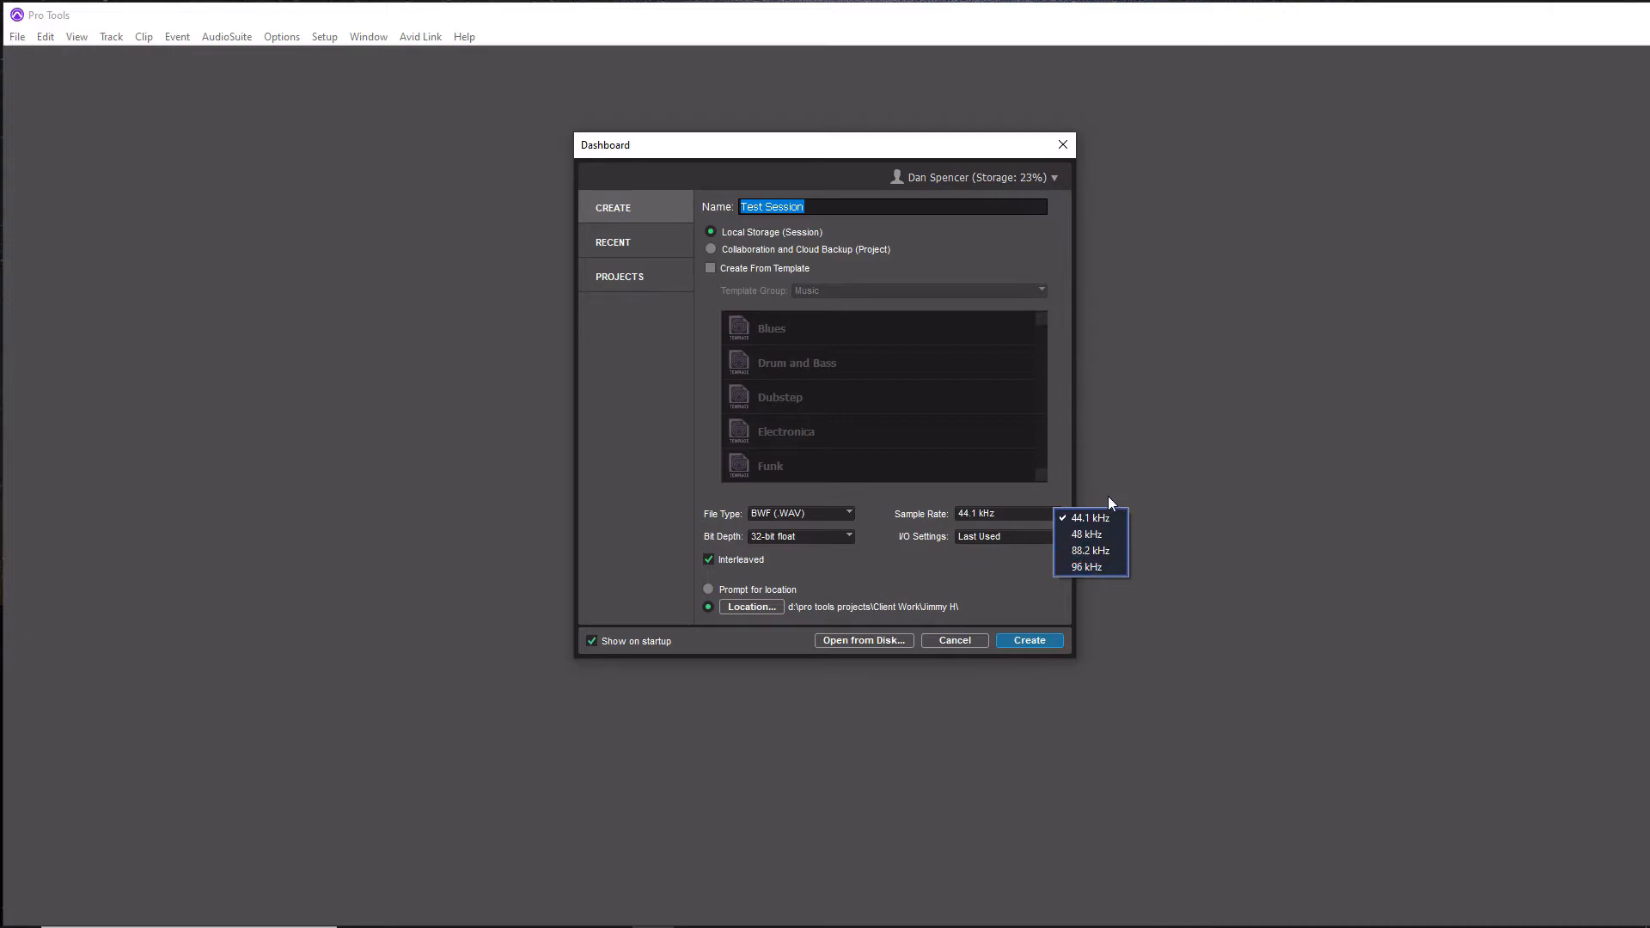
mouse_move(1088, 533)
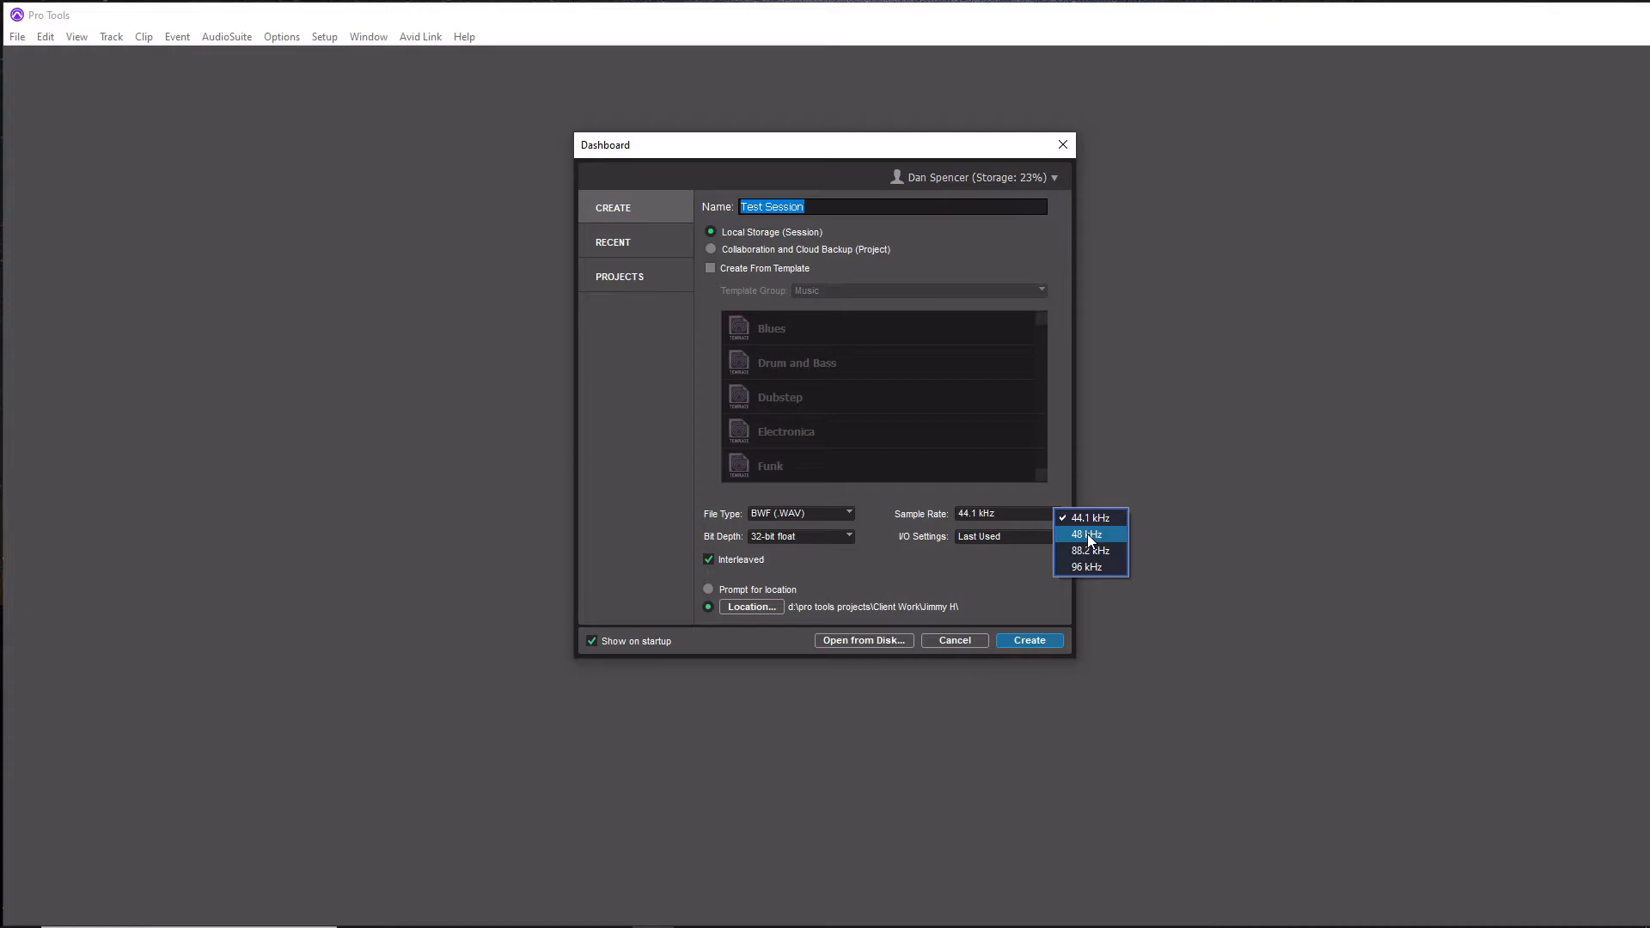
mouse_move(1089, 517)
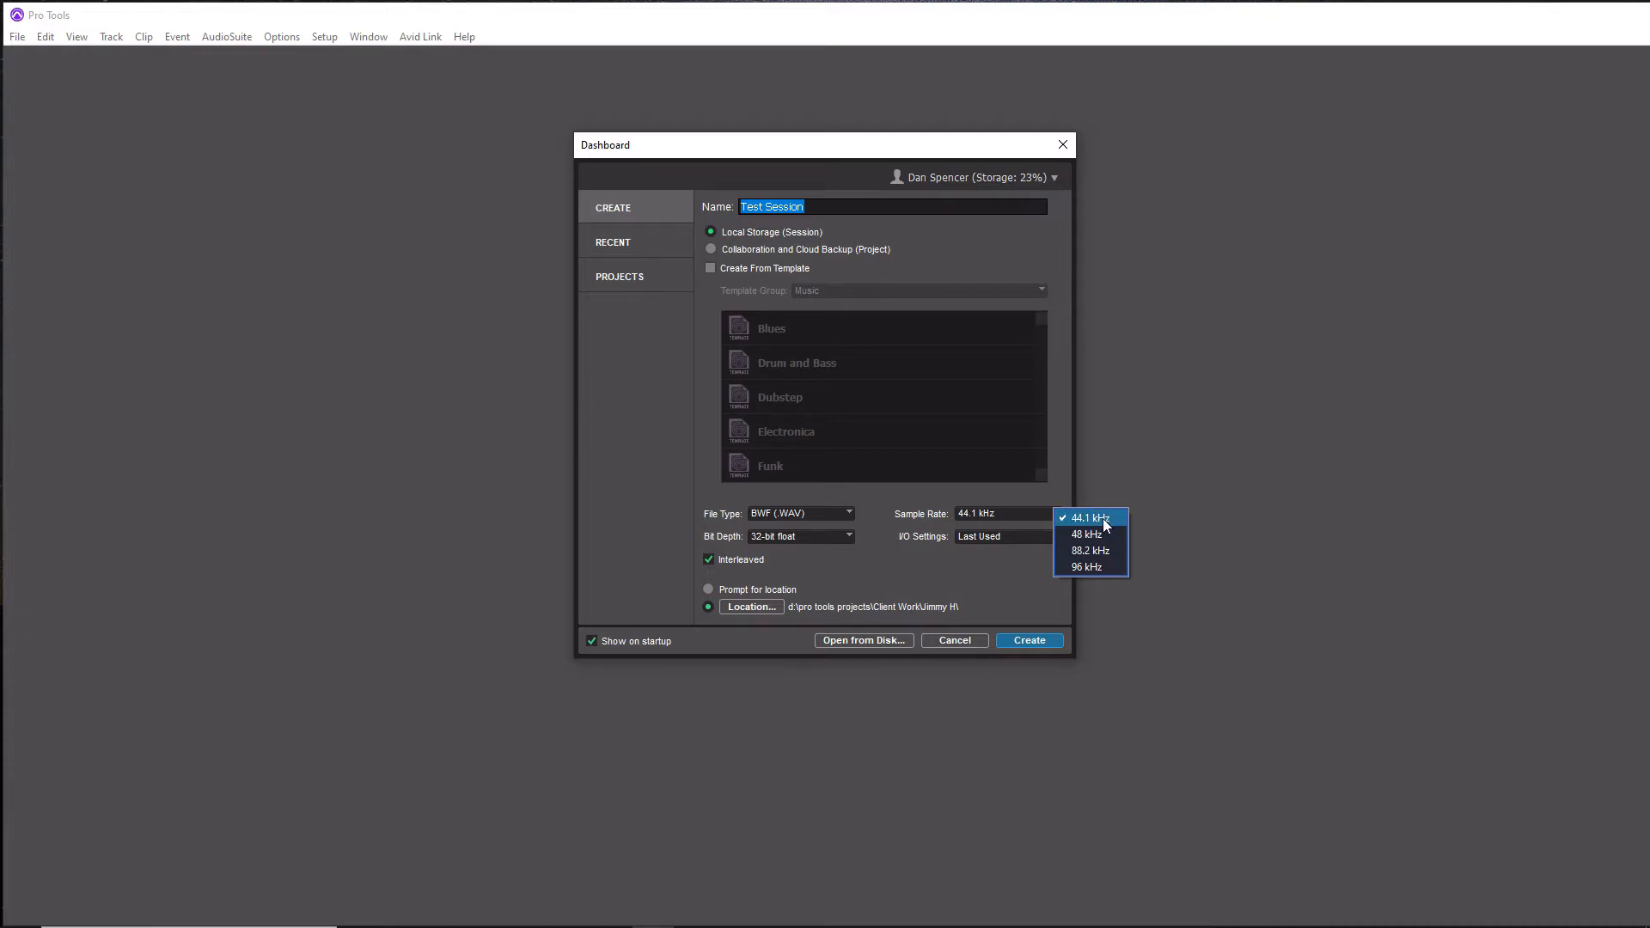
mouse_move(1086, 550)
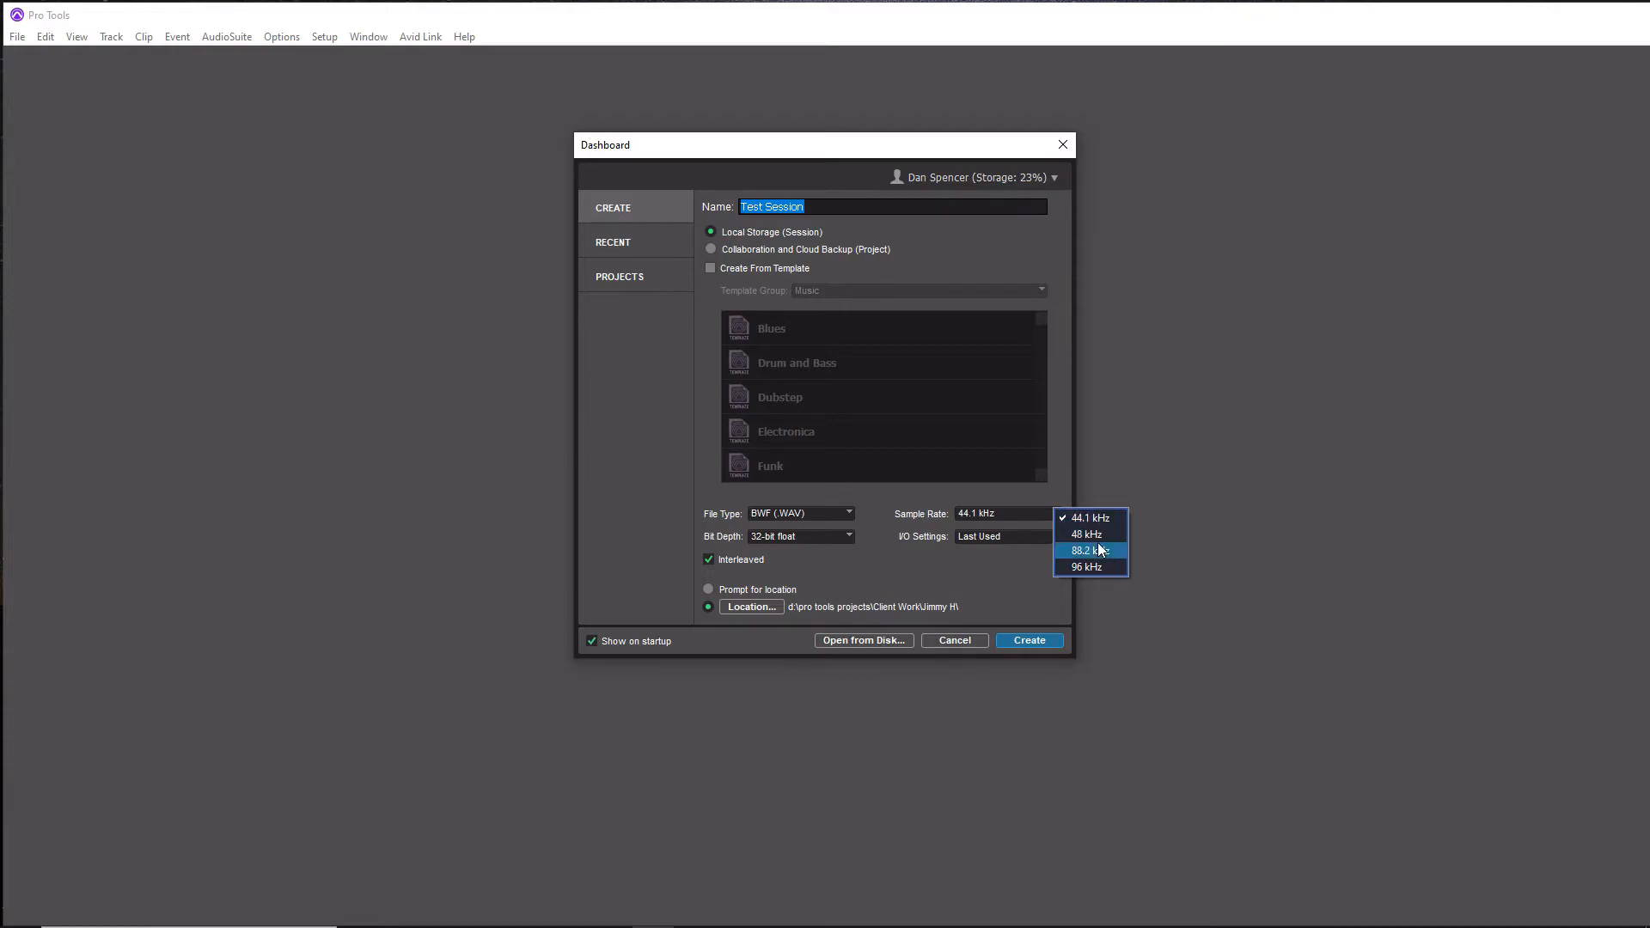
mouse_move(1090, 533)
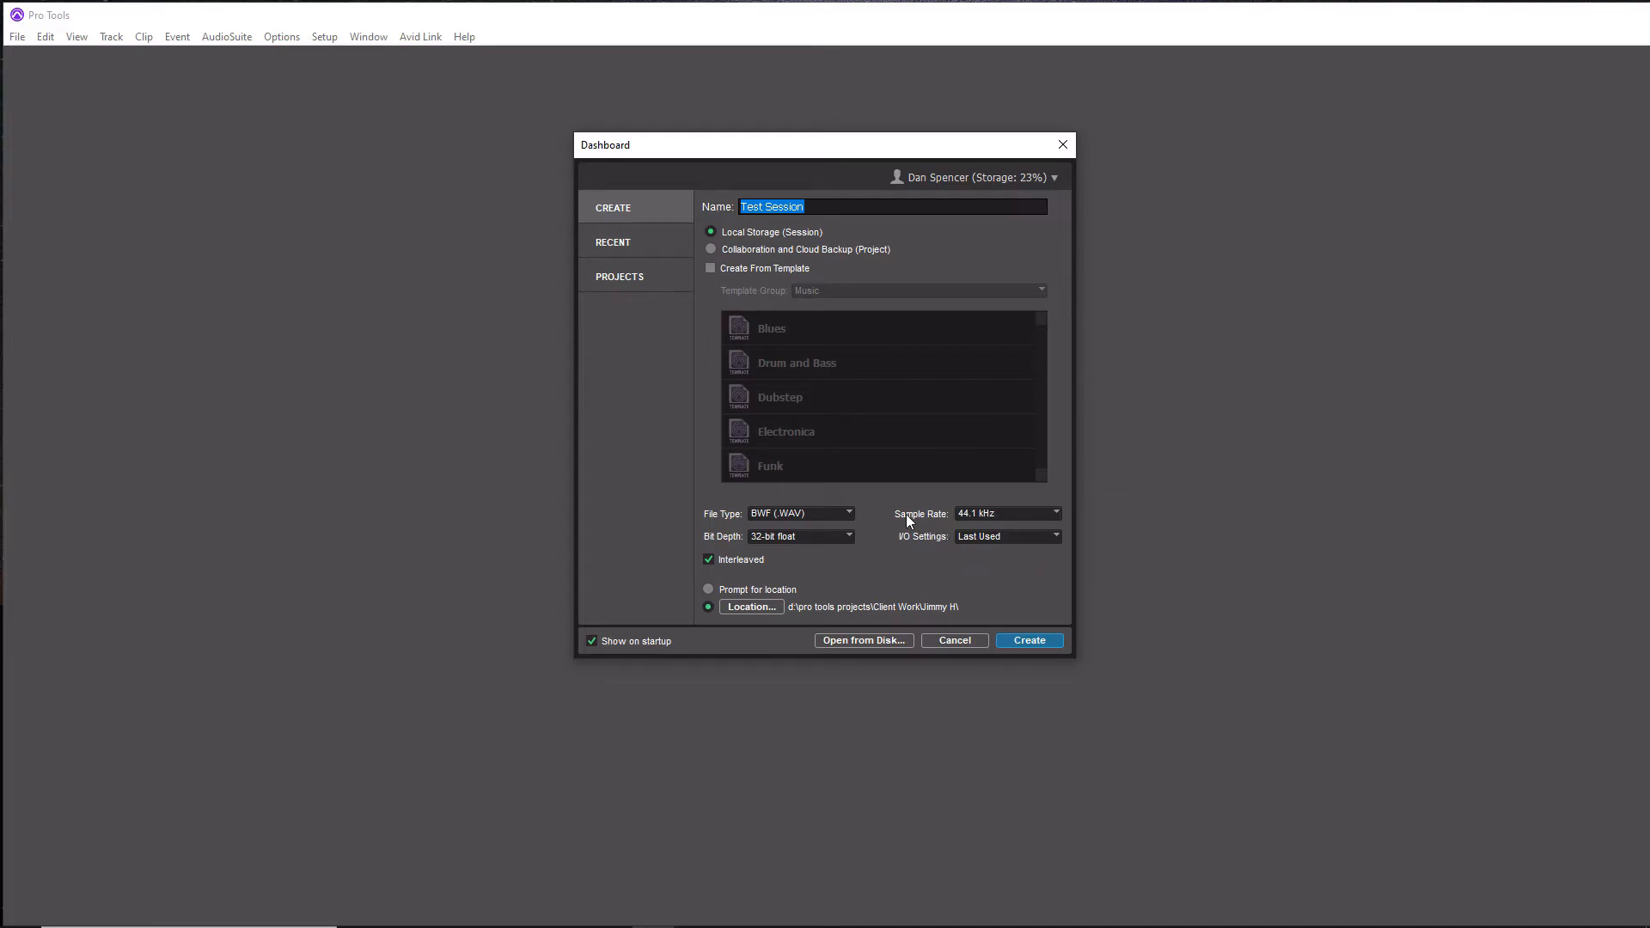
Step: Change the session's I/O Settings from Last Used to Stereo Mix
left_click(1052, 537)
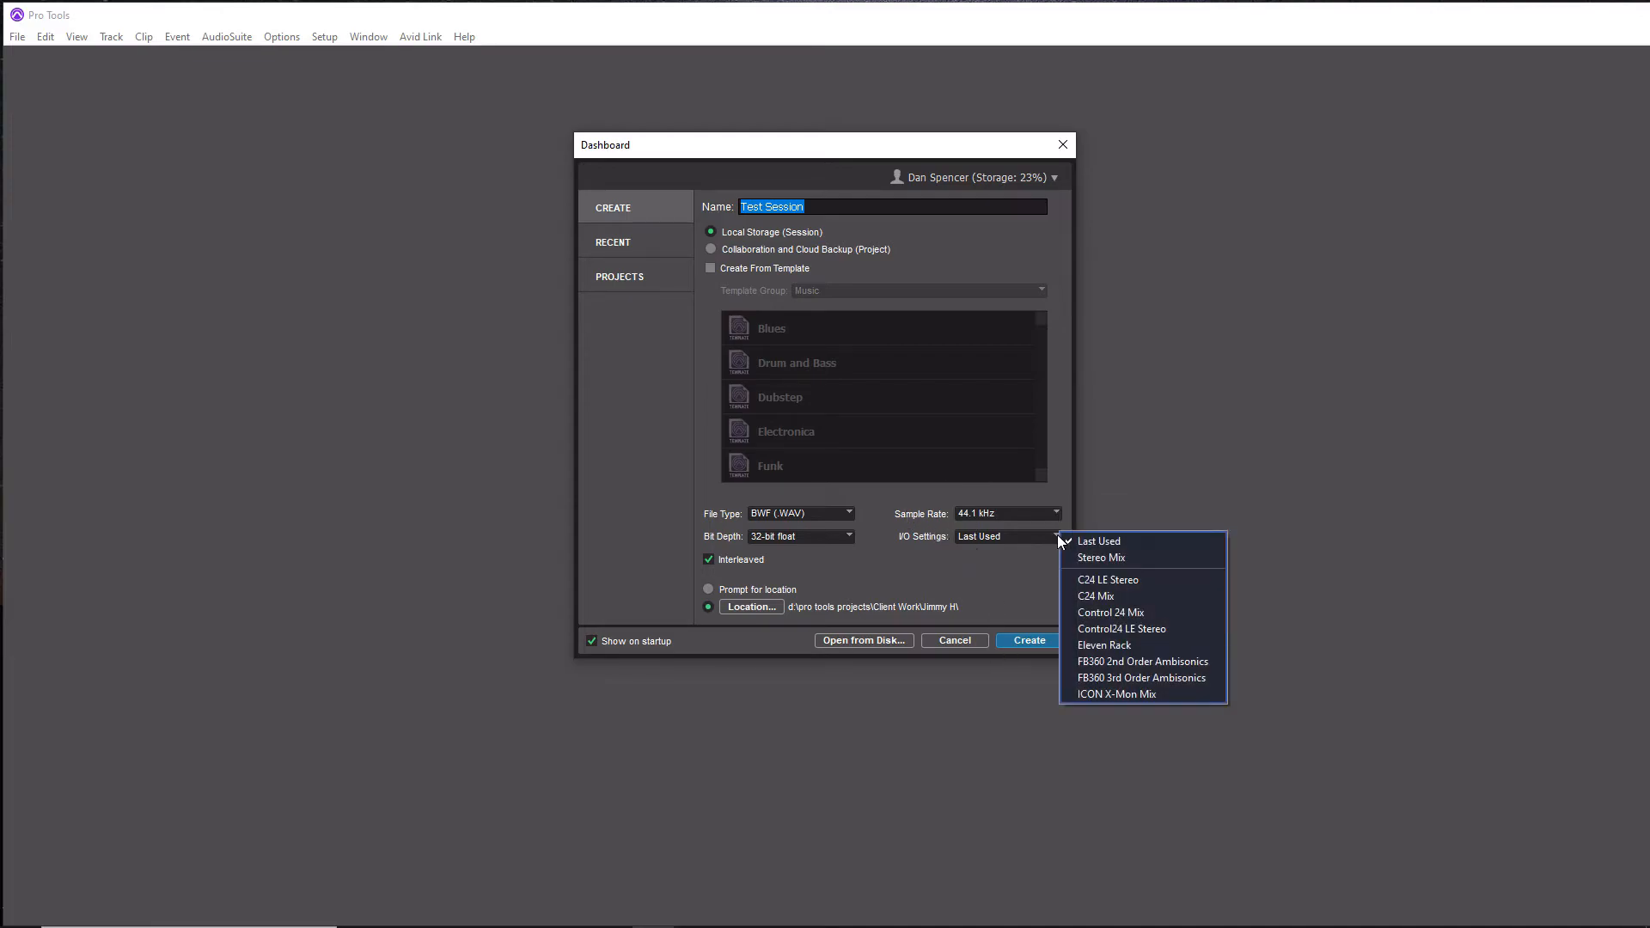
left_click(1100, 557)
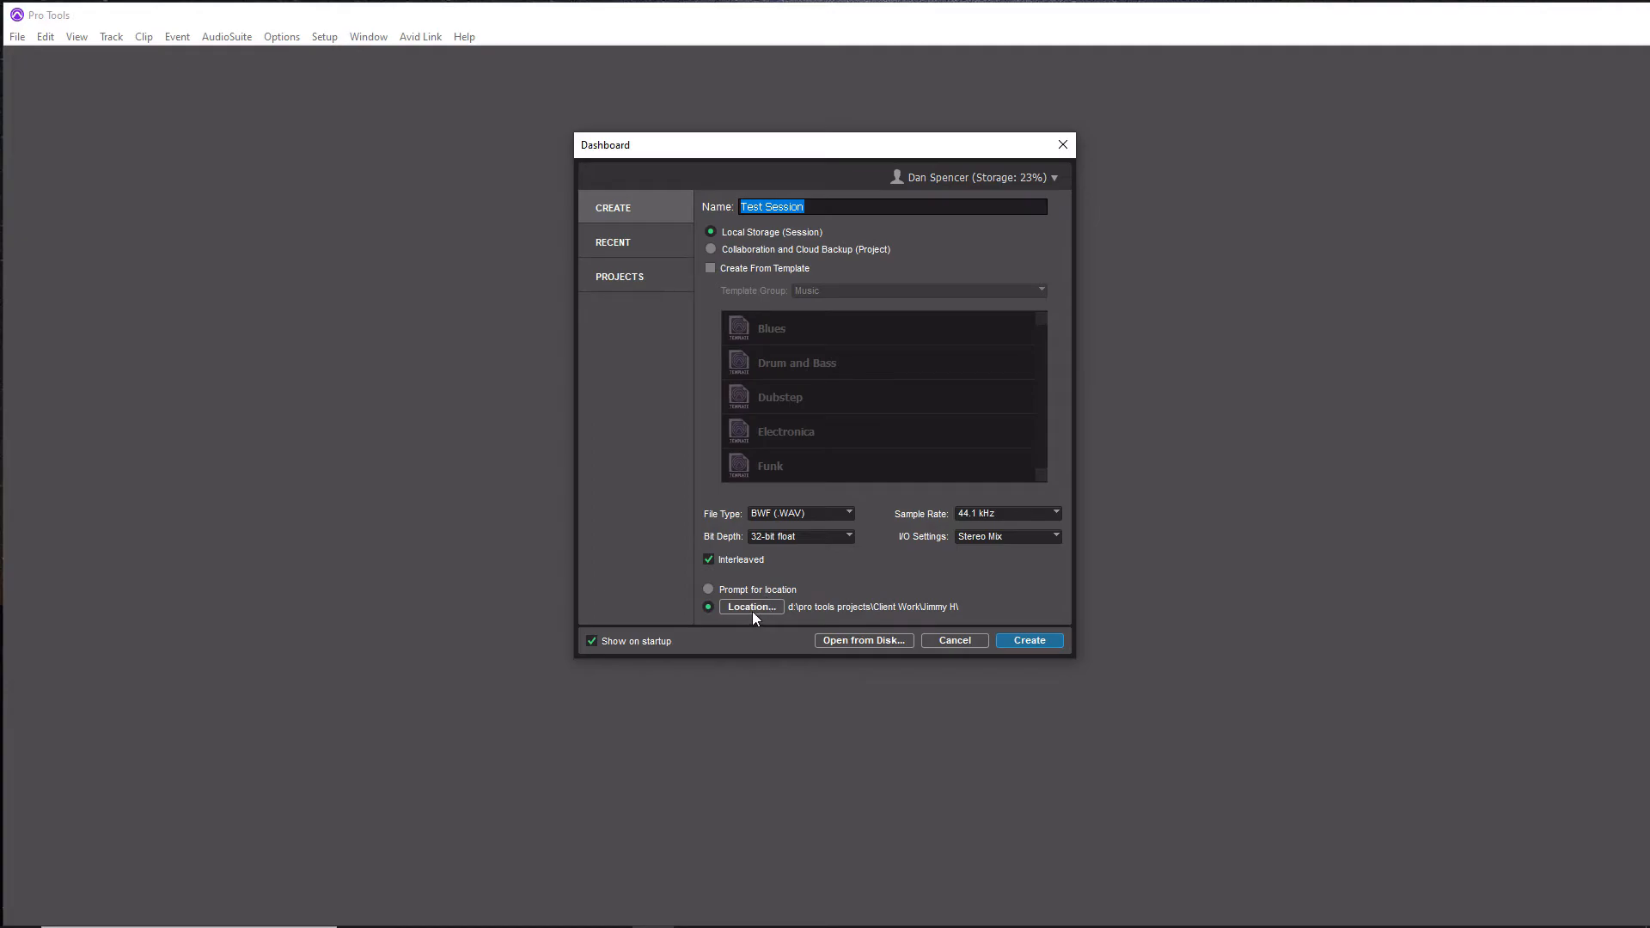
mouse_move(751, 614)
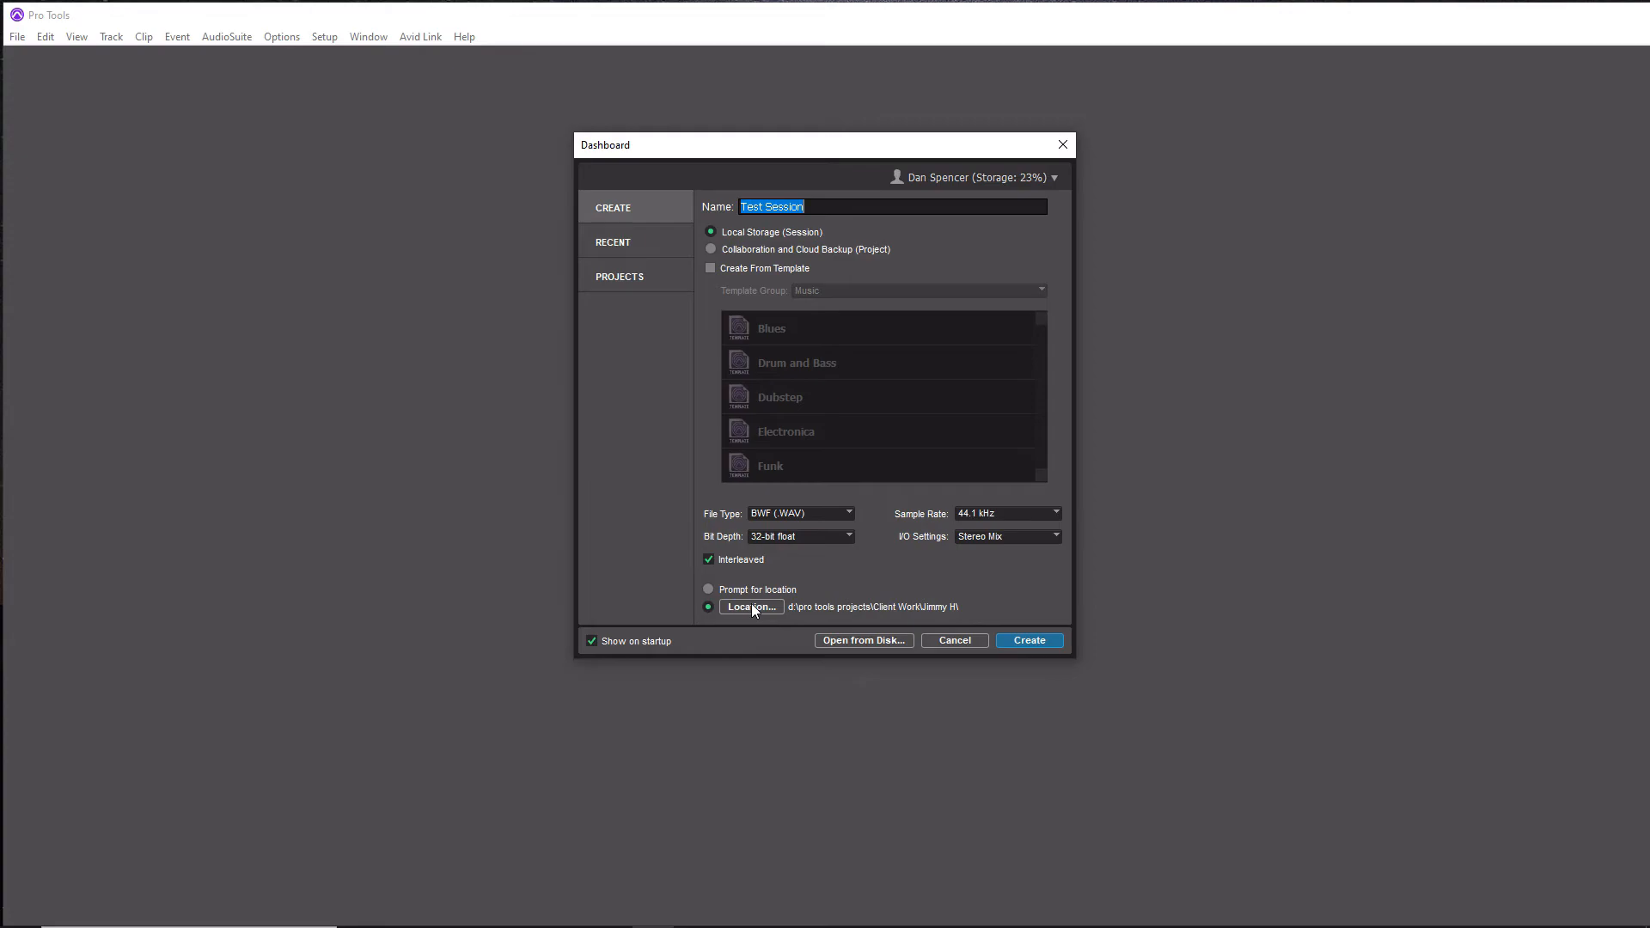
left_click(751, 607)
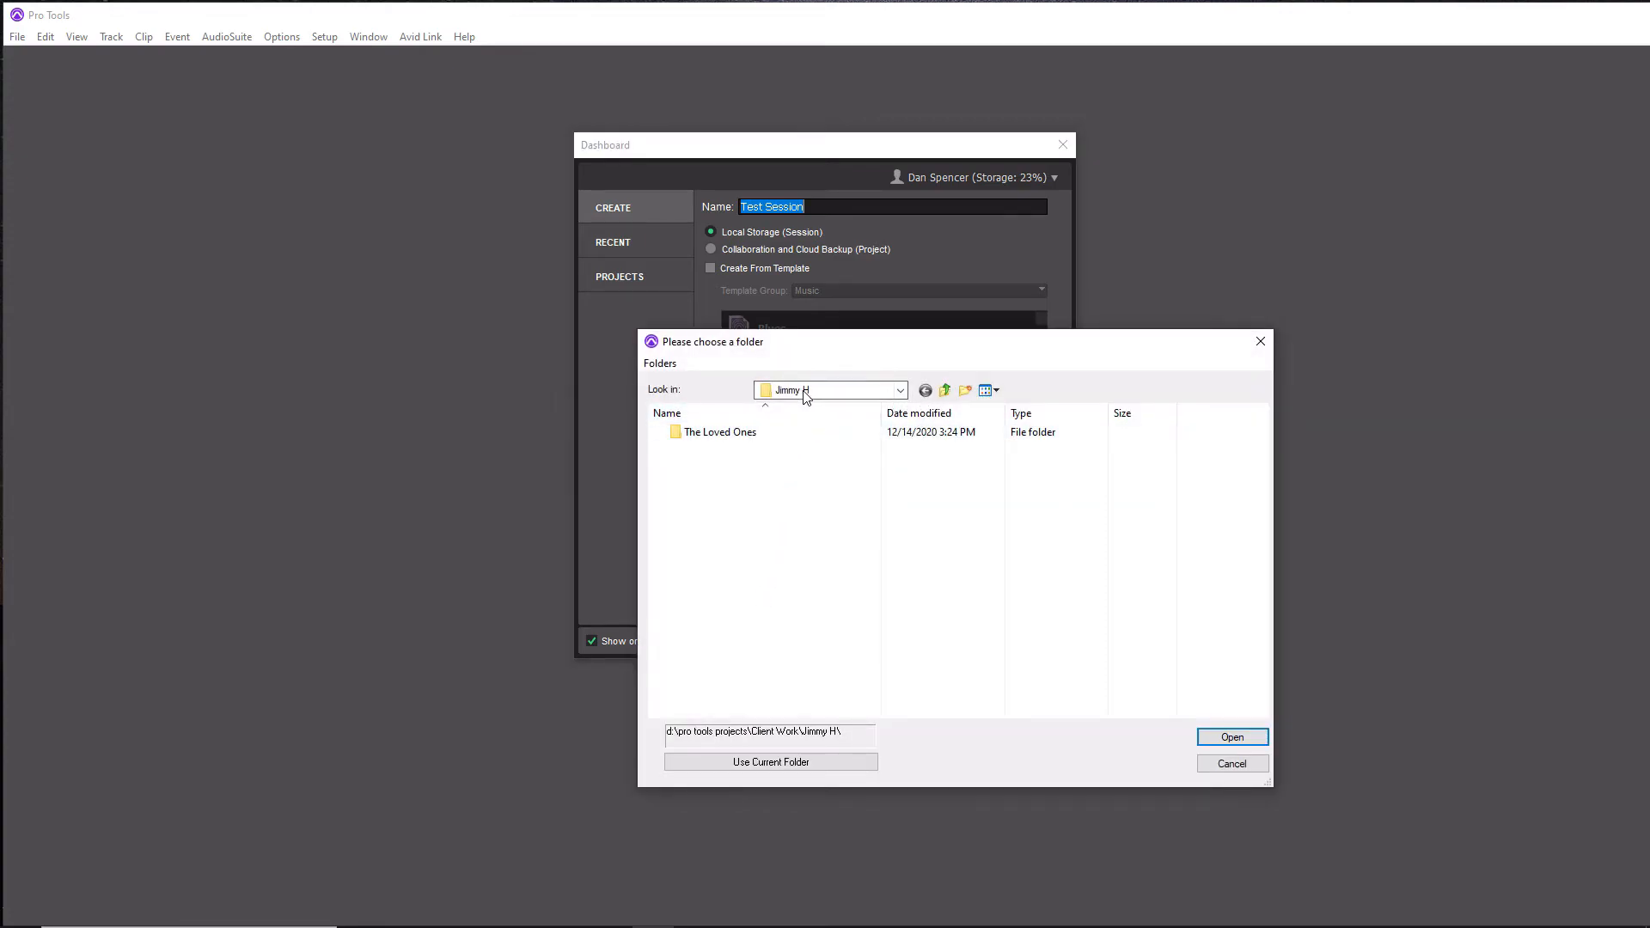
left_click(899, 391)
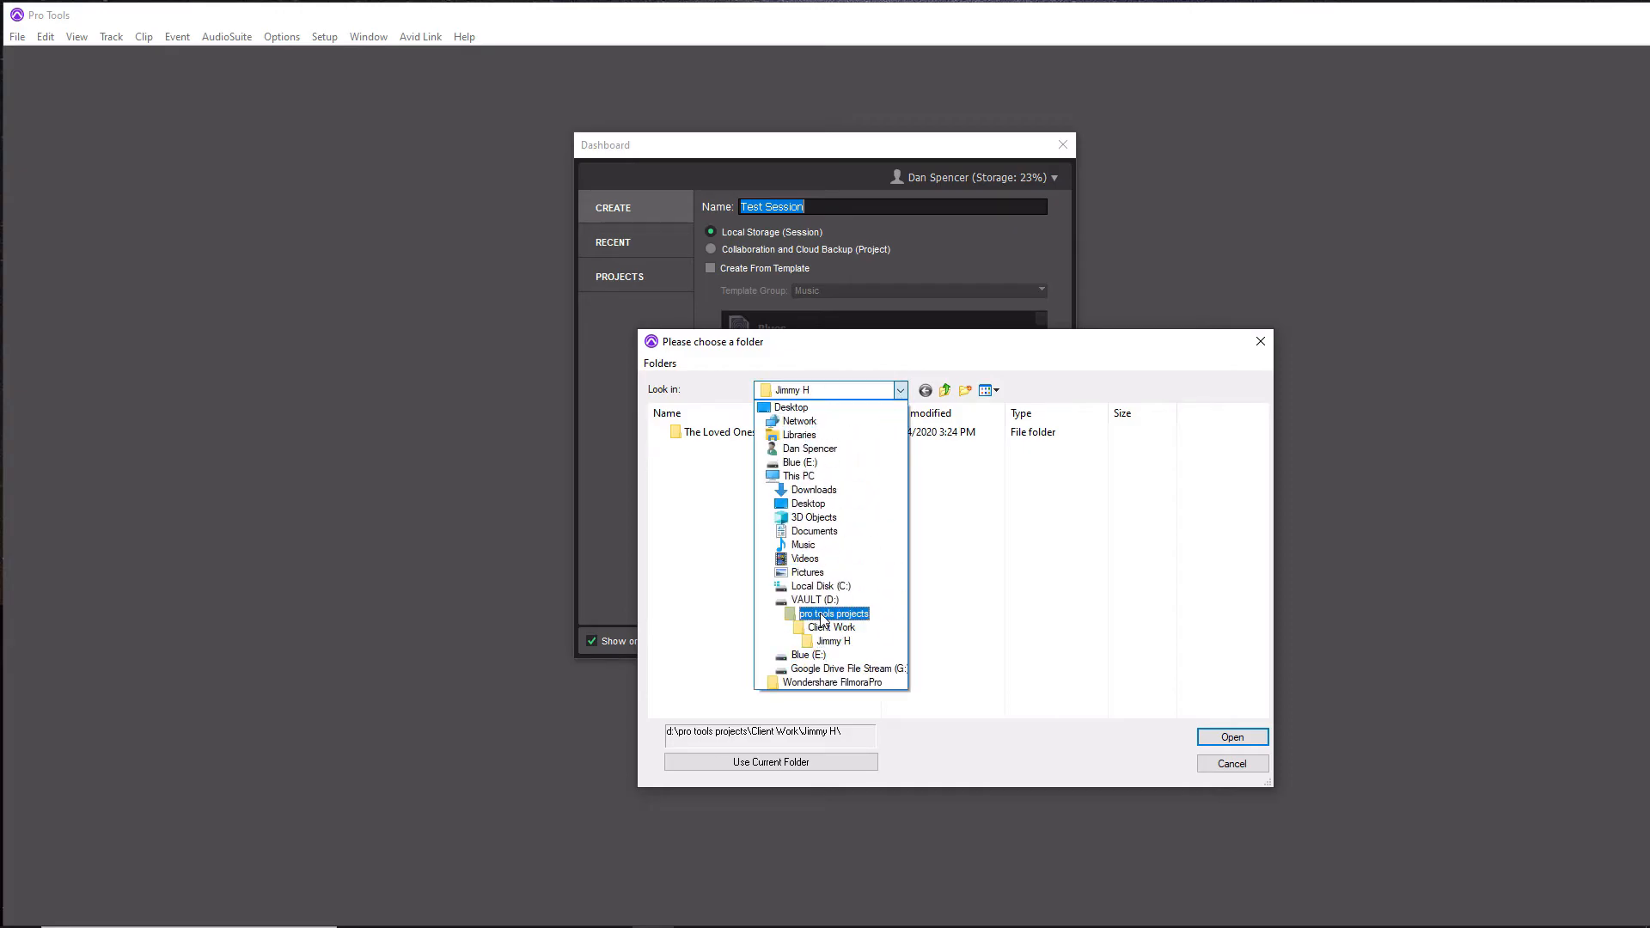
left_click(832, 614)
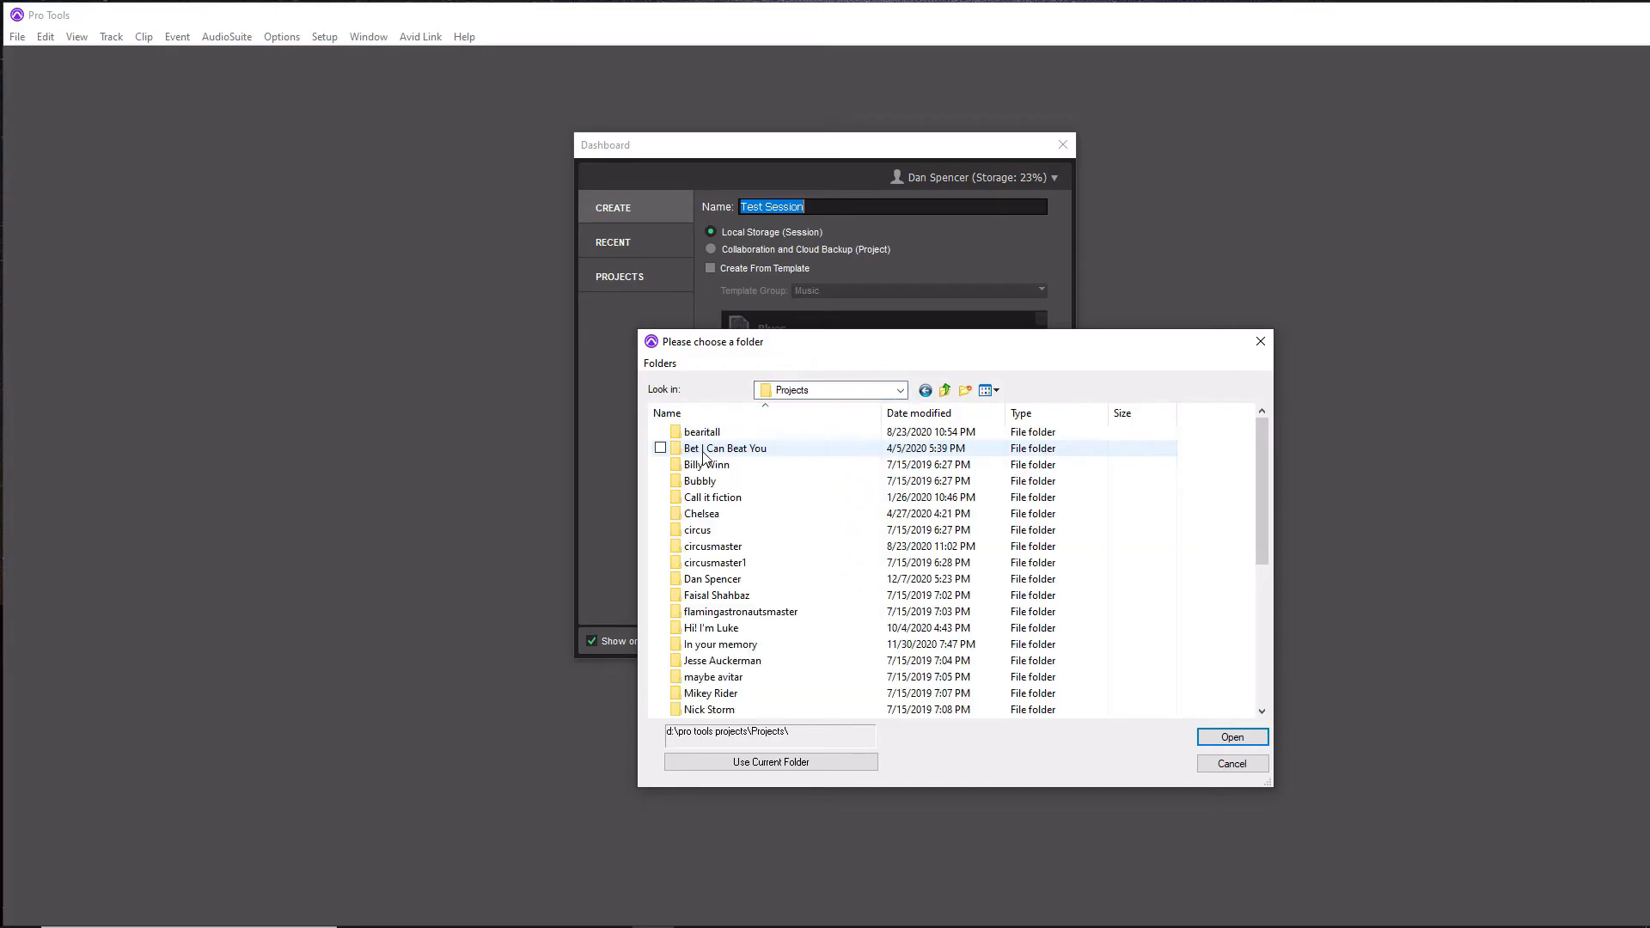
double_click(712, 579)
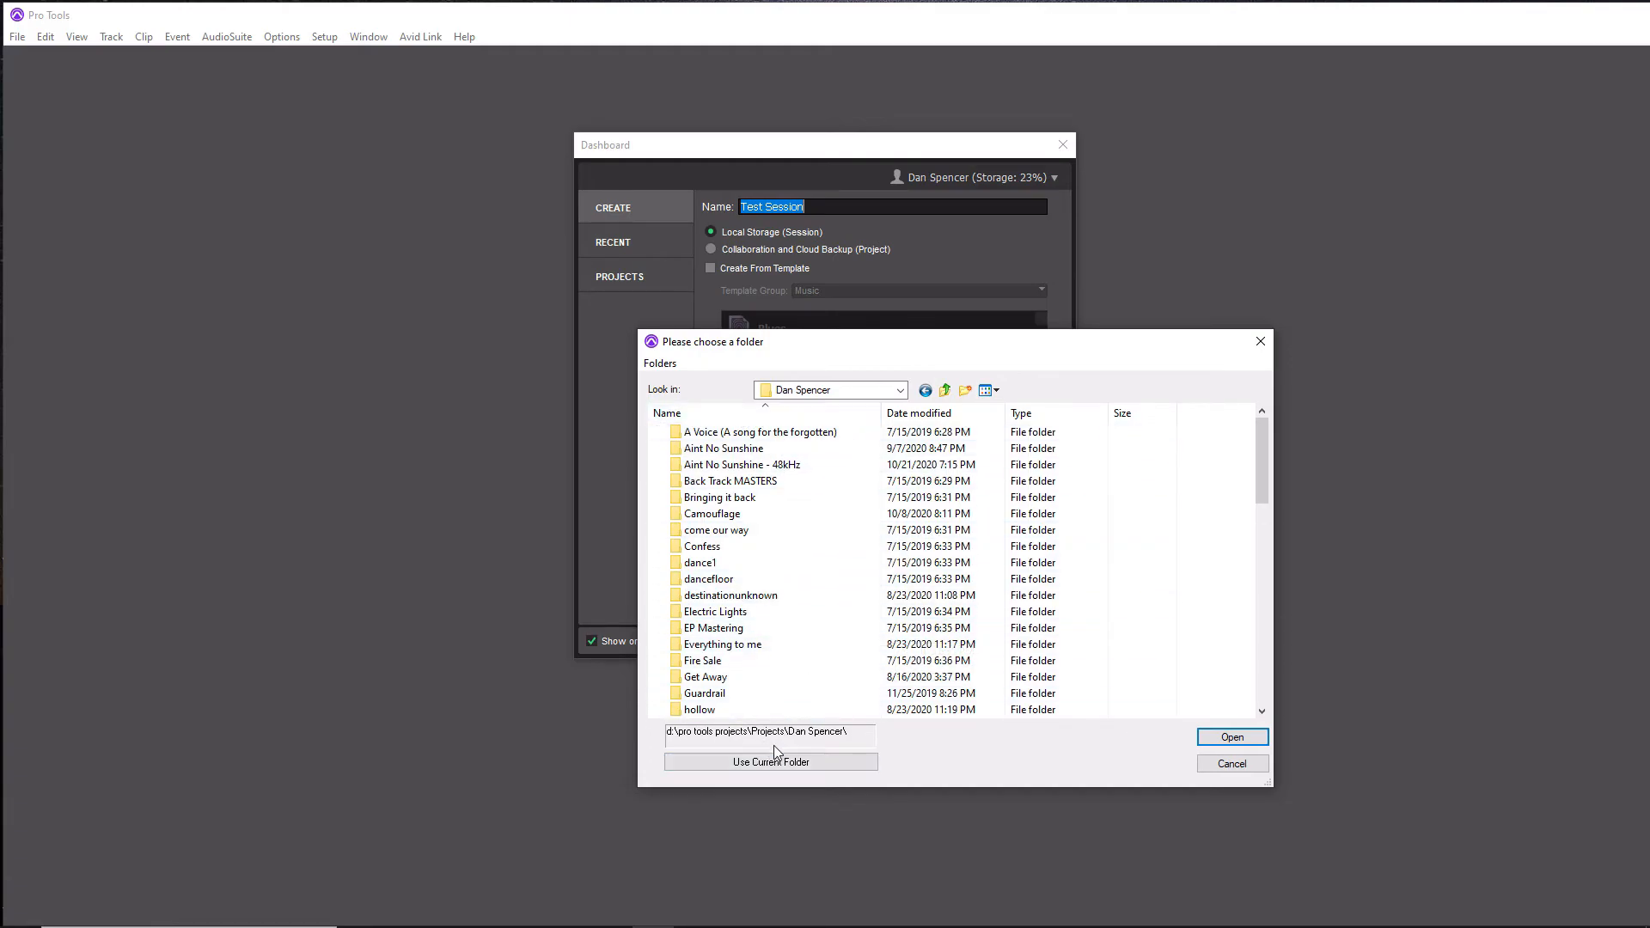
mouse_move(734, 713)
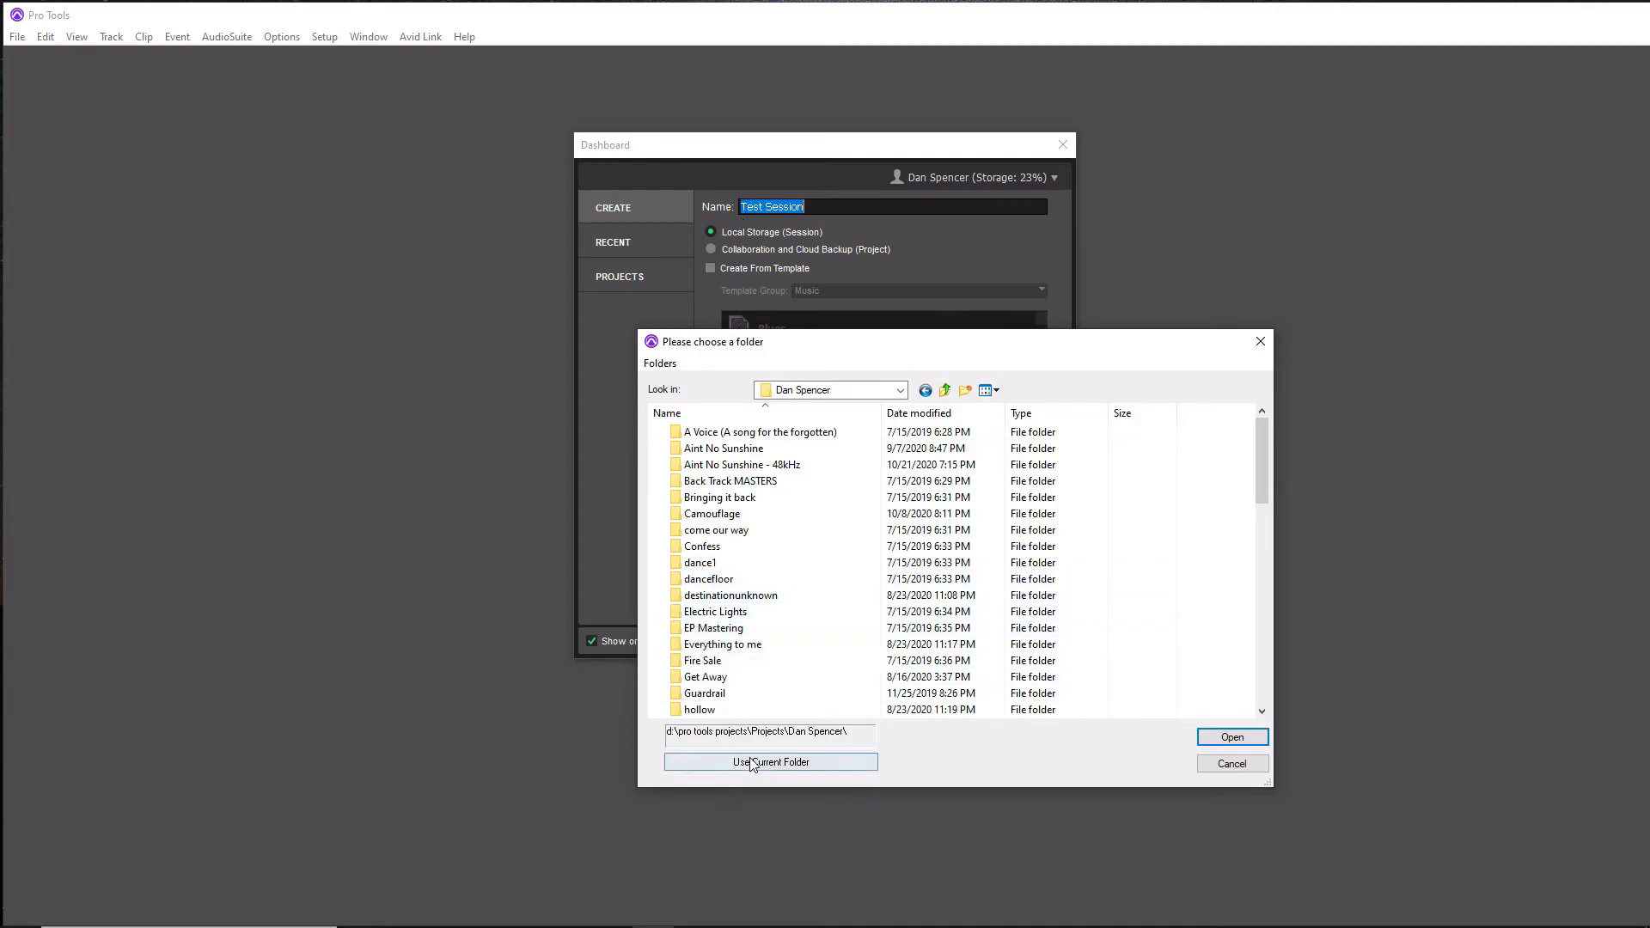
left_click(770, 761)
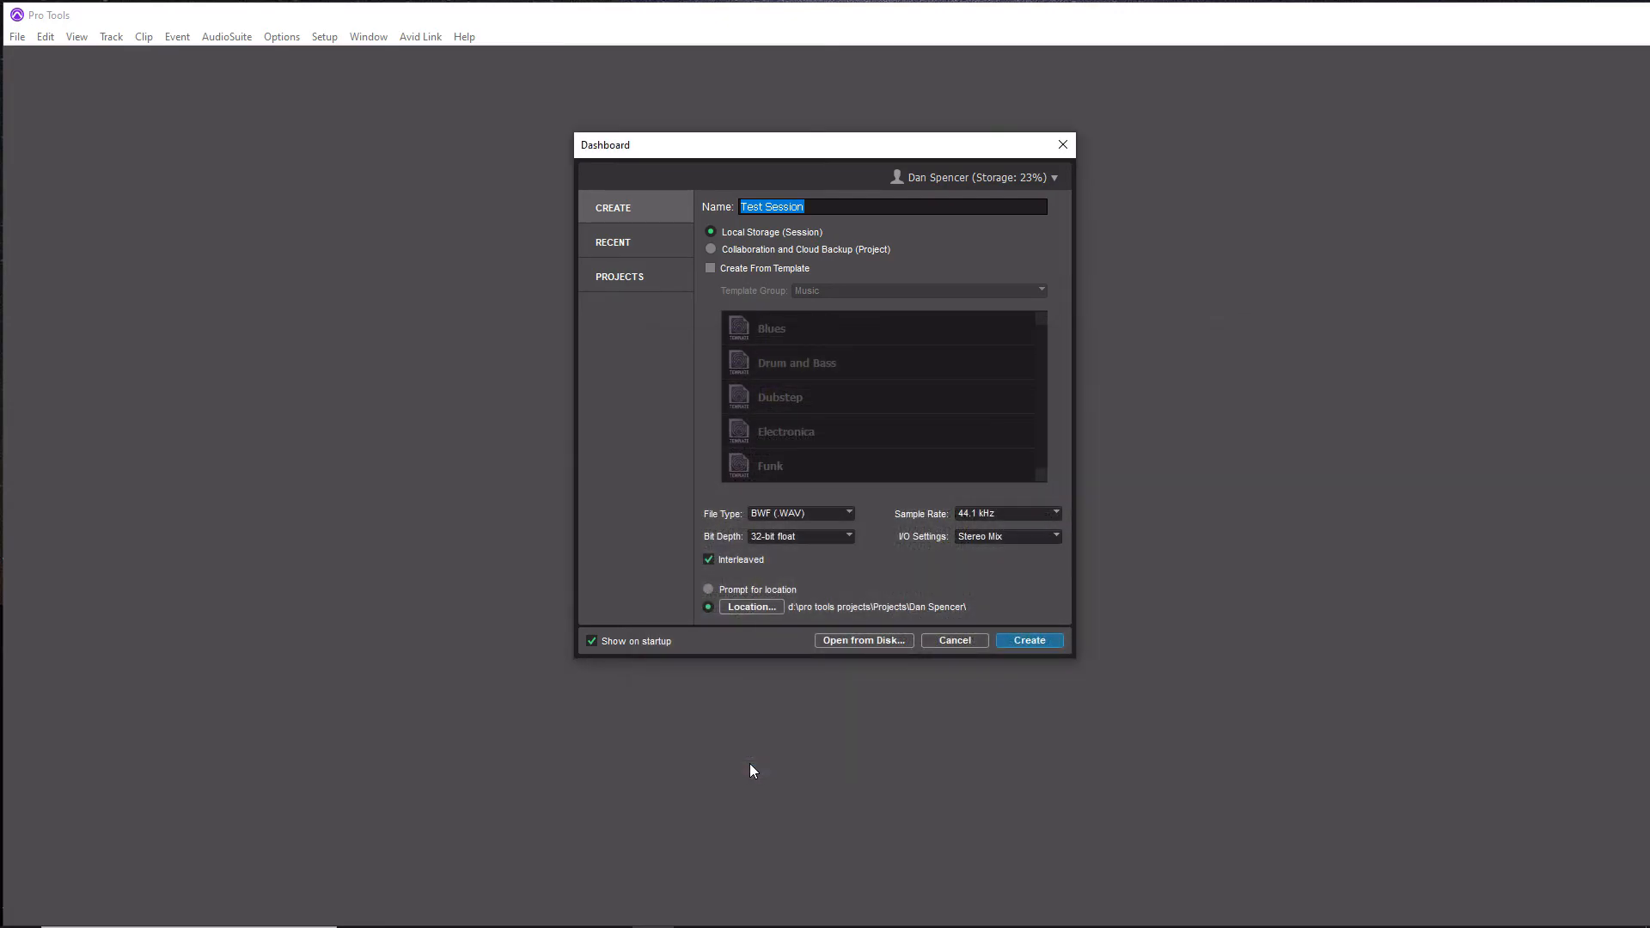
mouse_move(959, 609)
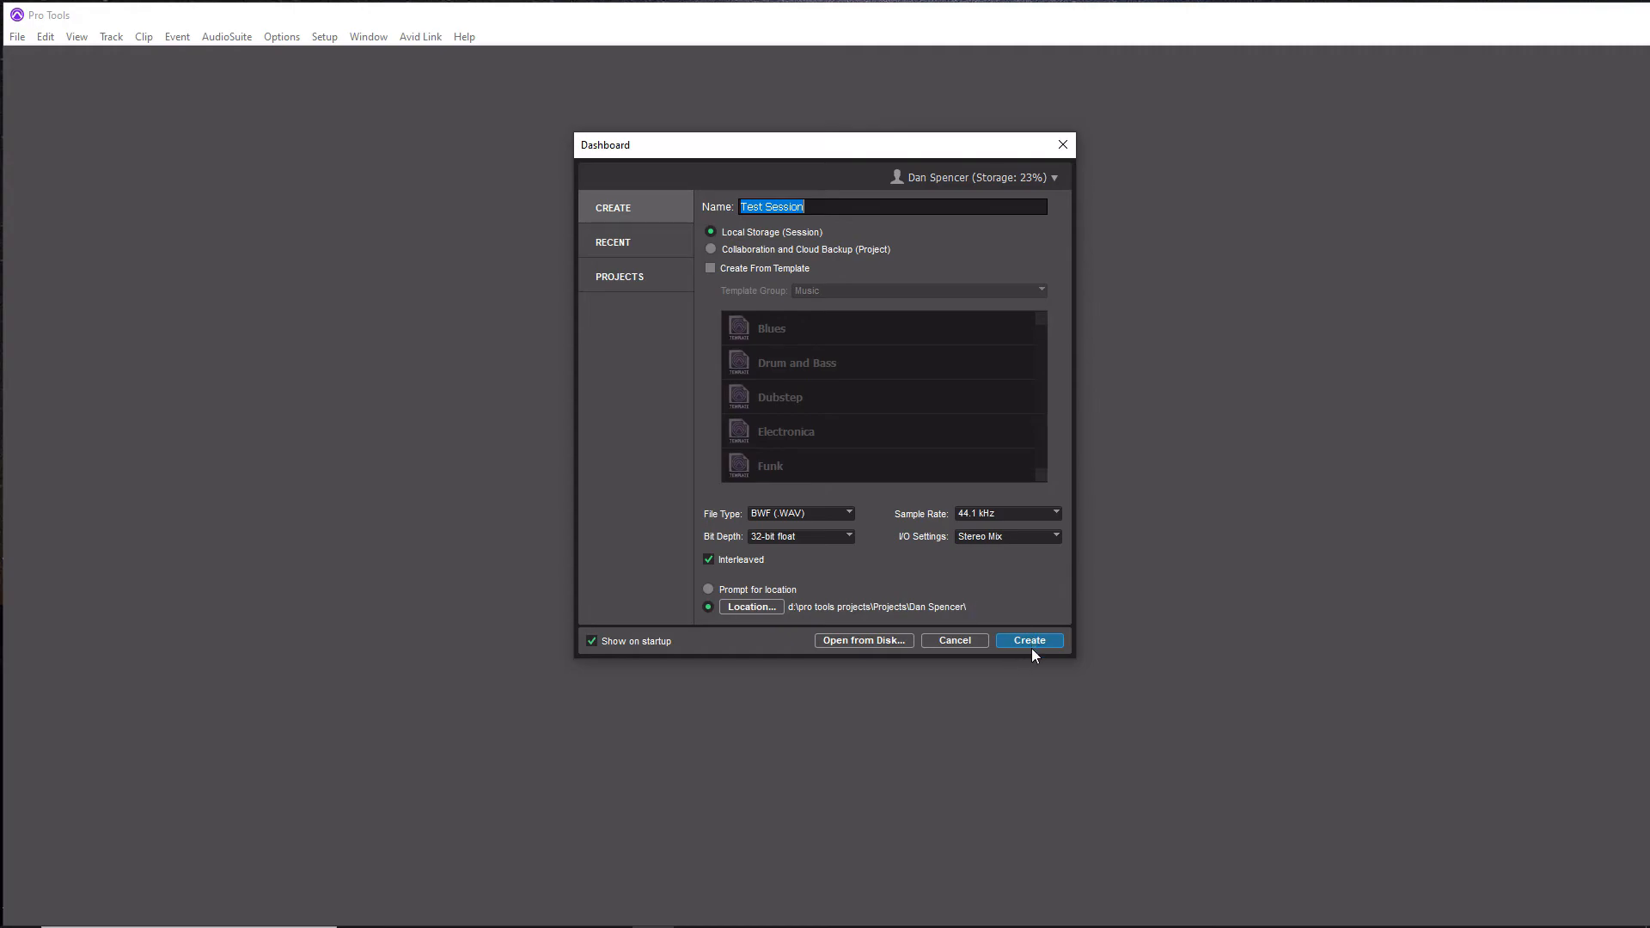
Step: Create Test Session, opening its empty edit timeline
left_click(1028, 640)
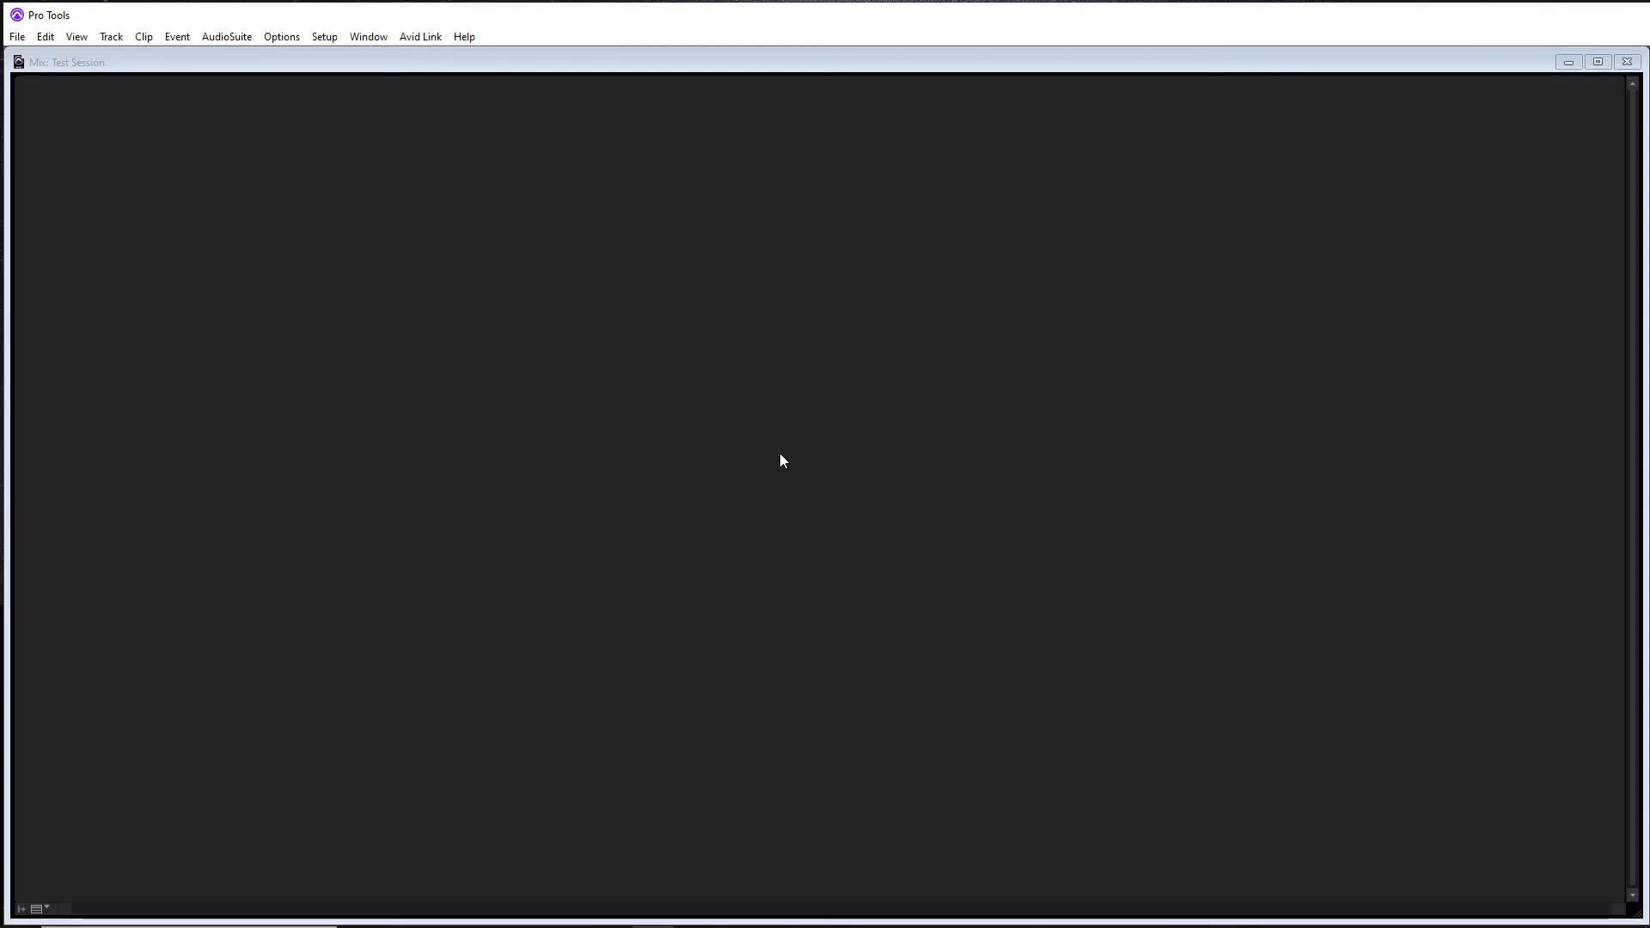
mouse_move(599, 242)
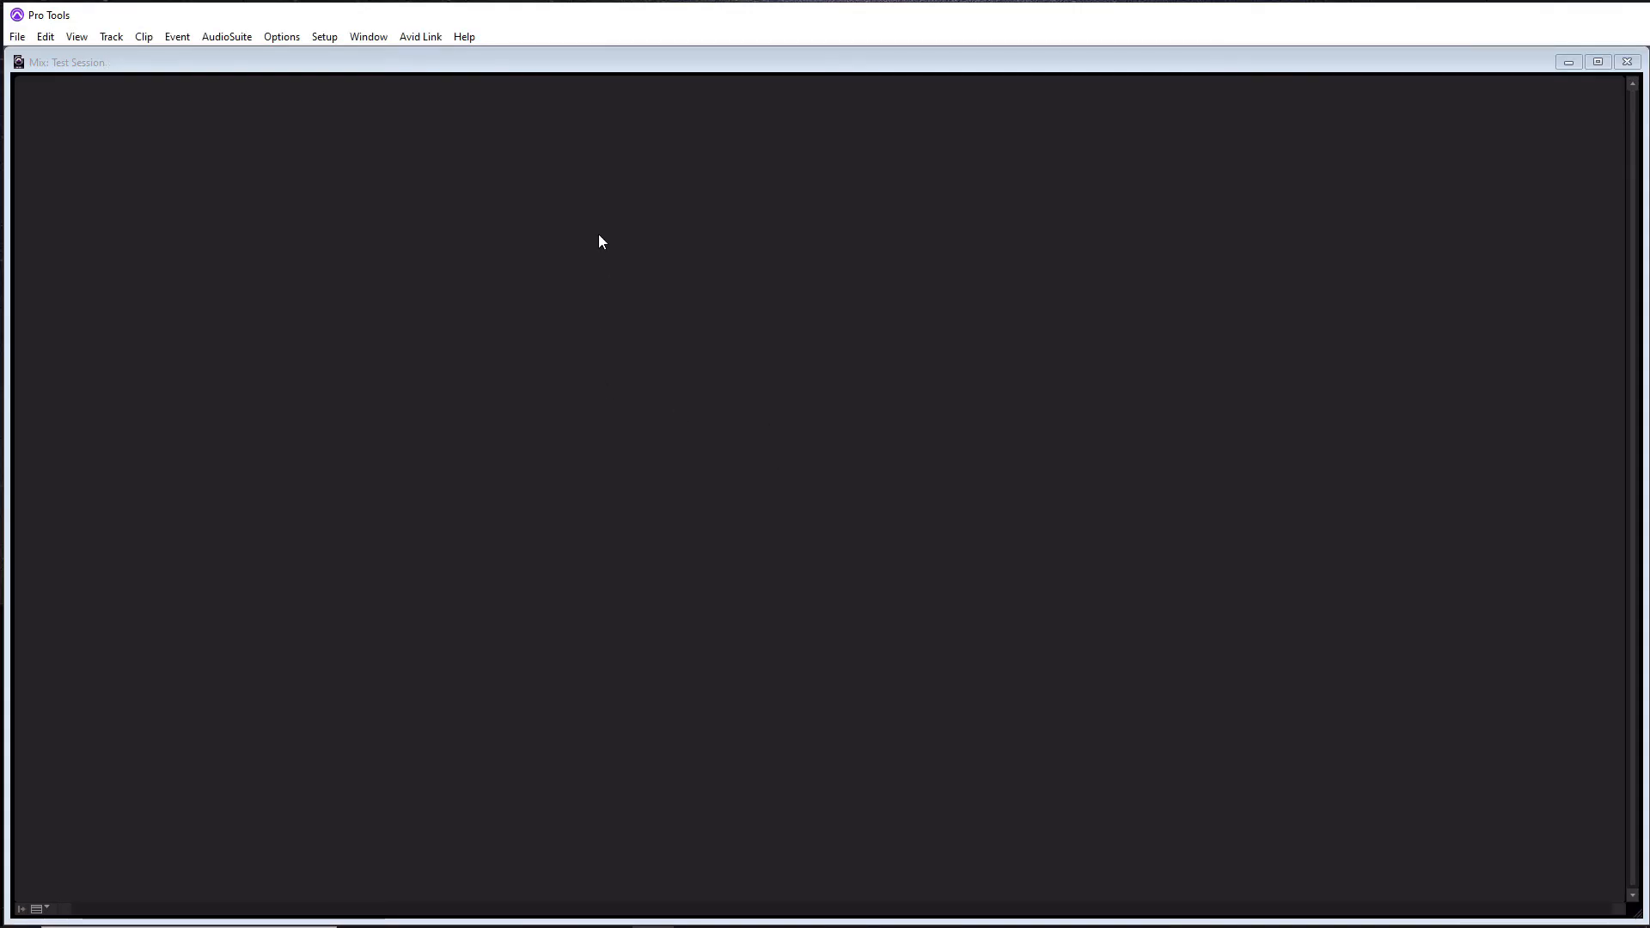
mouse_move(1212, 518)
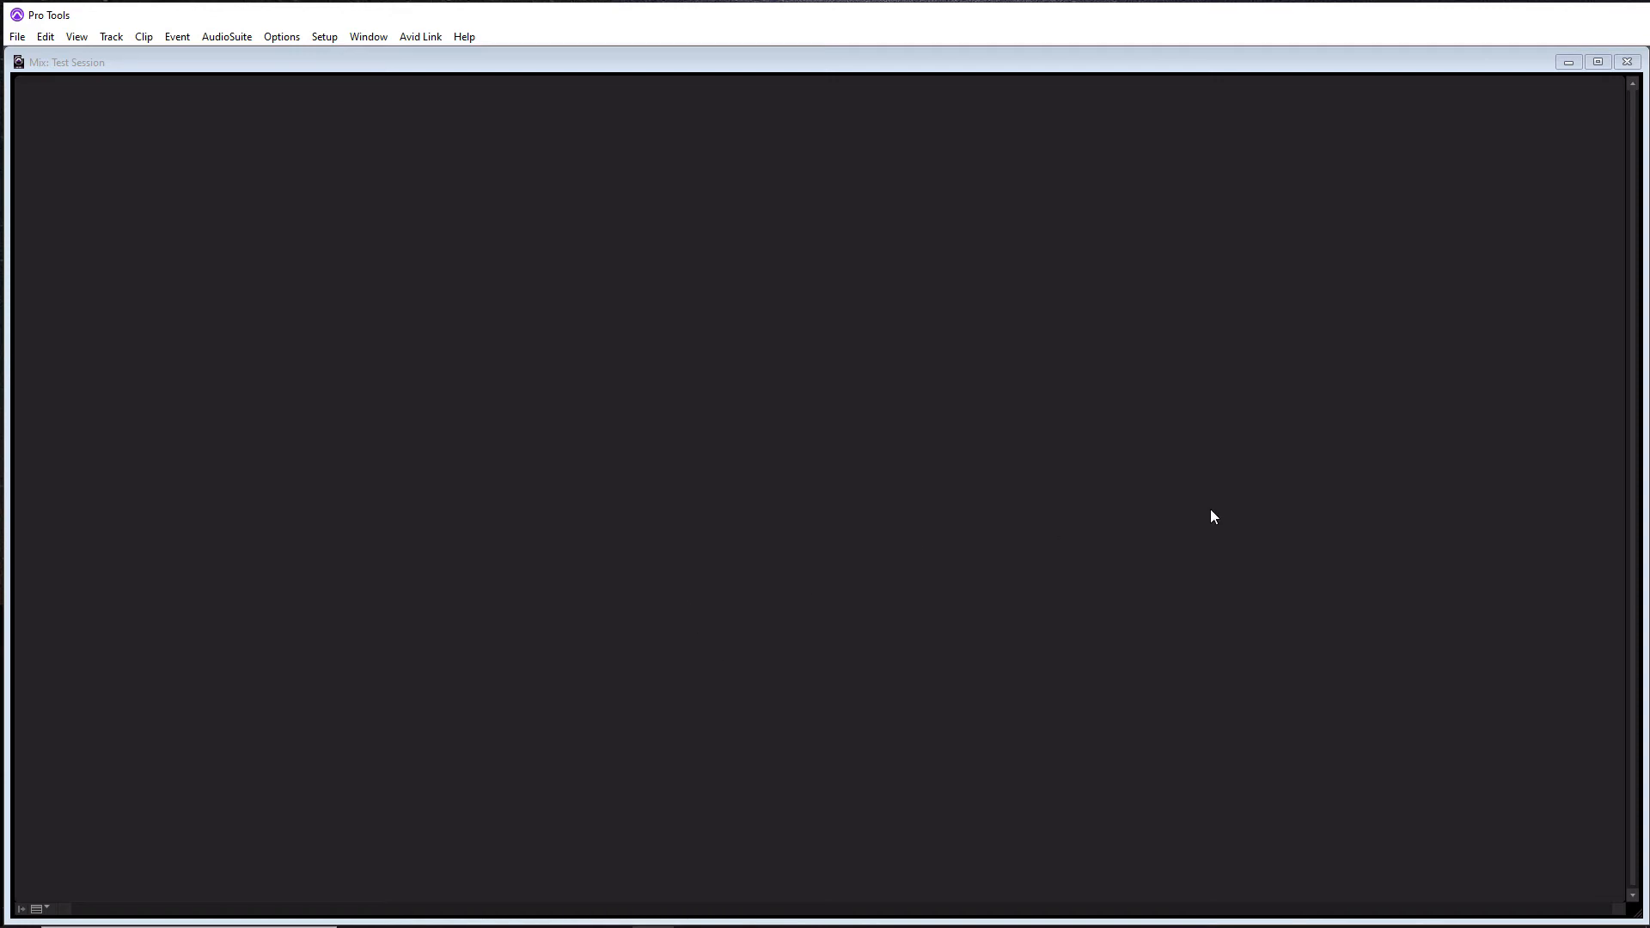
mouse_move(1210, 480)
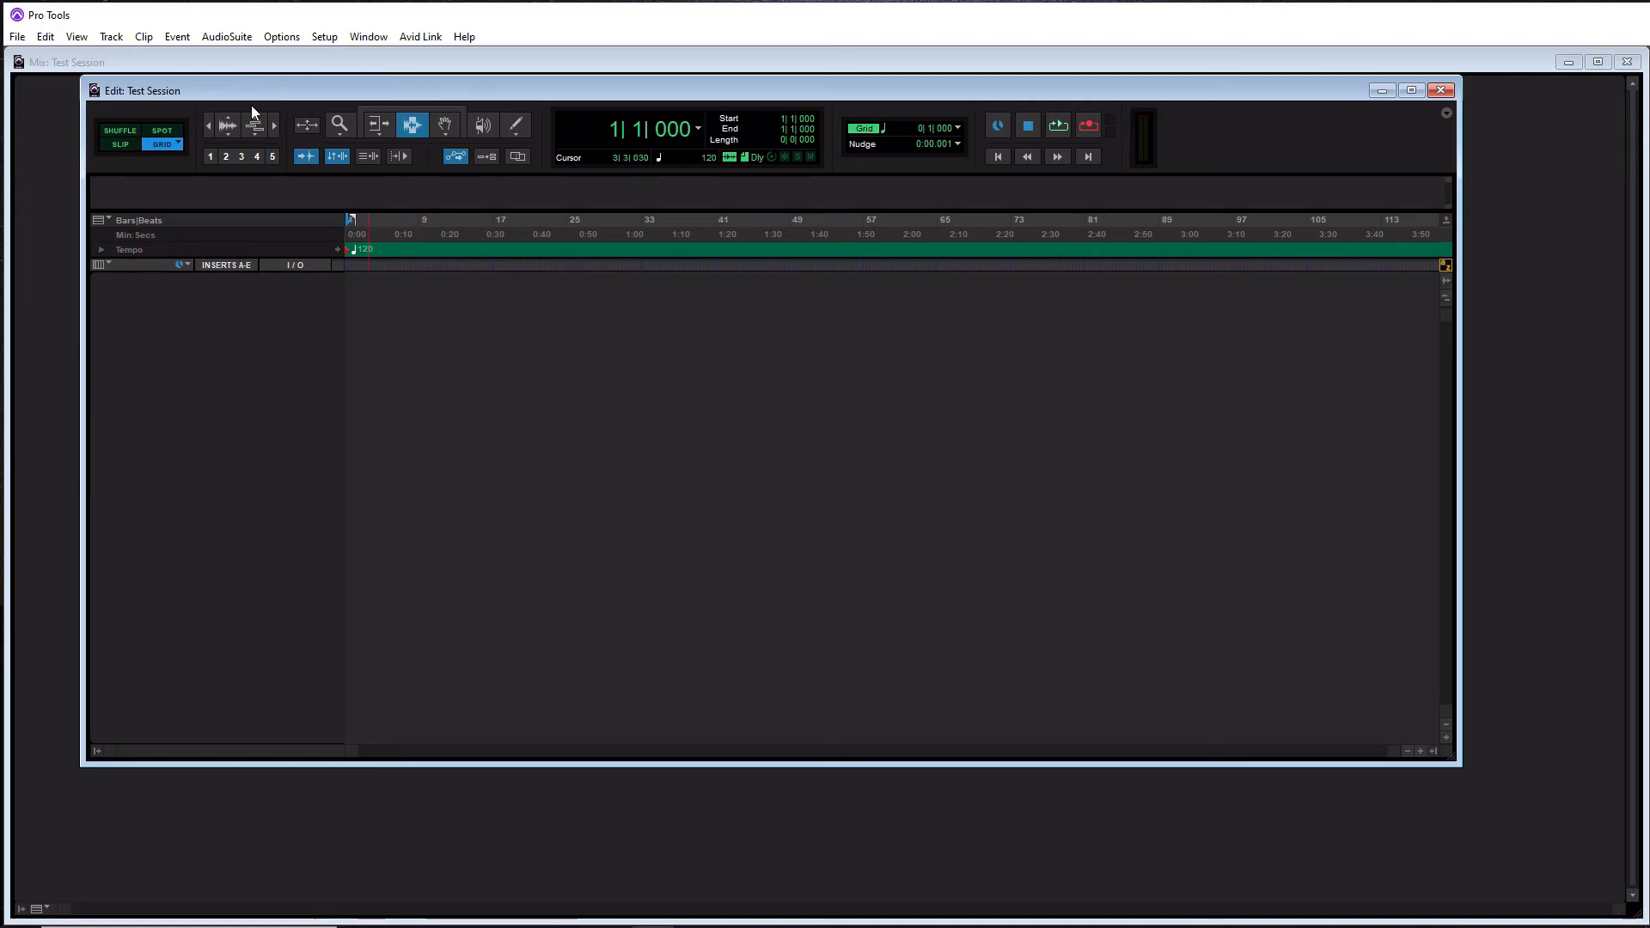
Step: Set the playback engine to Focusrite USB ASIO via Setup and confirm
left_click(325, 36)
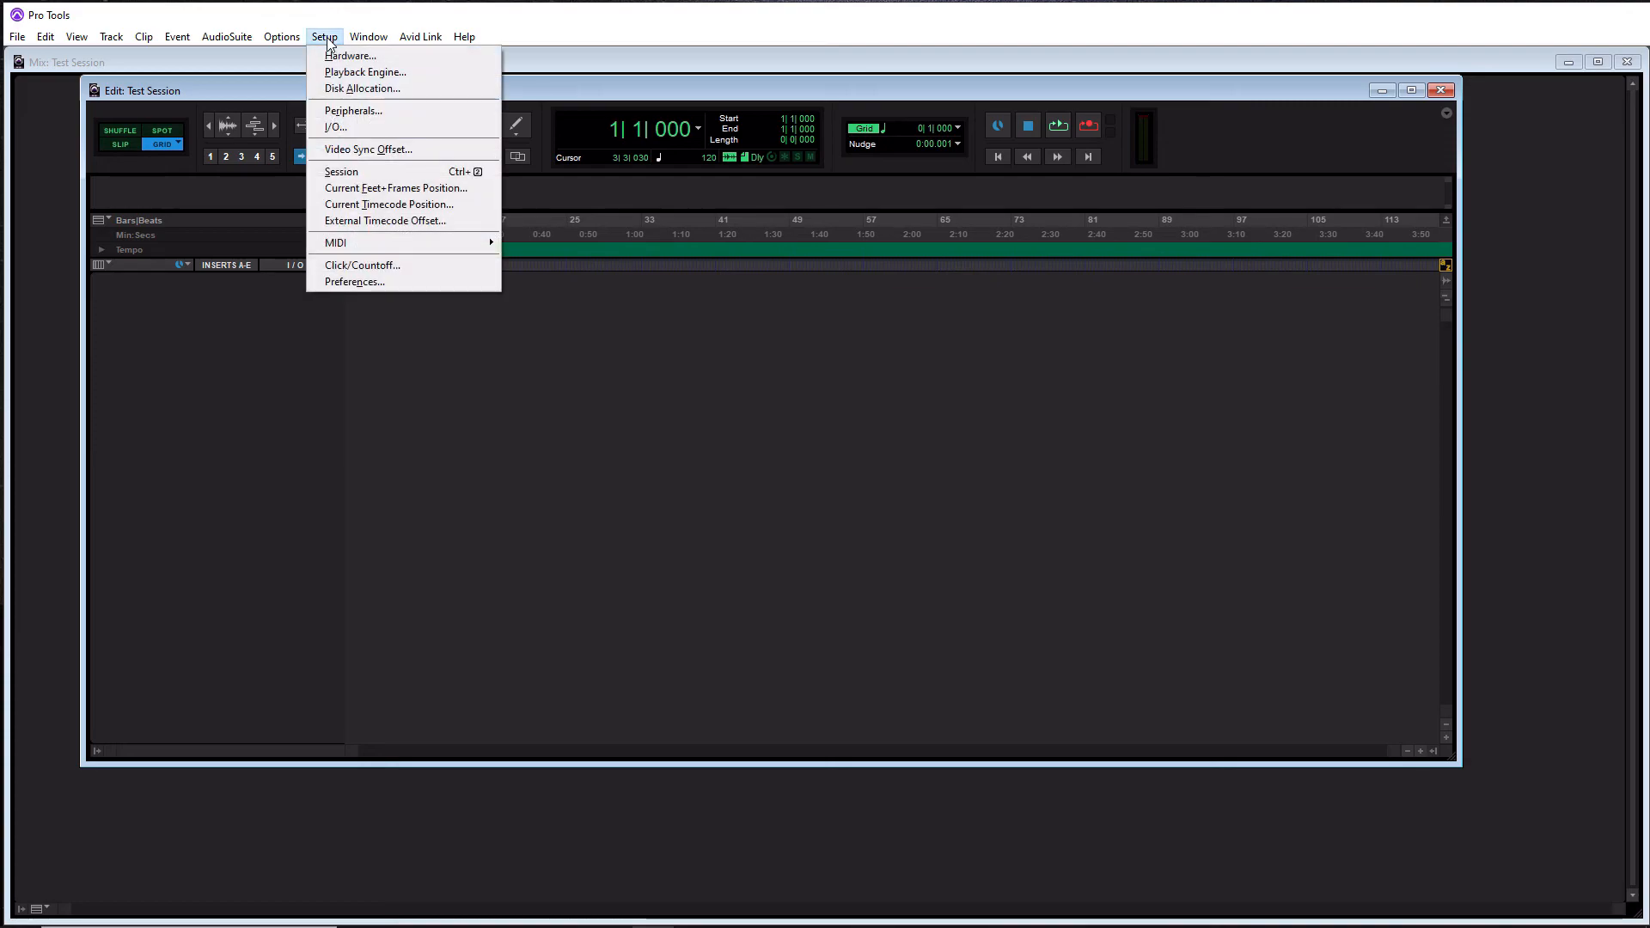
mouse_move(337, 53)
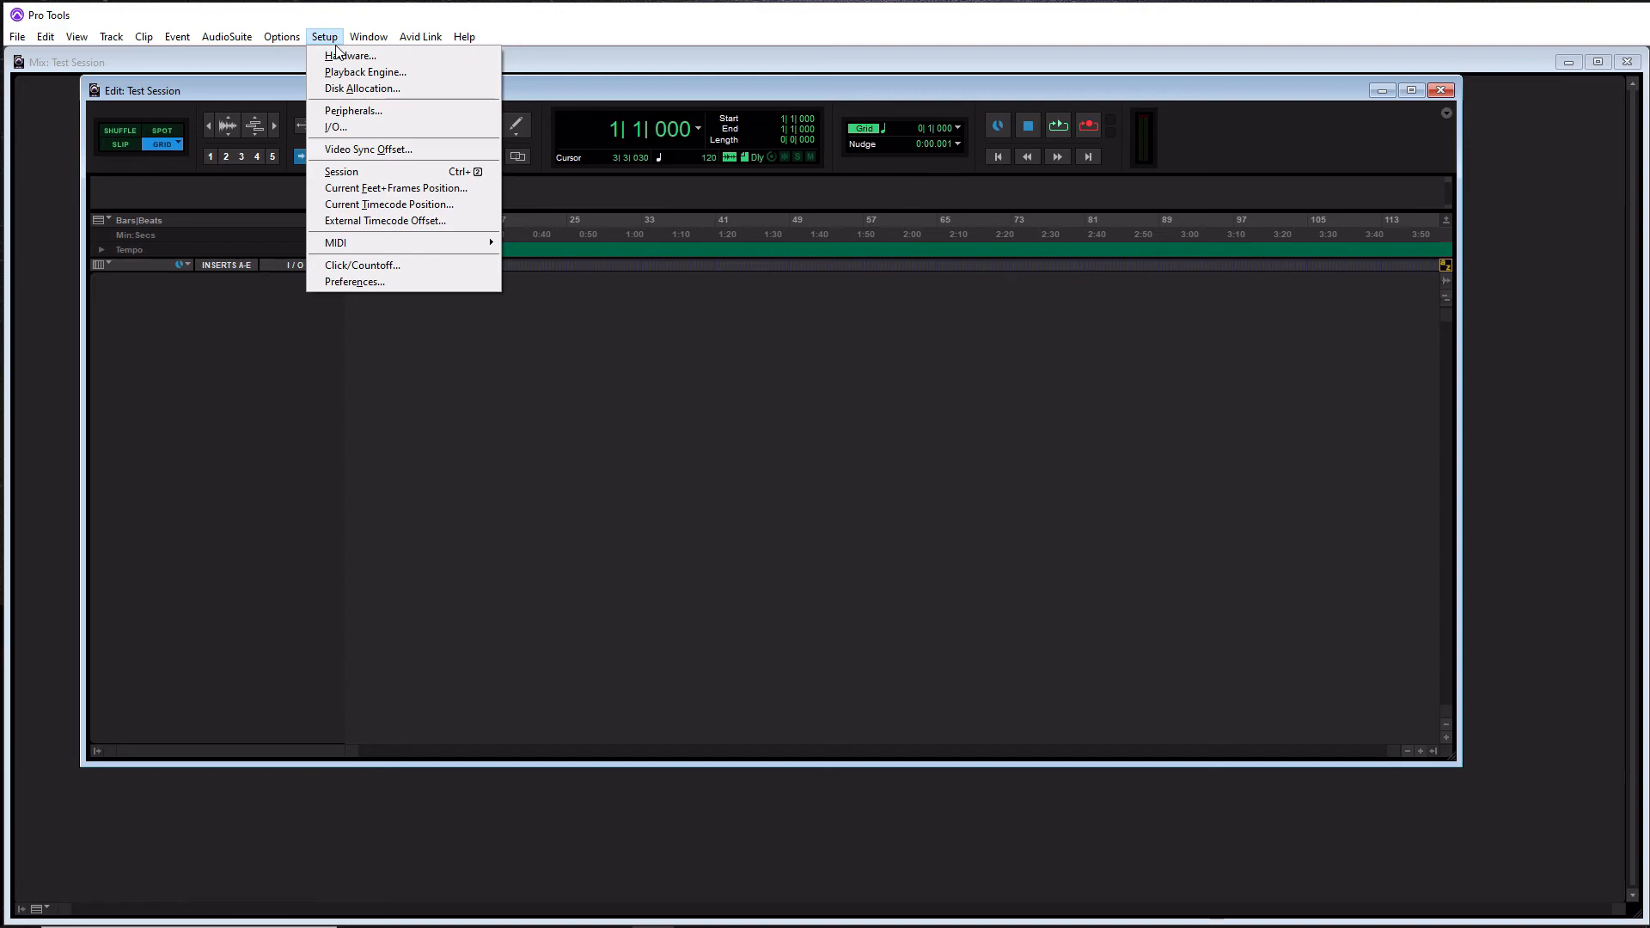
mouse_move(364, 72)
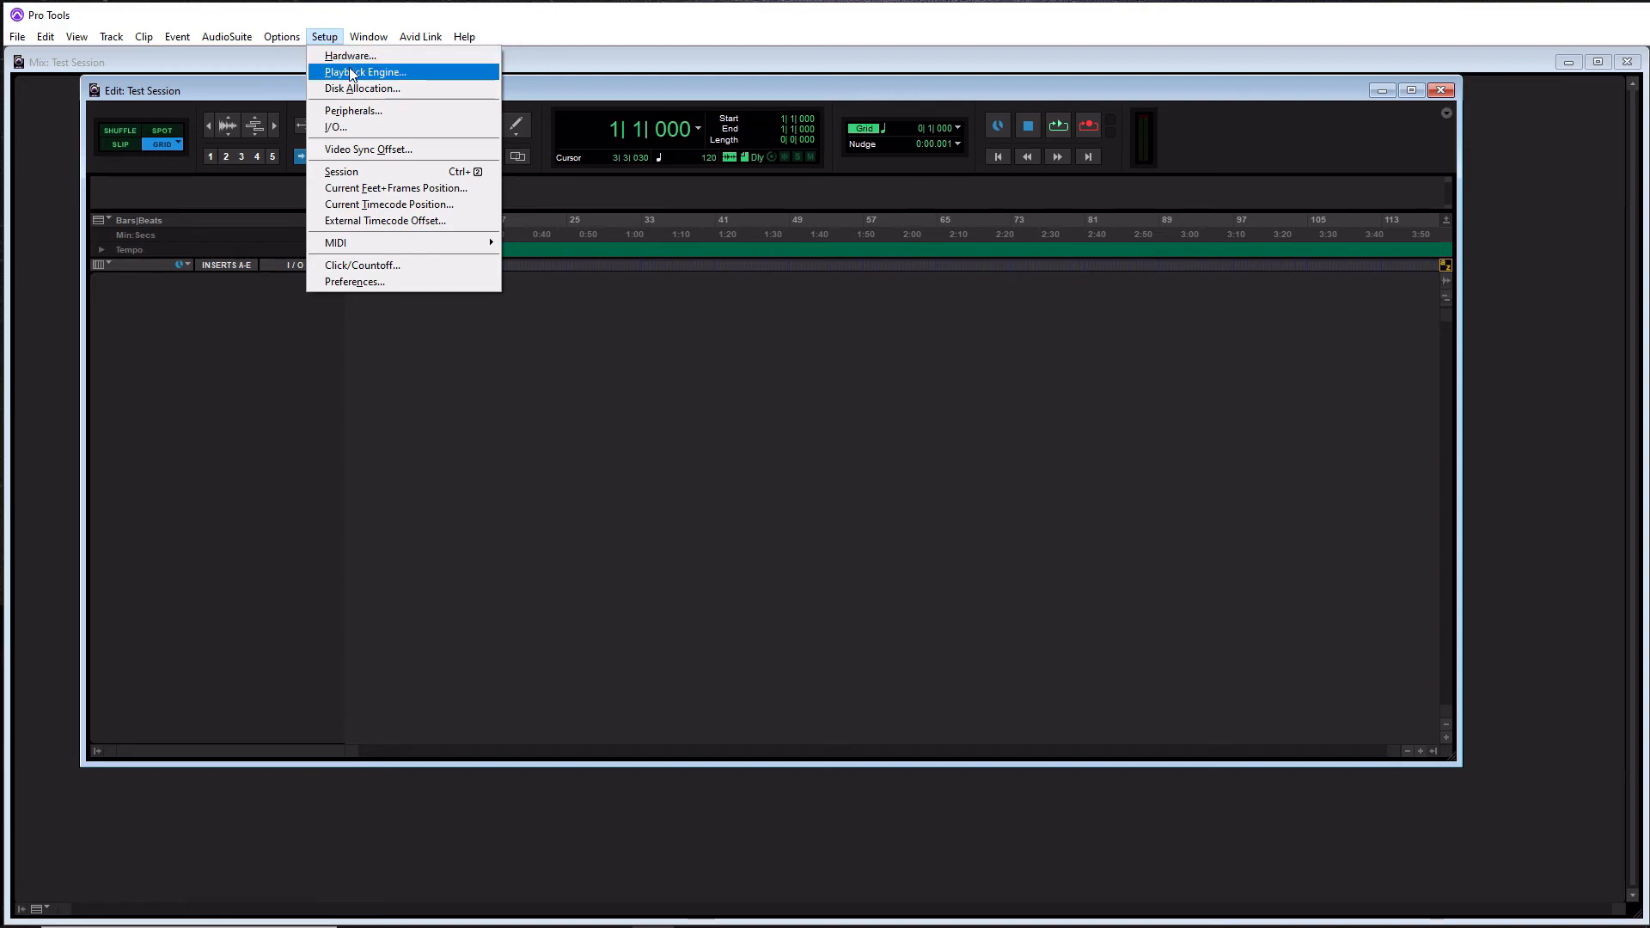
left_click(365, 72)
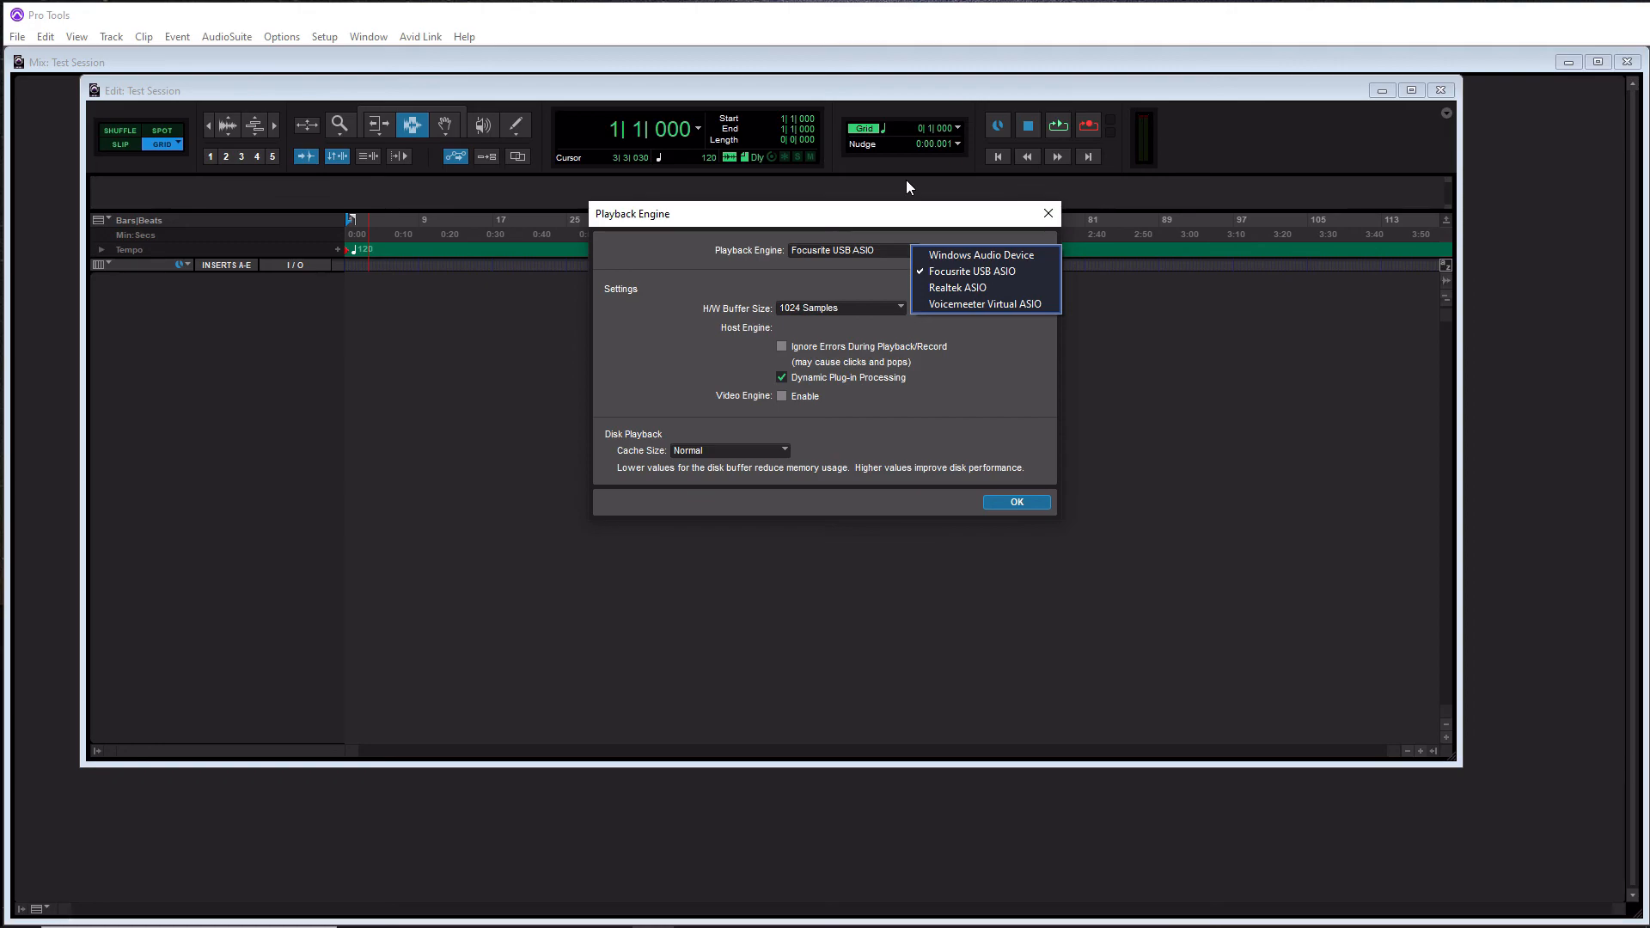
mouse_move(894, 259)
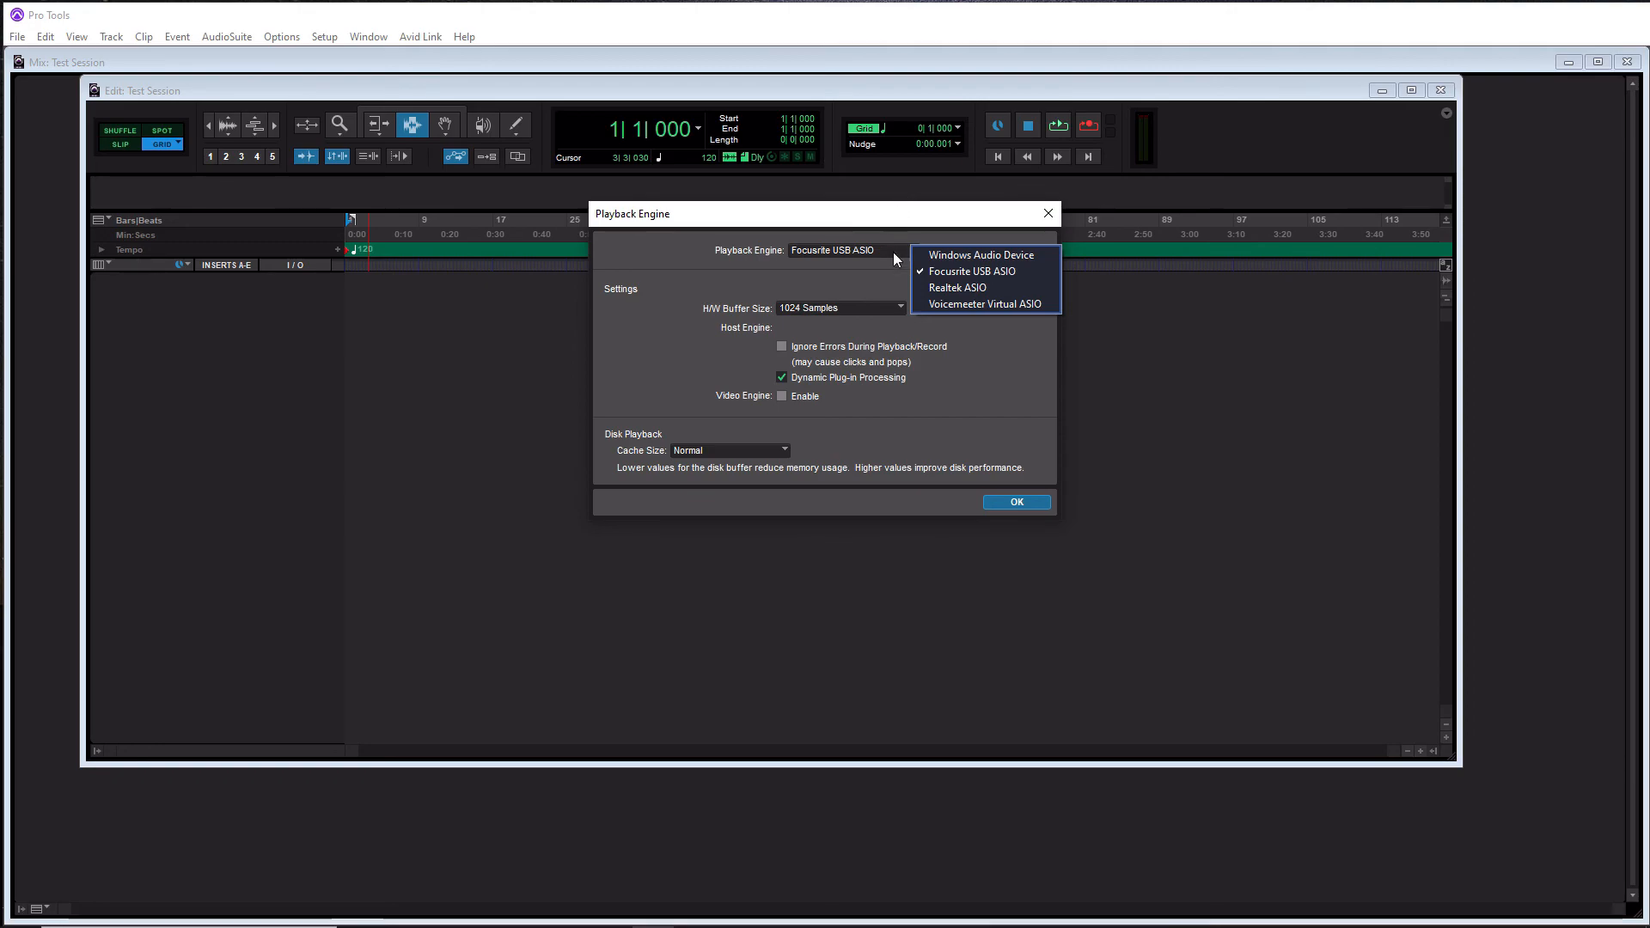
mouse_move(879, 280)
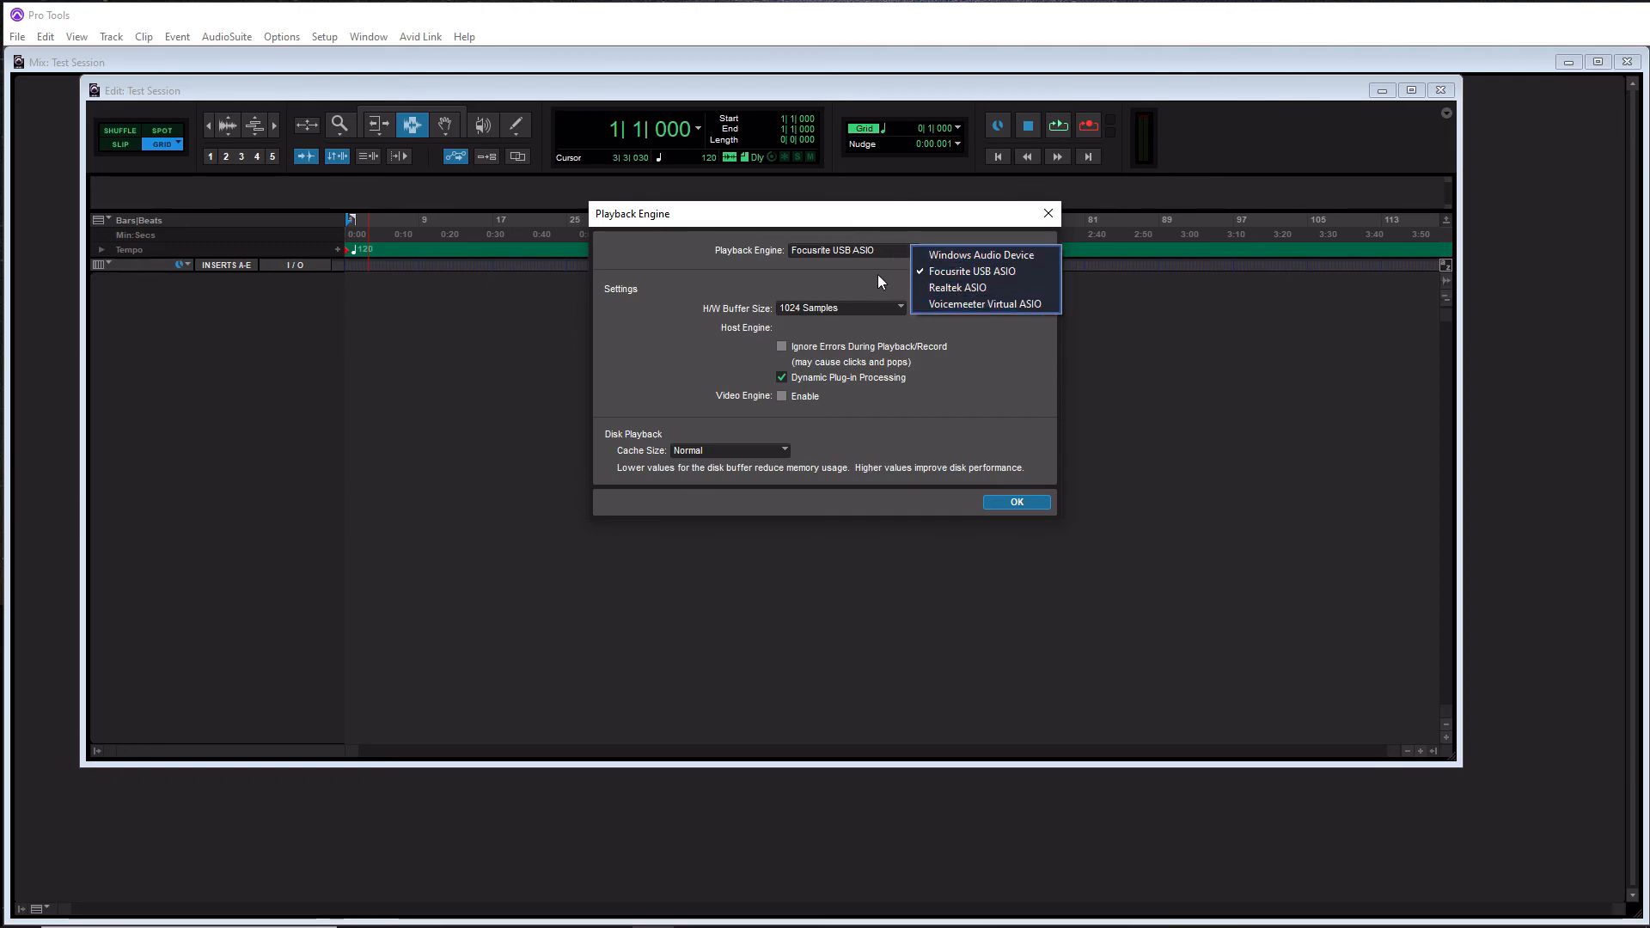
mouse_move(821, 273)
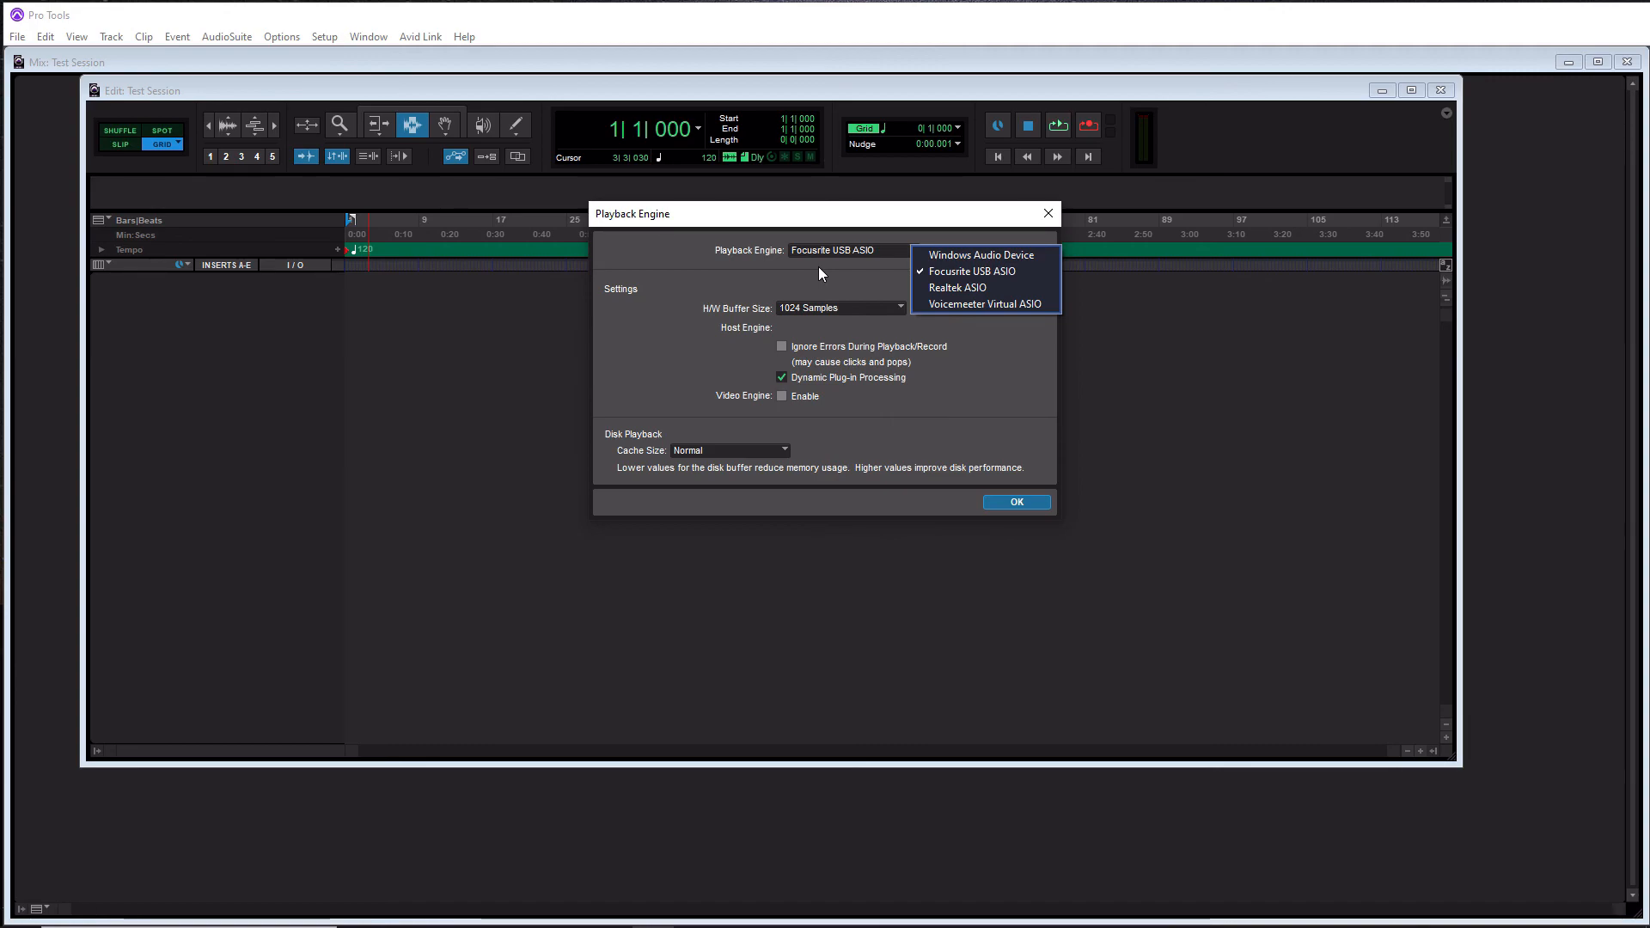
mouse_move(971, 271)
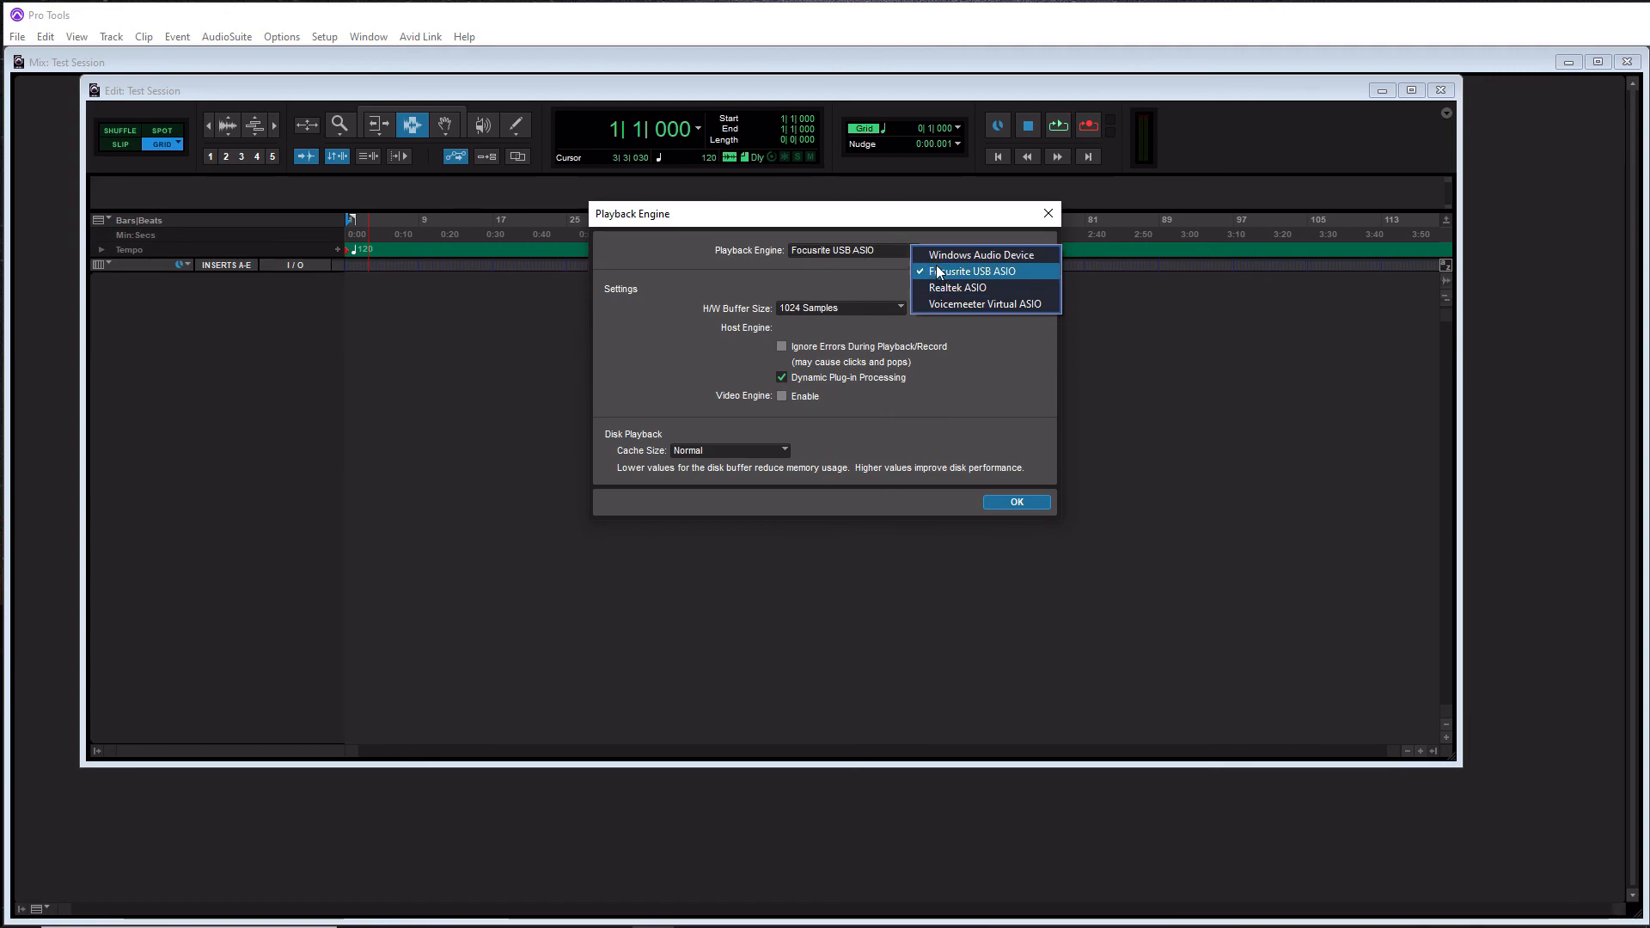
left_click(969, 270)
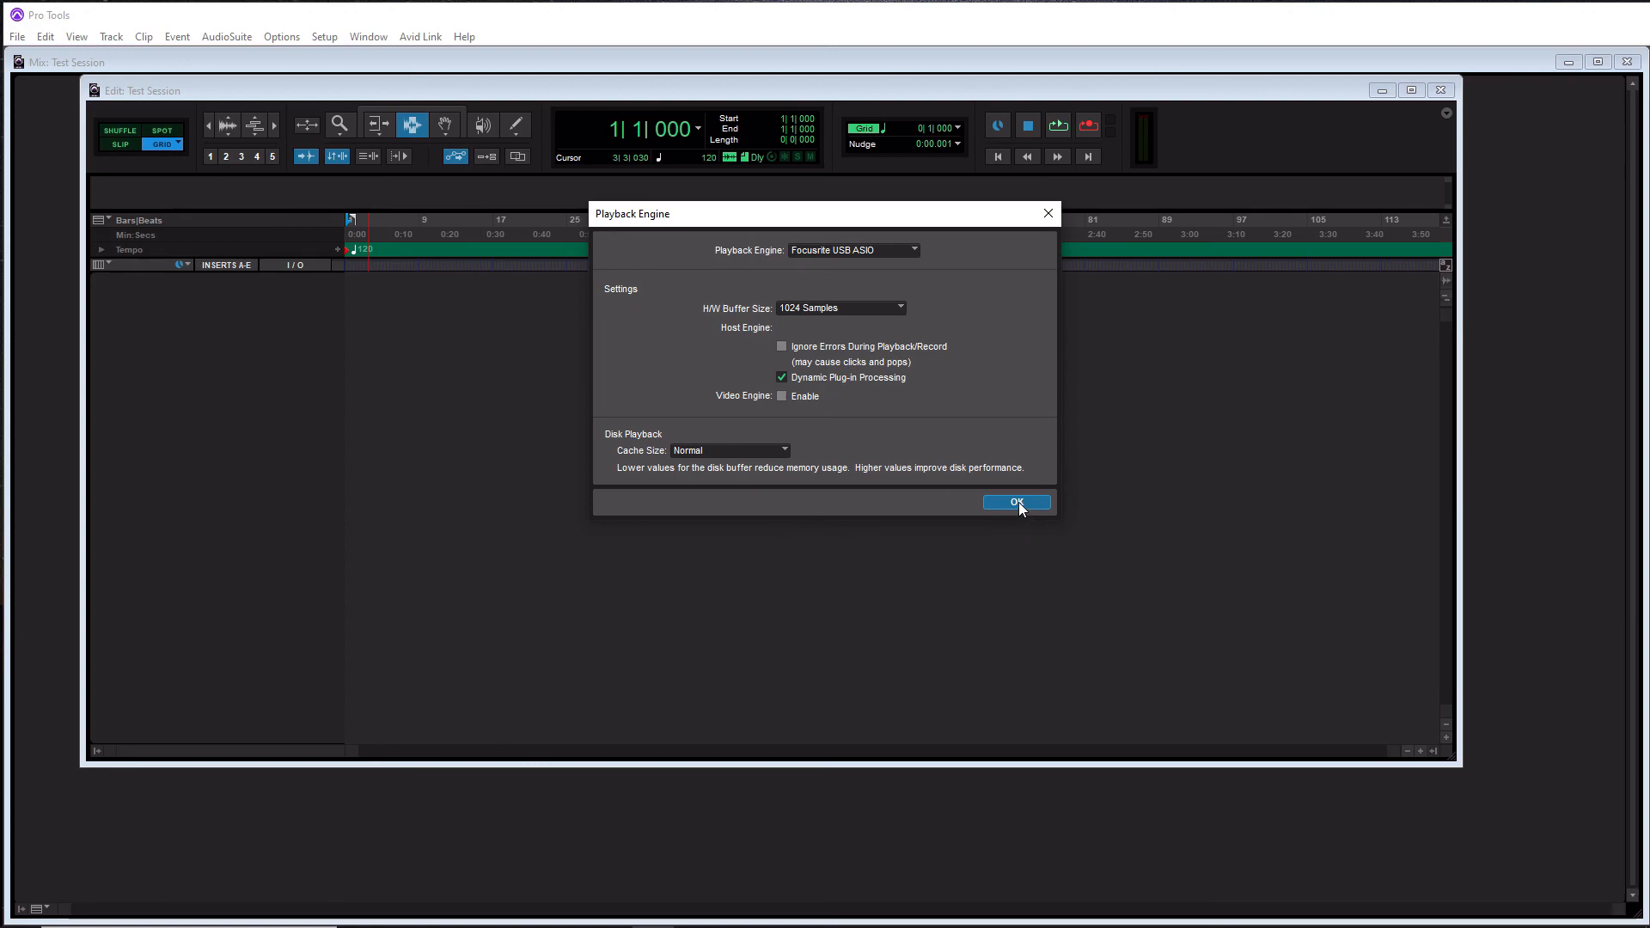
left_click(1014, 500)
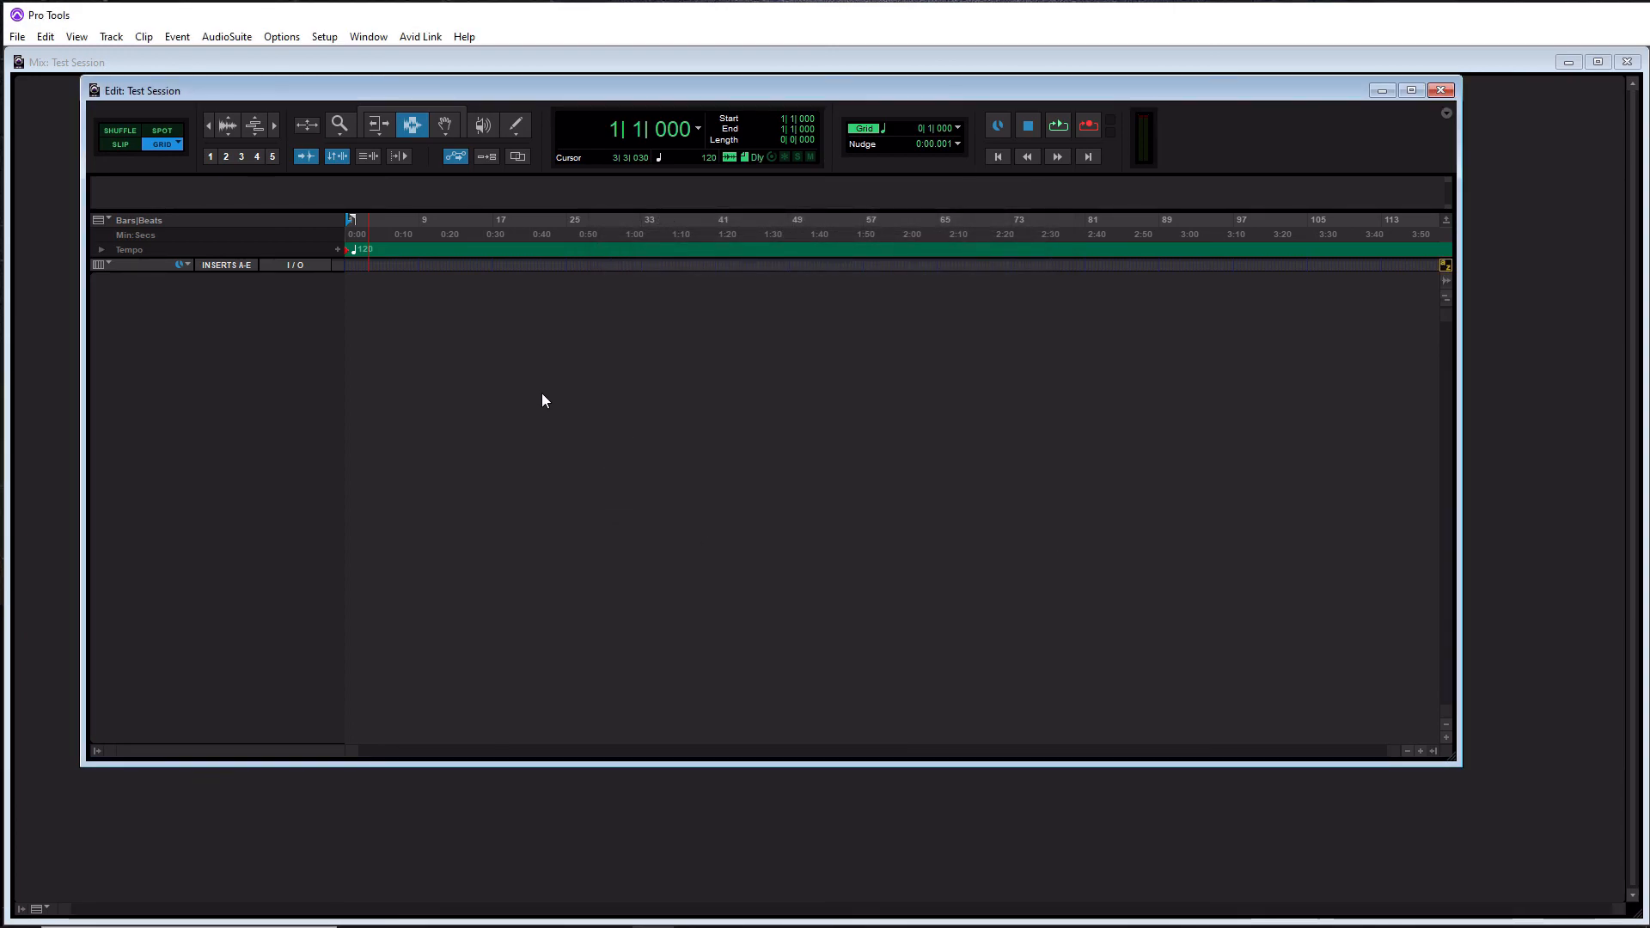